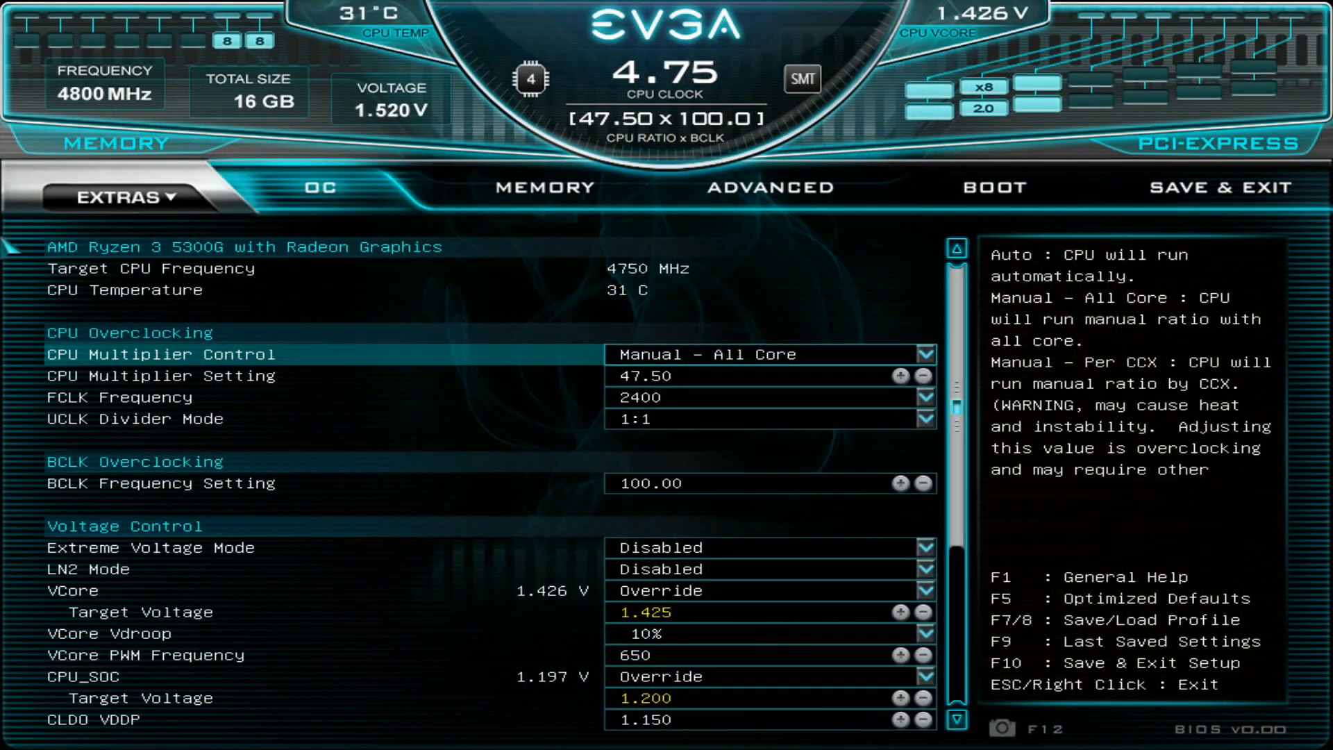
Step: Review the BIOS help overview twice, then raise the CPU multiplier to 48.00 for 4800 MHz
key(f1)
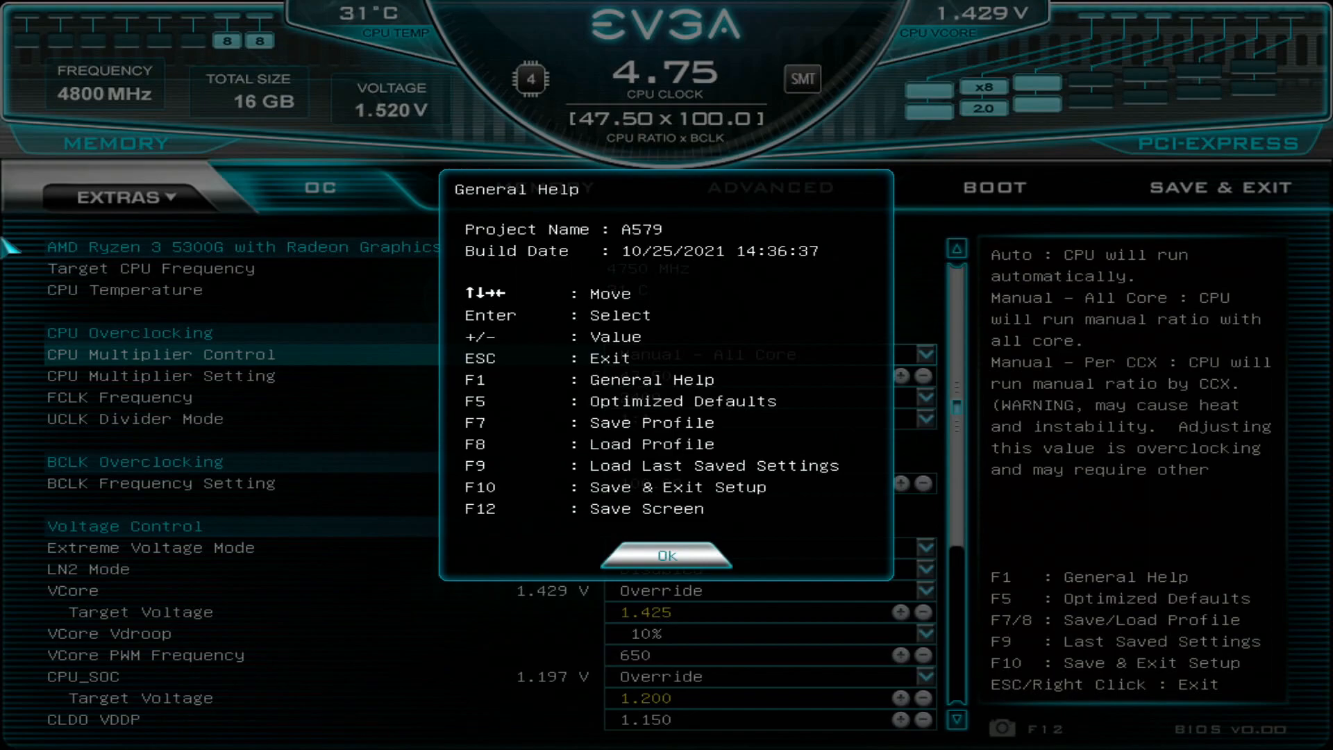
click(665, 554)
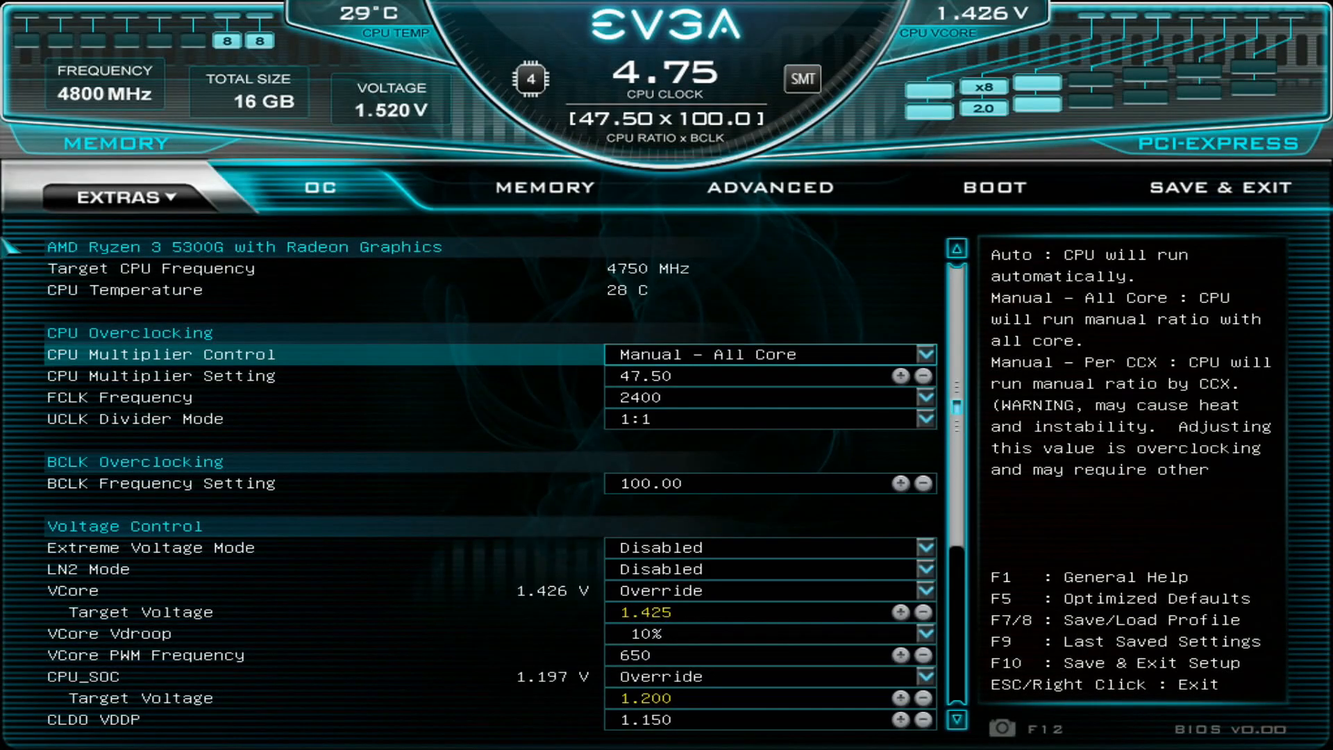
key(f1)
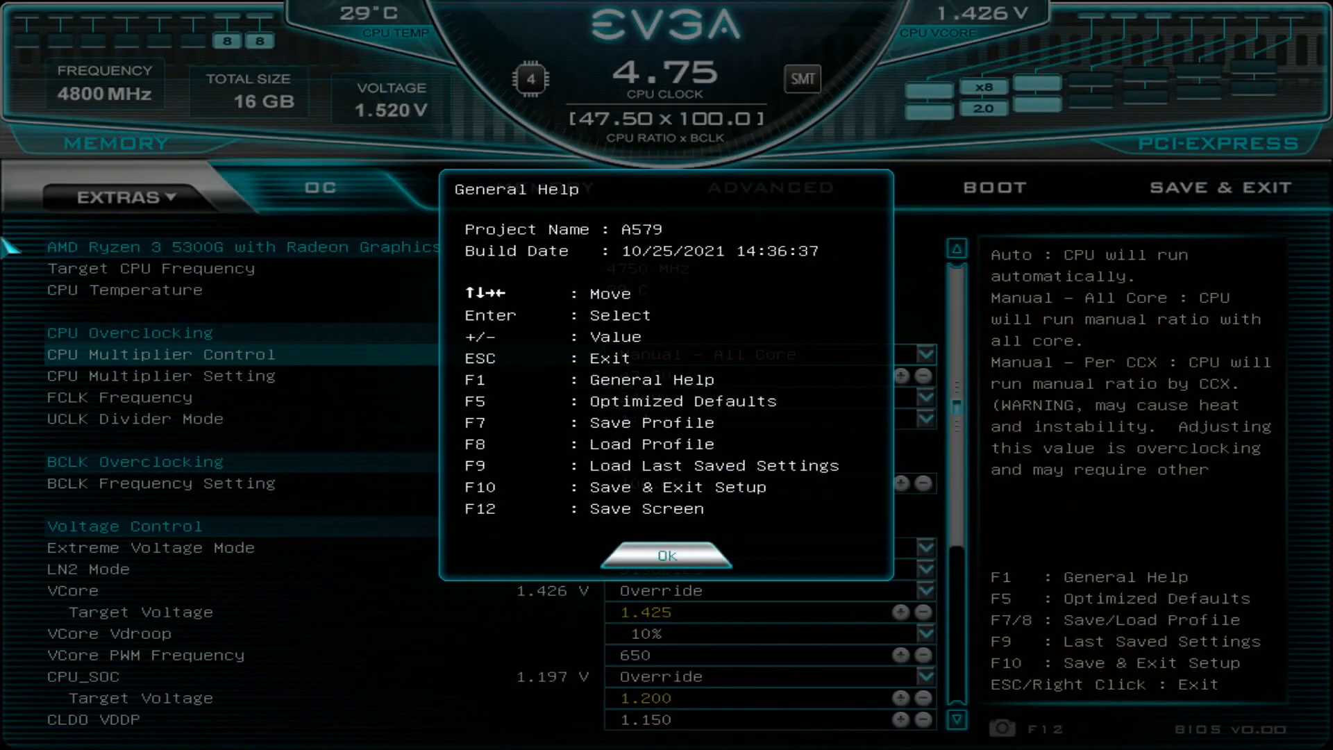
click(667, 554)
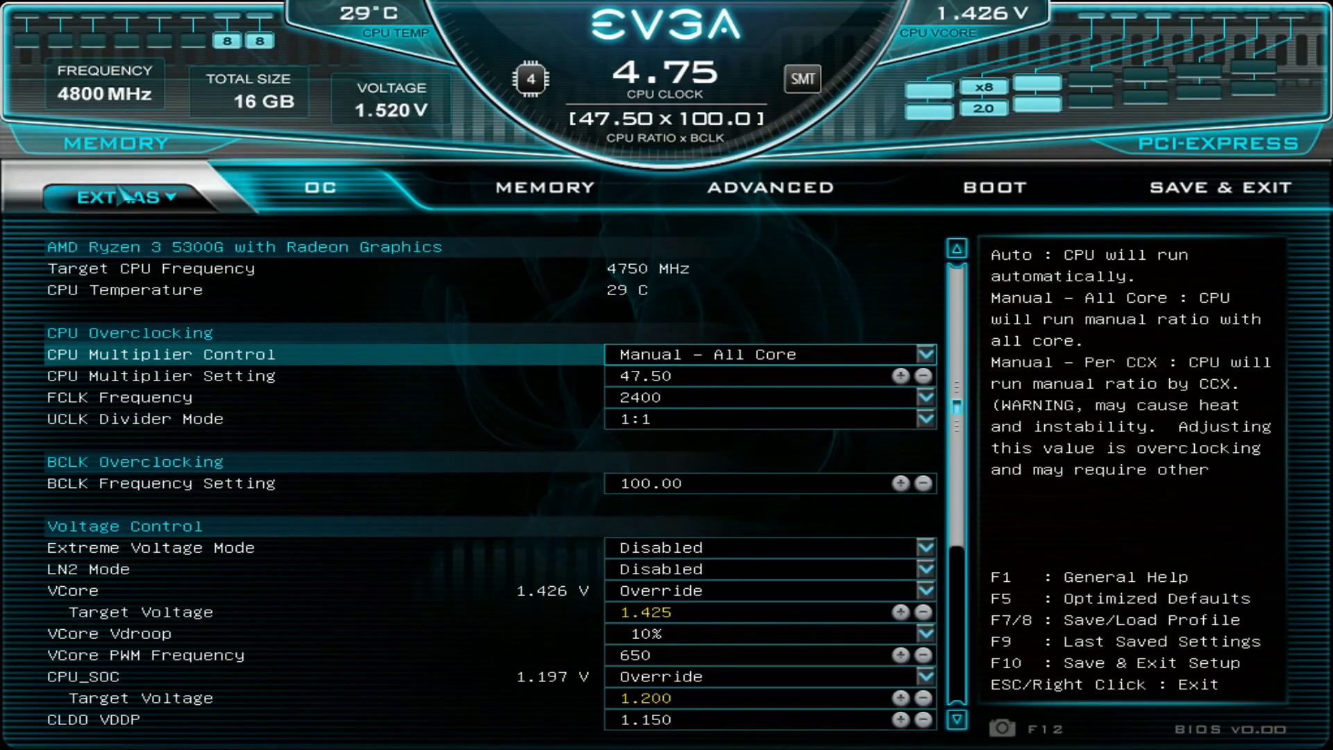
mouse_move(272, 127)
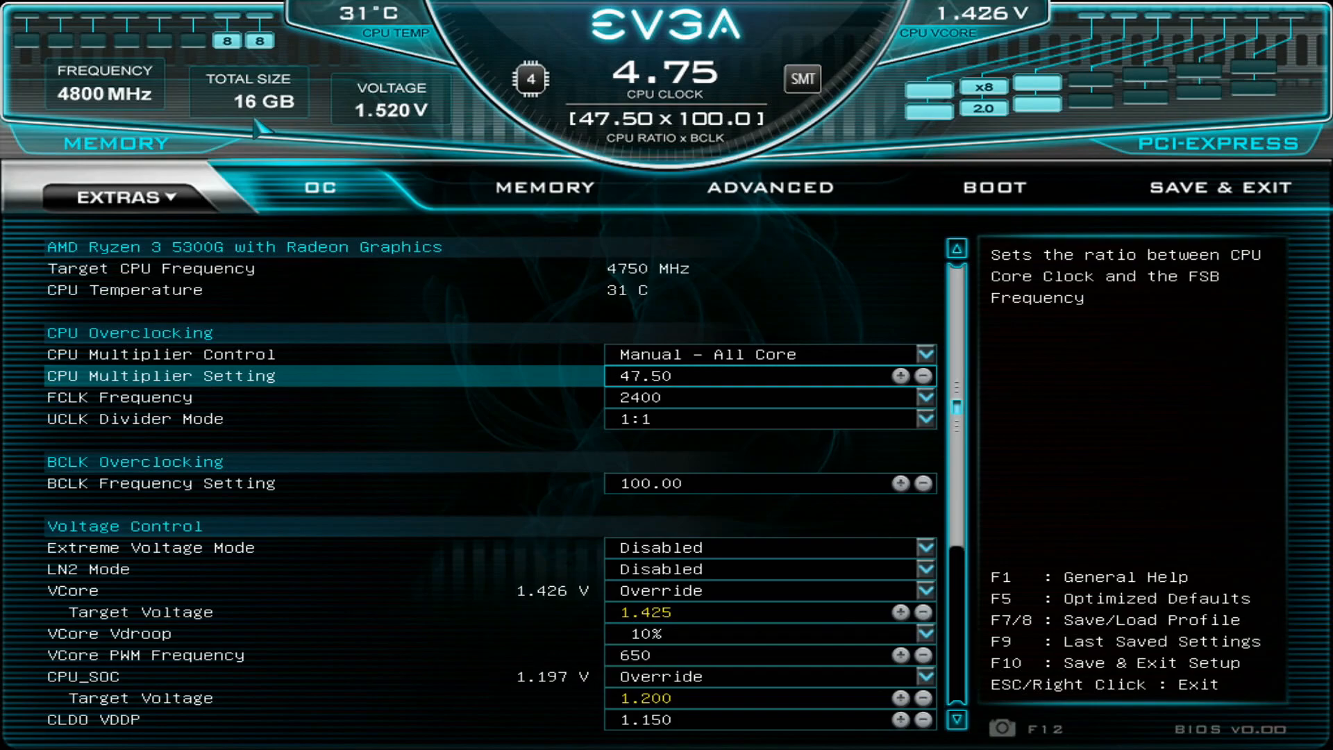
click(898, 376)
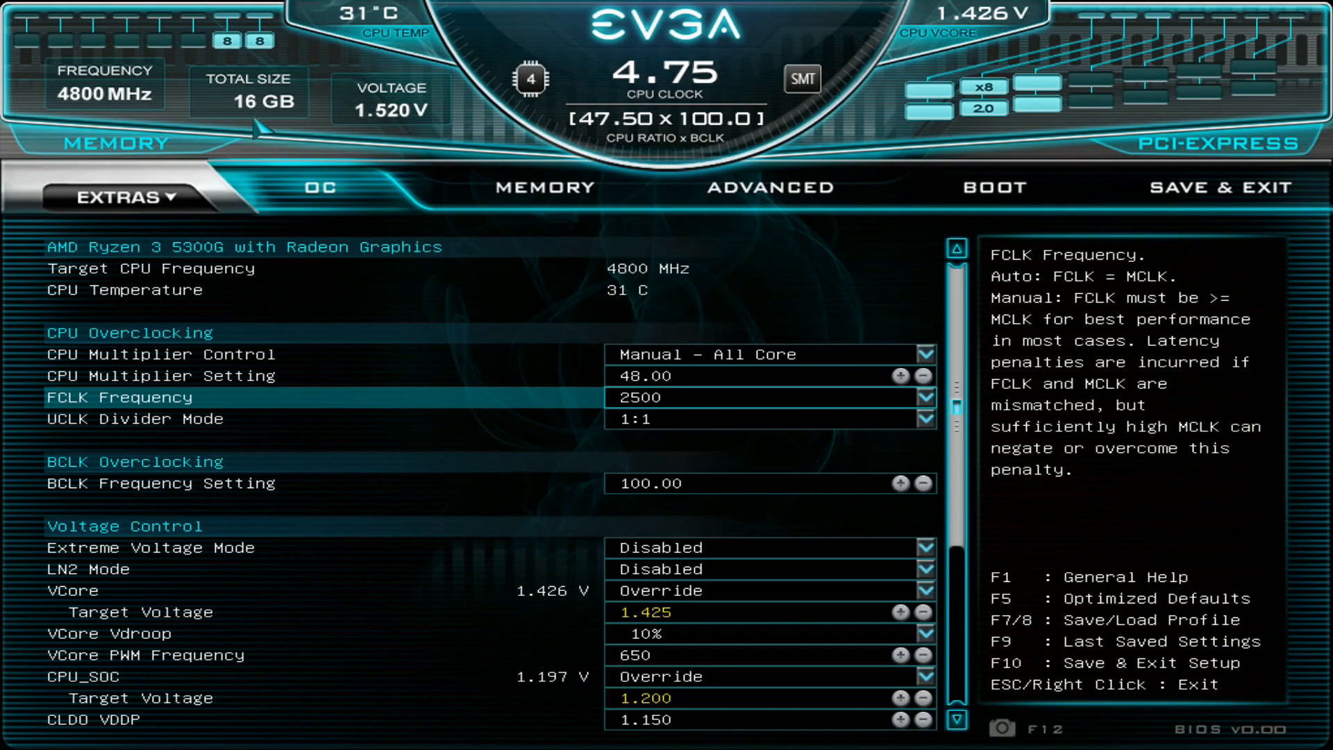
Step: Return FCLK Frequency to 2400, keeping the 48.00 multiplier
click(898, 397)
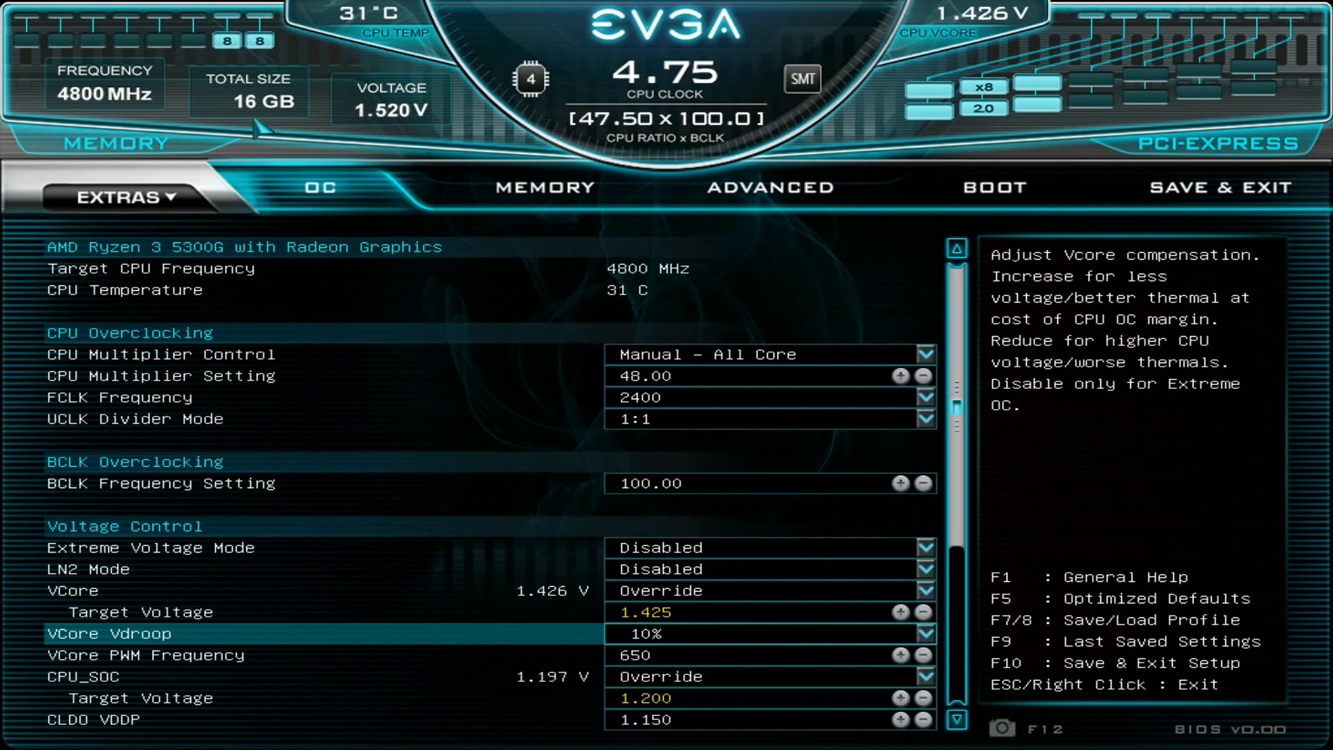
Step: Raise Vcore PWM Frequency from 650 to 800, then settle it at 750 kHz
click(926, 633)
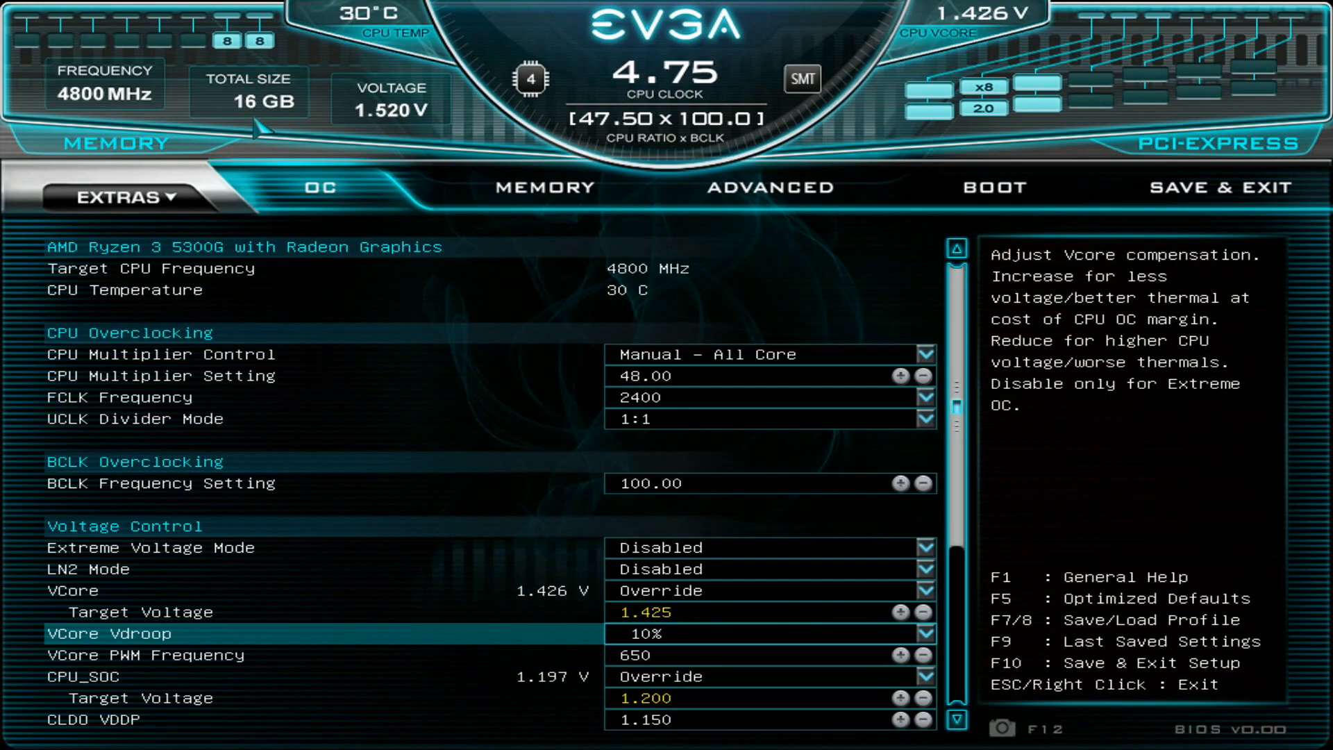
click(925, 633)
text(800)
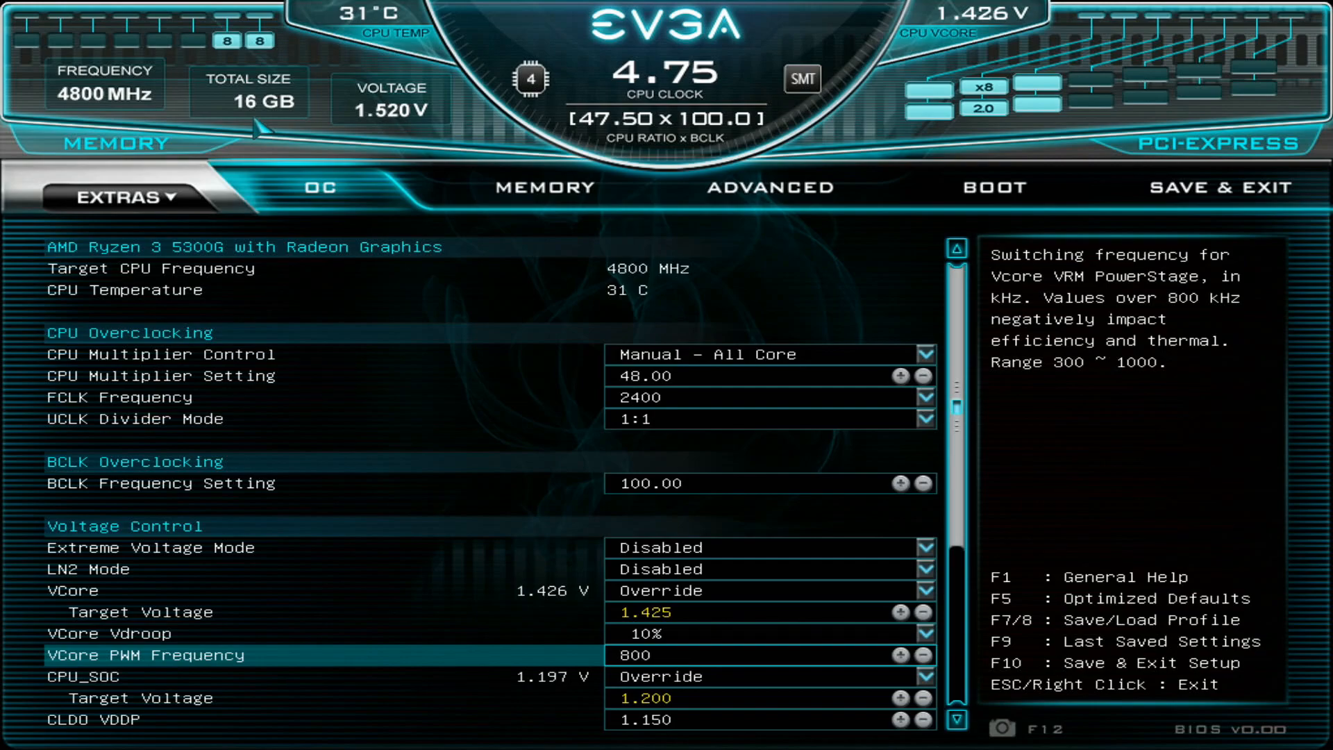
click(920, 655)
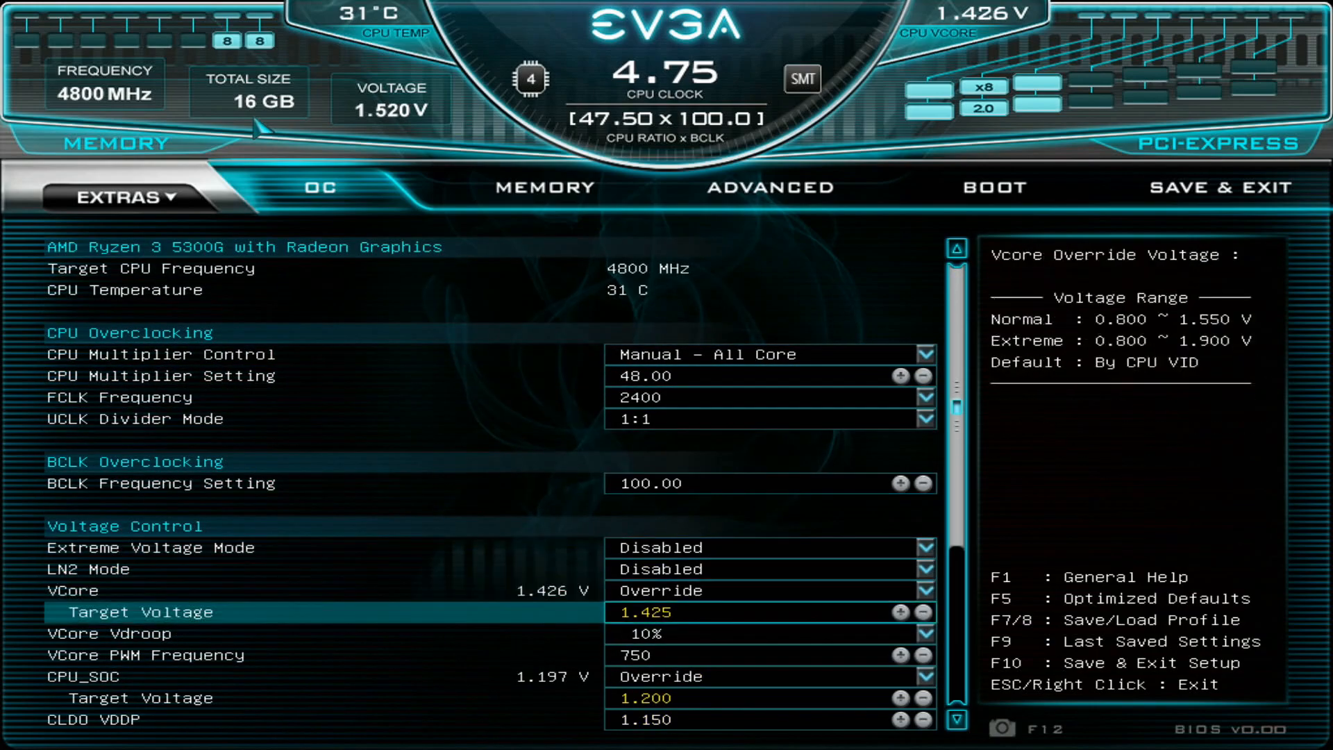
key(Down)
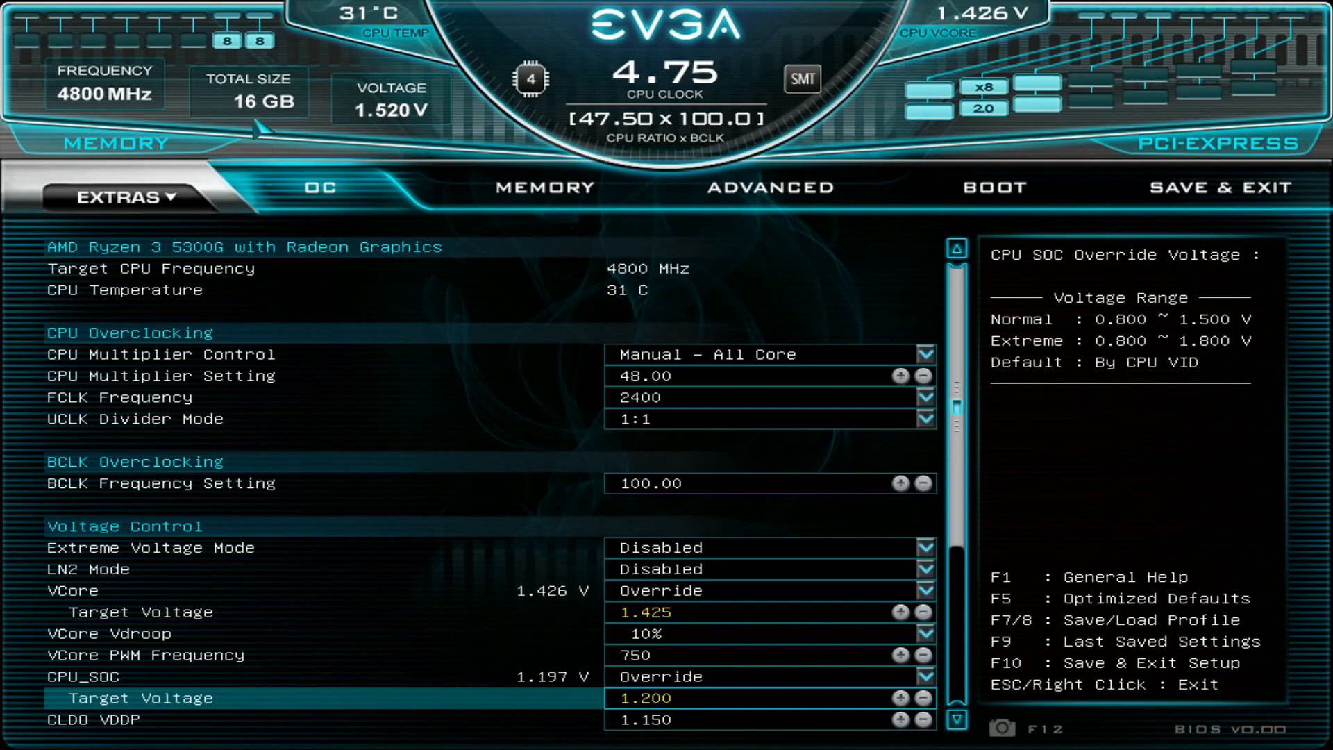
scroll(down, 3)
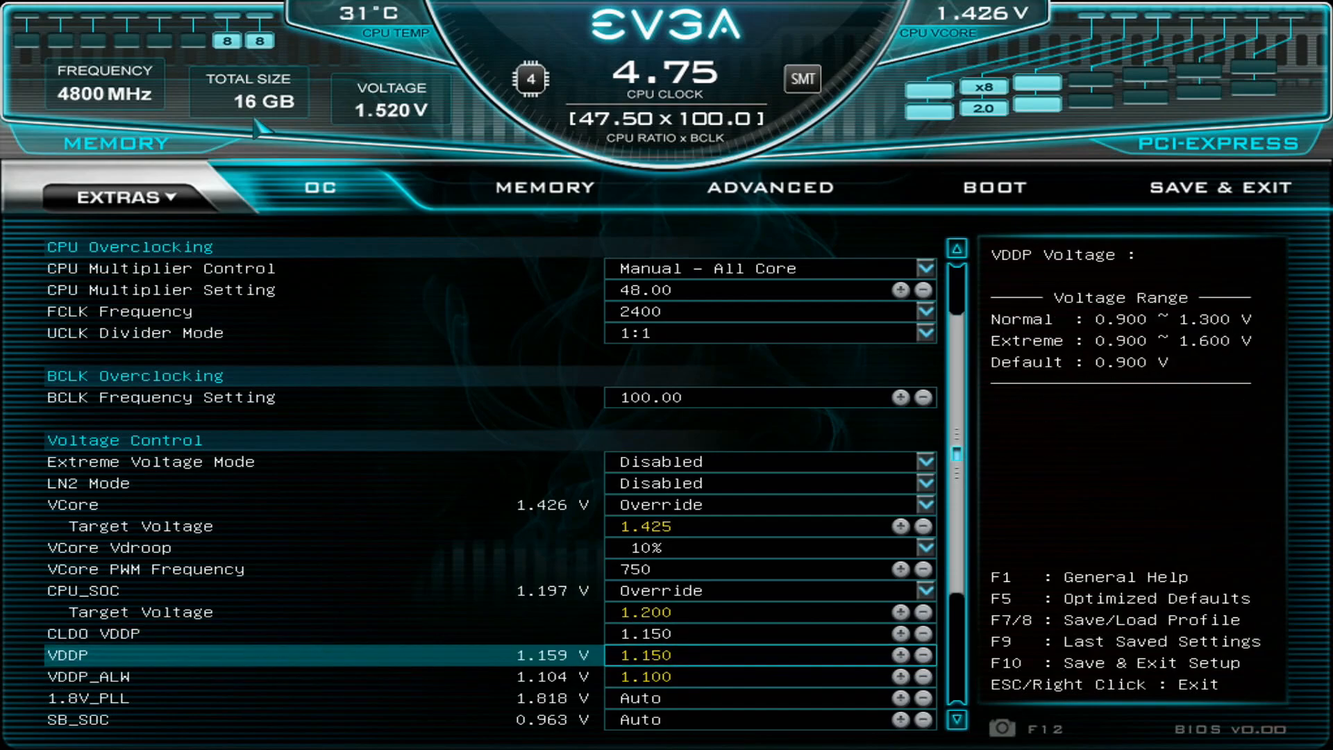
scroll(down, 3)
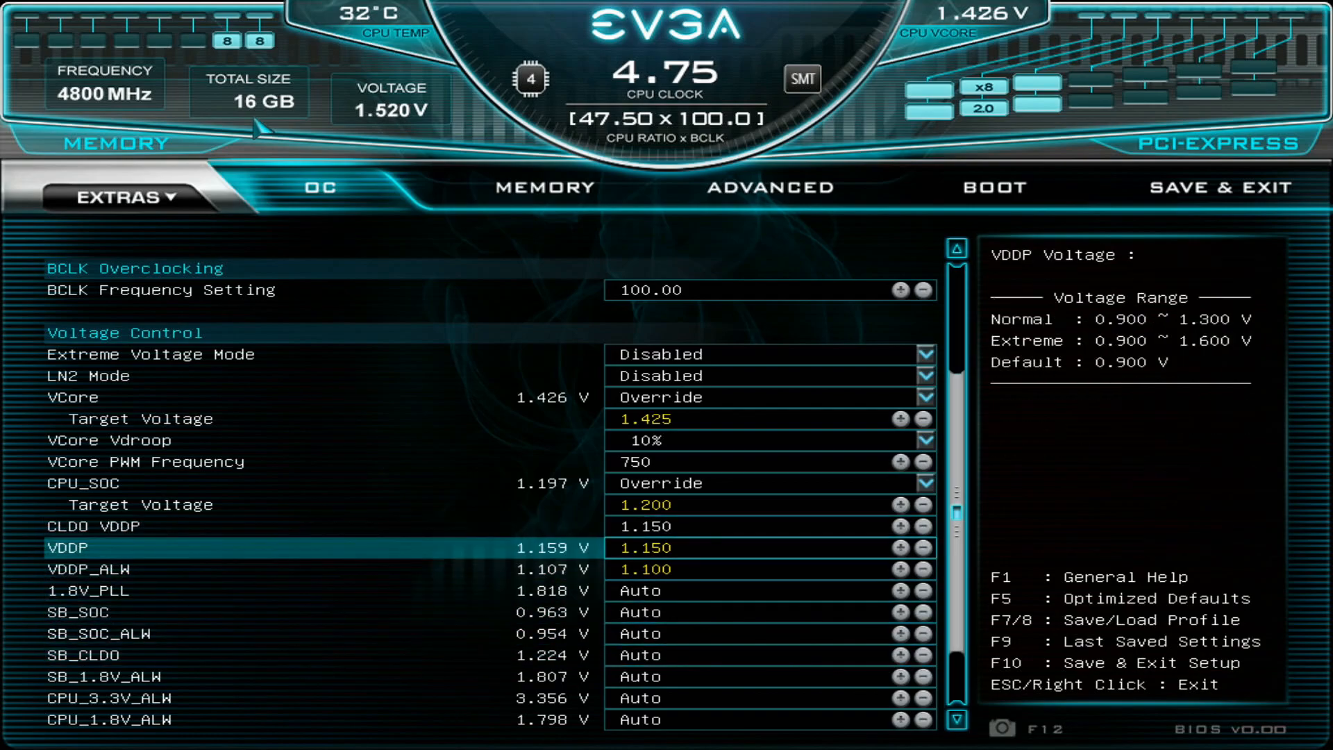
scroll(down, 3)
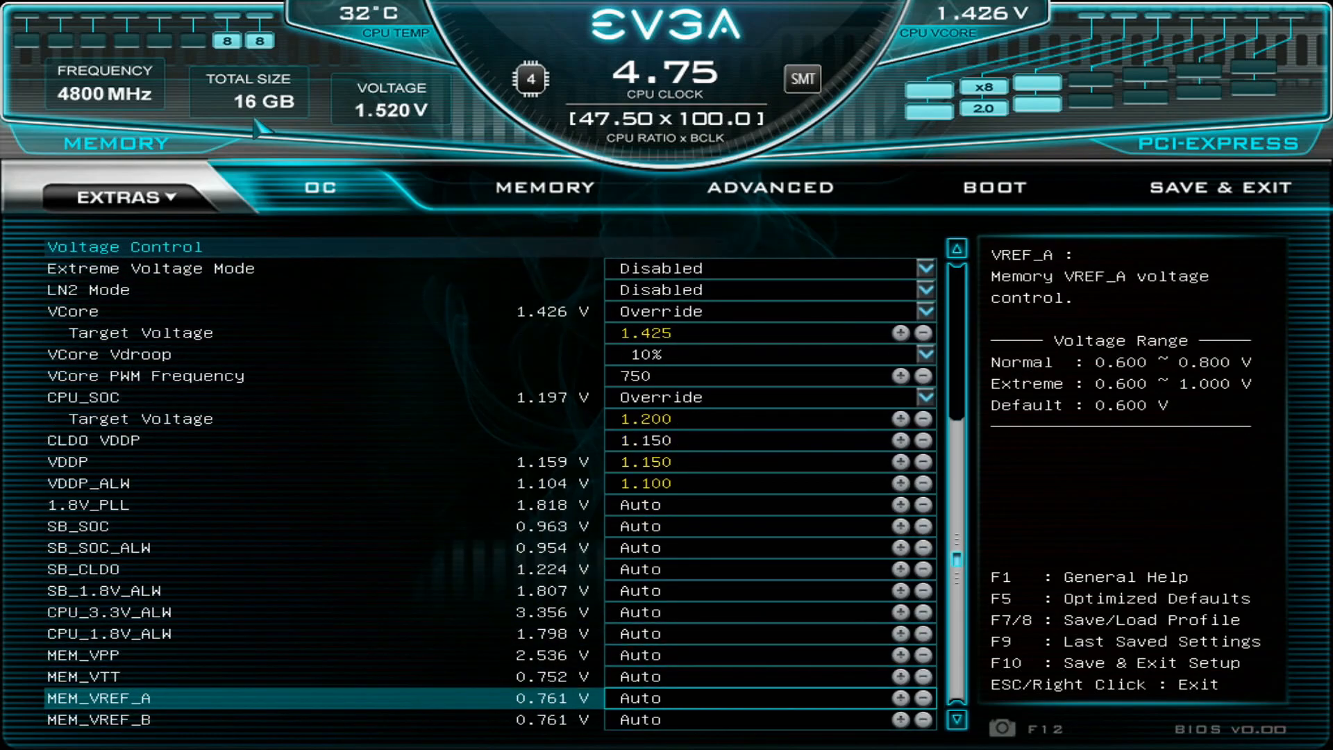
click(544, 188)
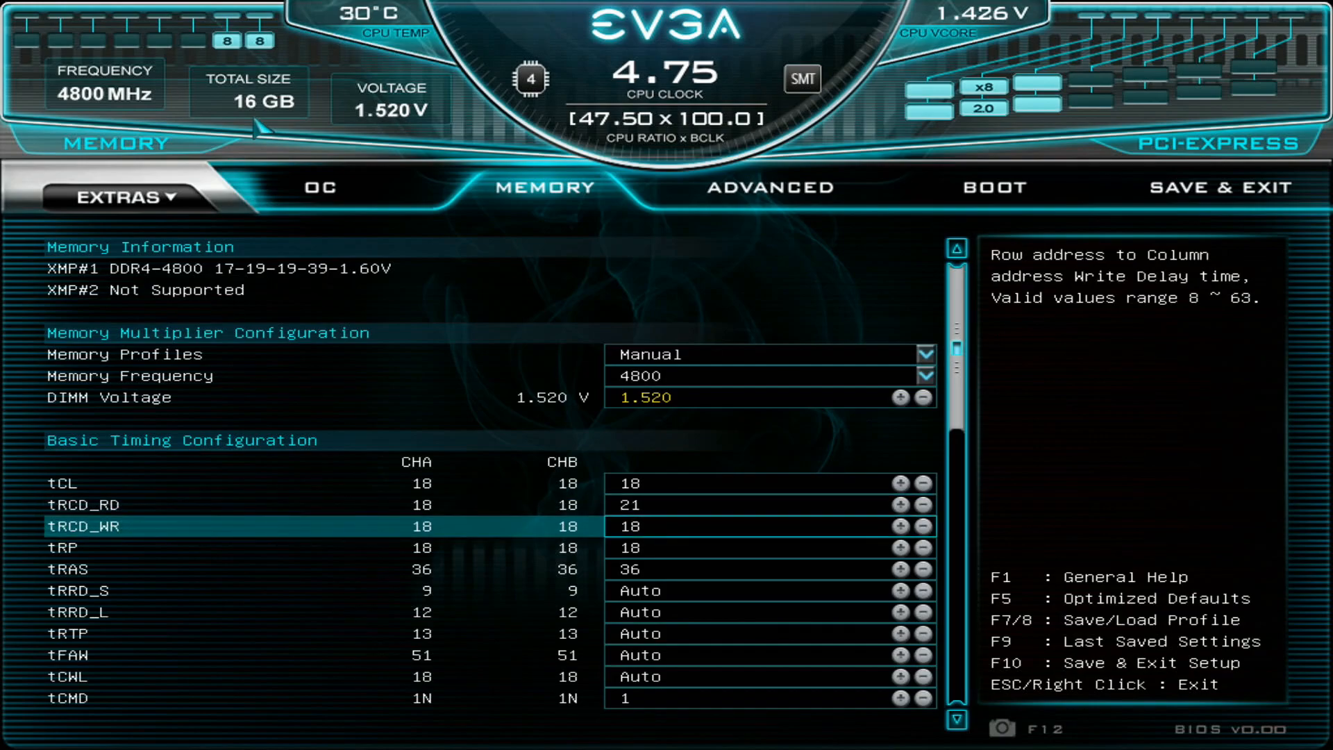
Step: Tighten the basic memory timings to tRRD_S 4, tRRD_L 6, tRTP 8 and tFAW 23
click(897, 547)
text(23)
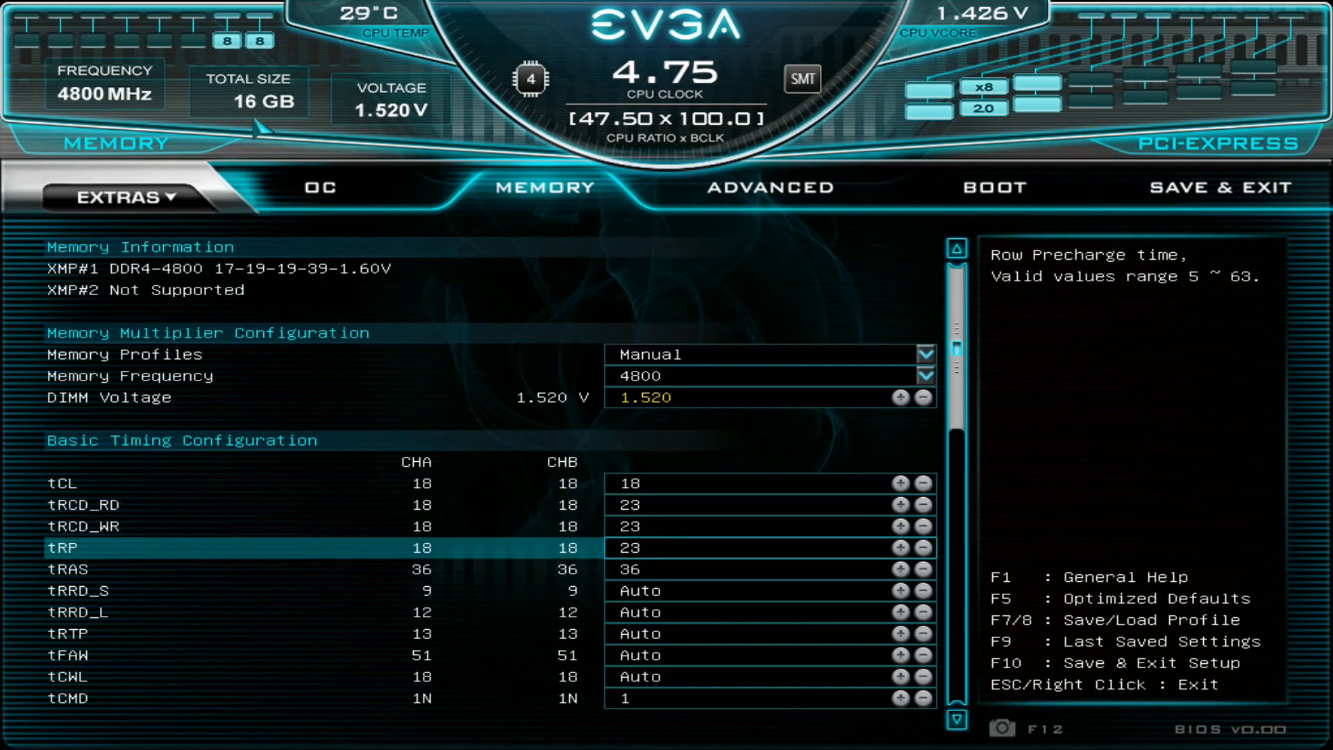
key(up)
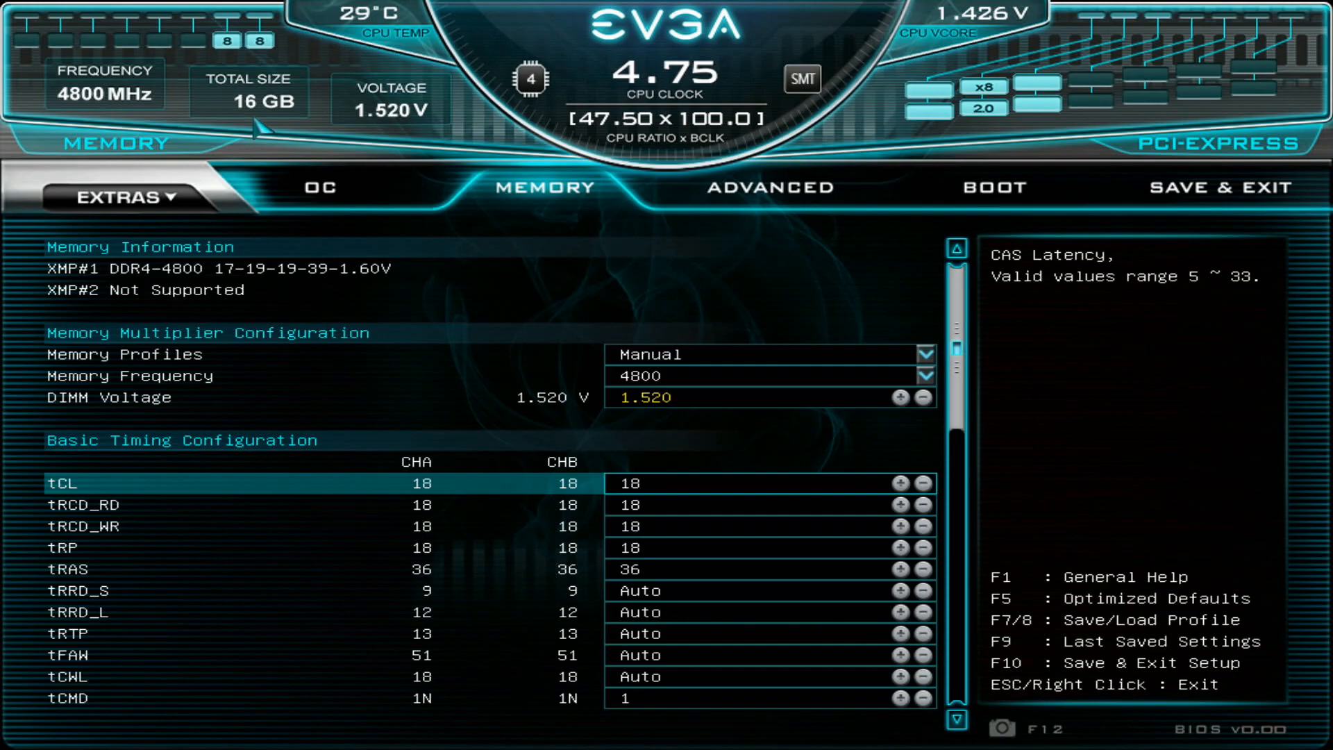
click(111, 504)
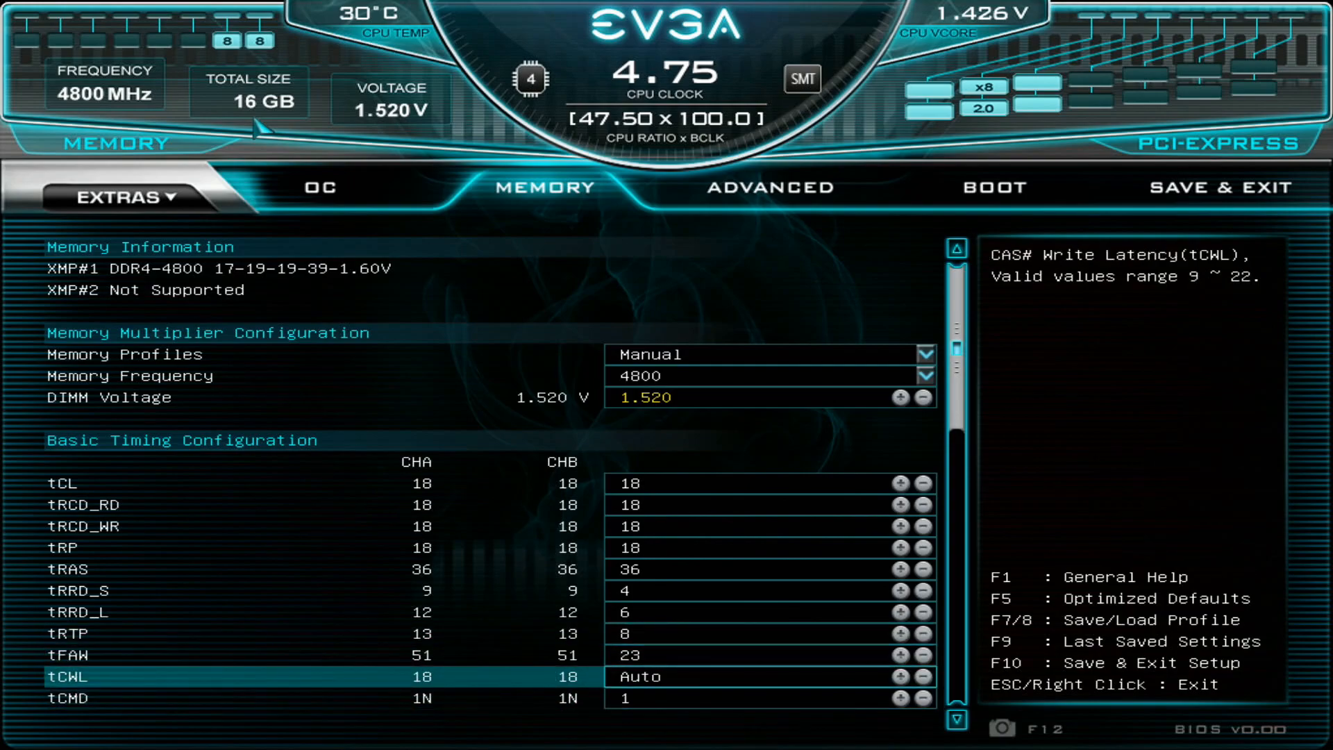
Step: Scroll to Second Timing Configuration and set tWR to 10
scroll(down, 3)
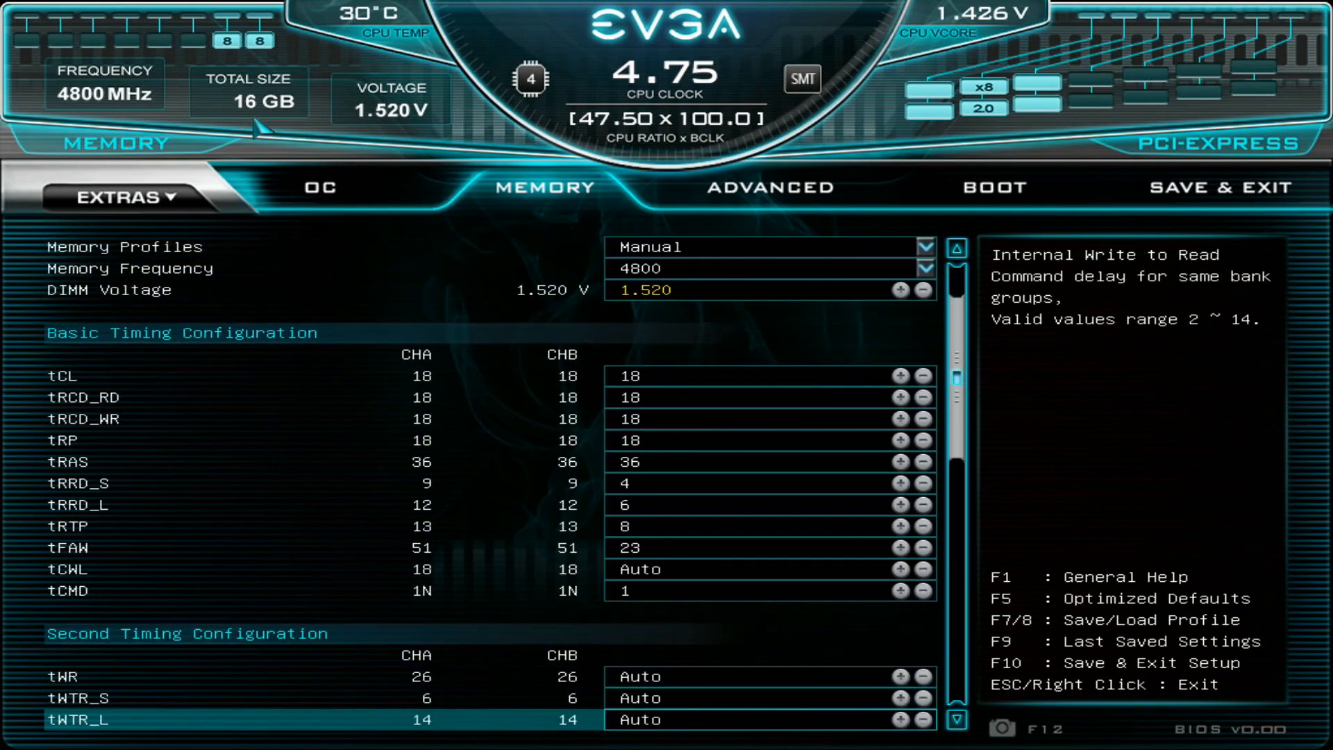
scroll(up, 3)
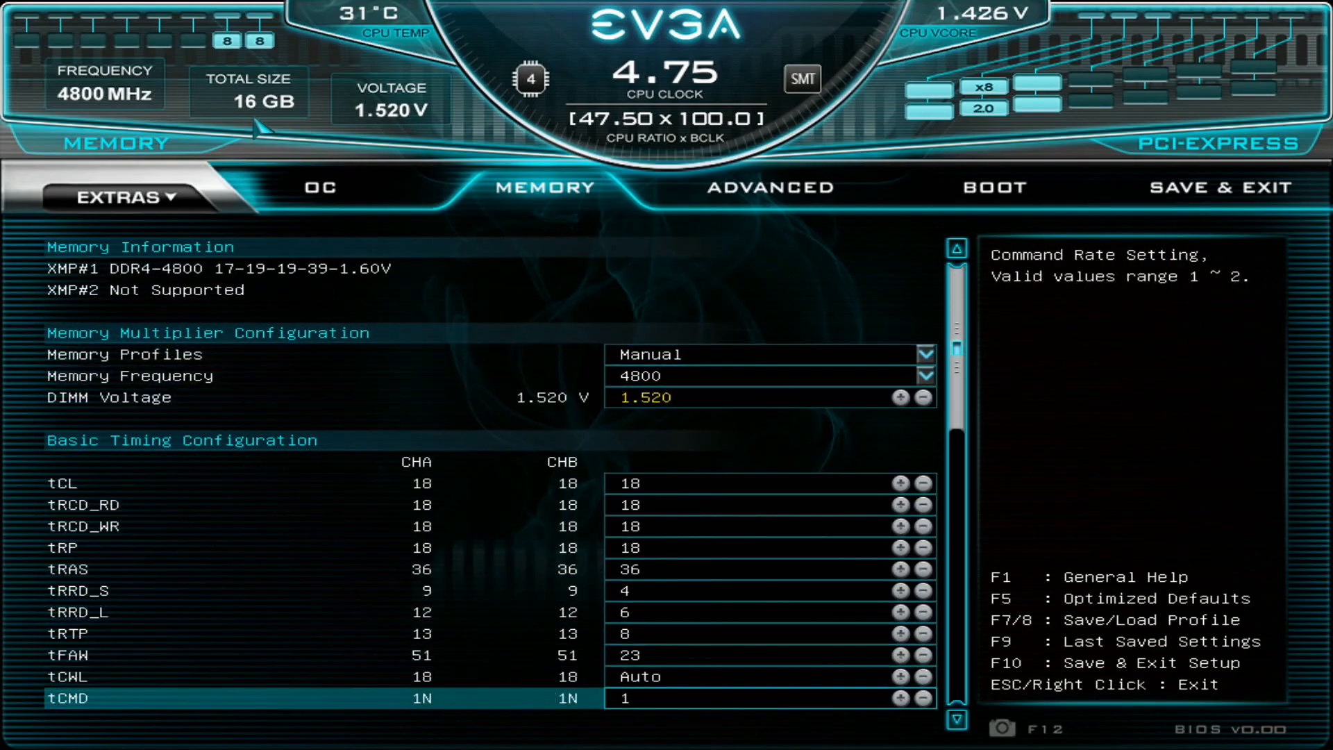
scroll(down, 3)
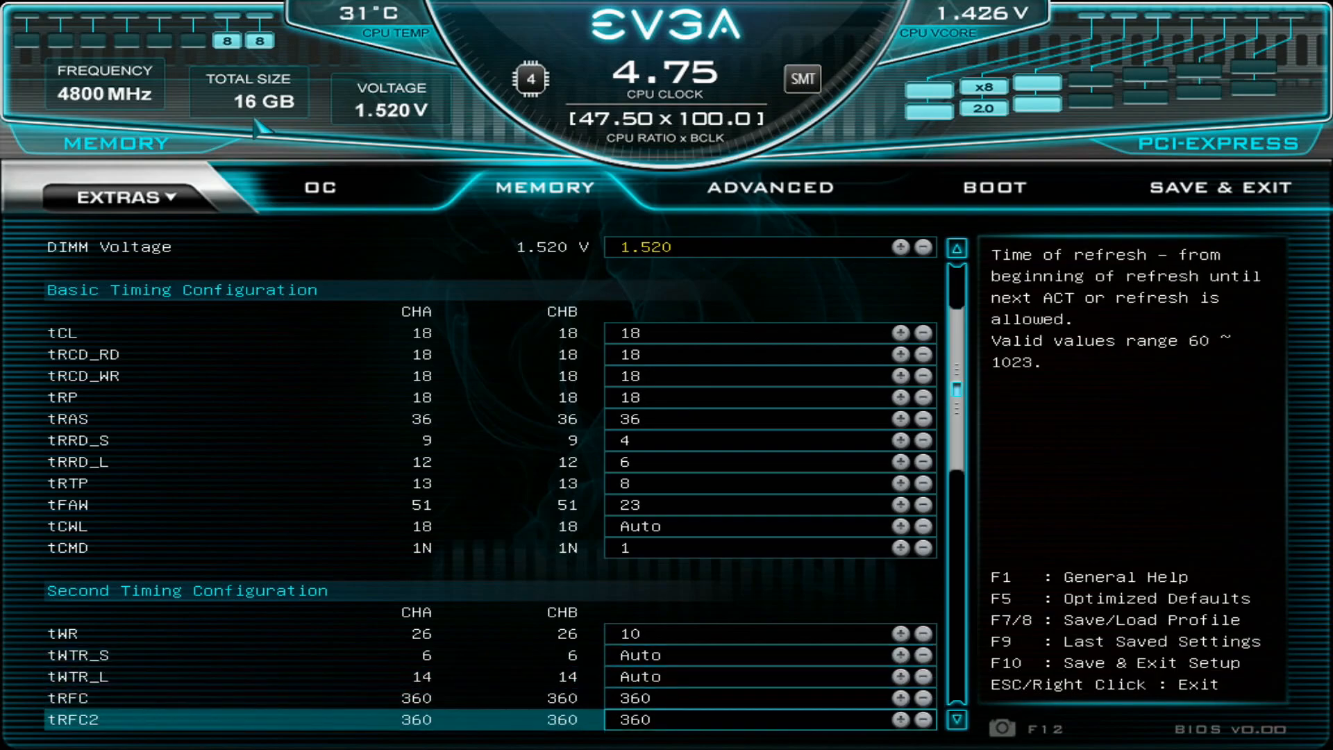
scroll(down, 3)
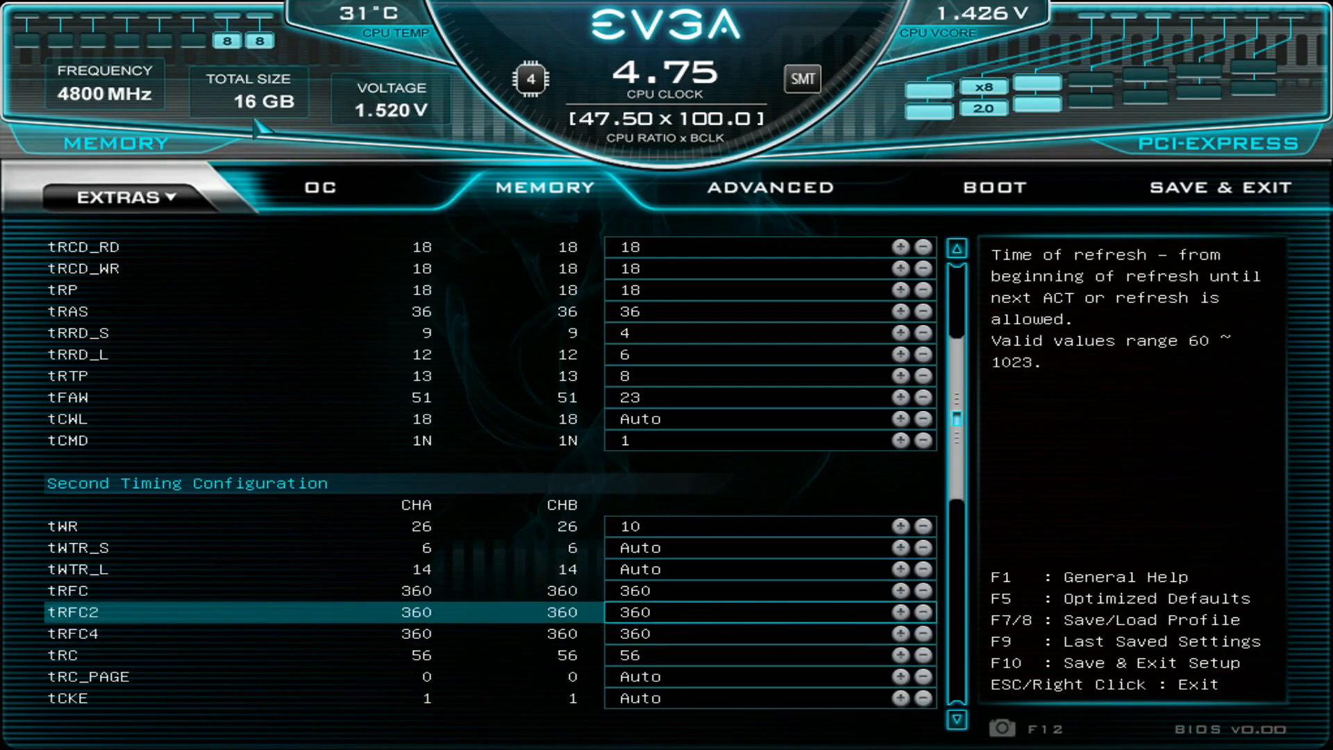
scroll(down, 3)
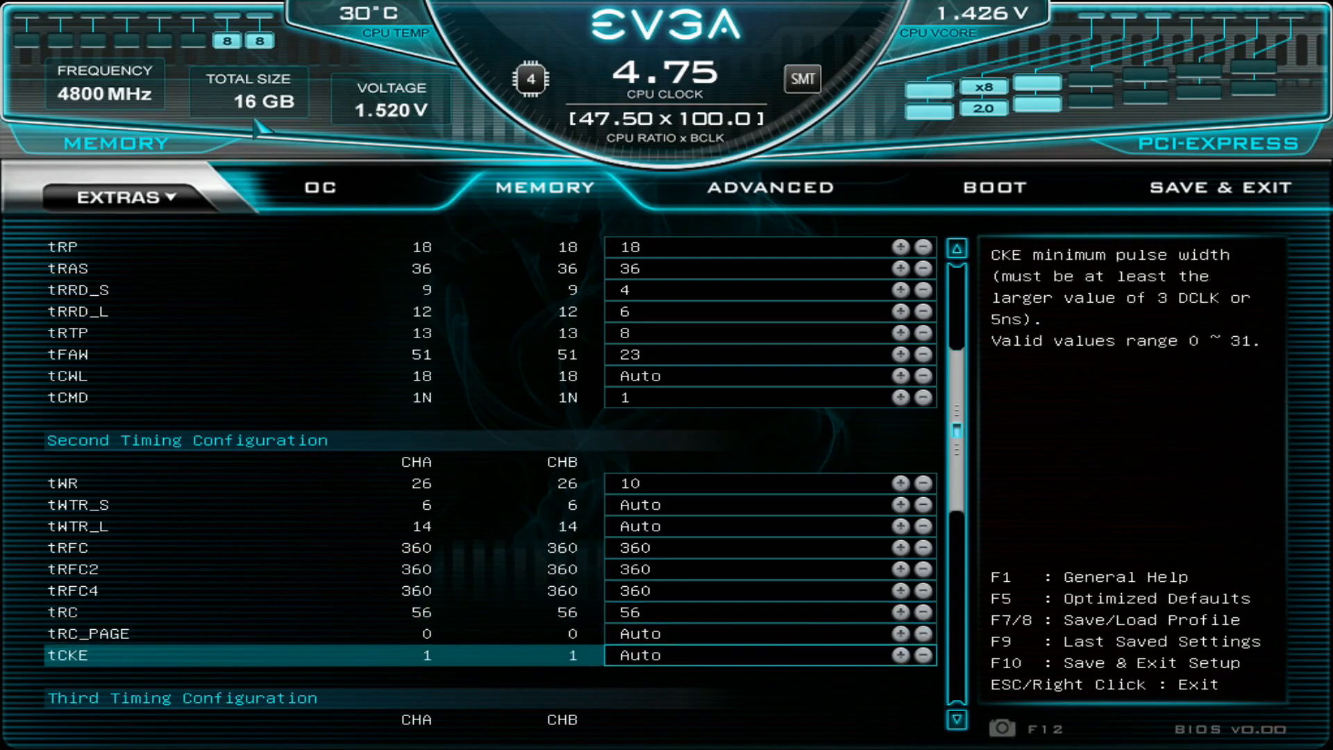
scroll(down, 3)
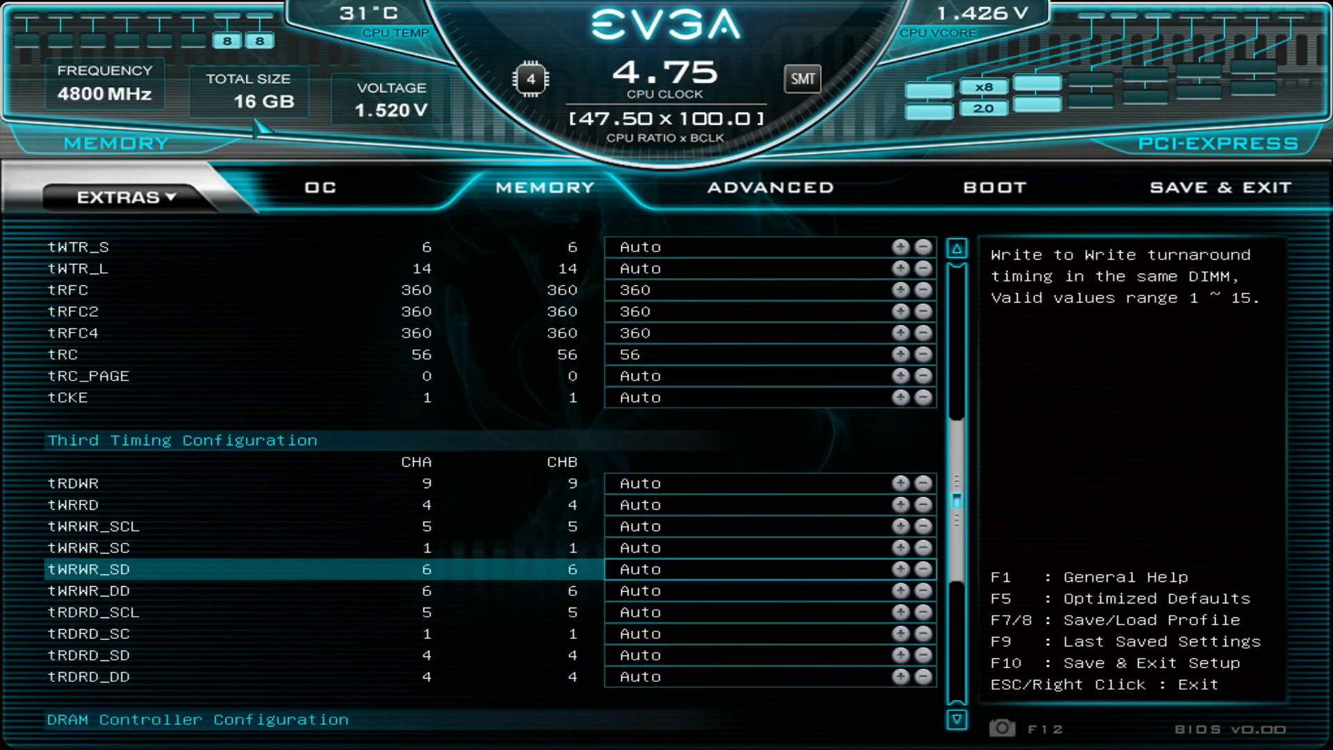
scroll(down, 3)
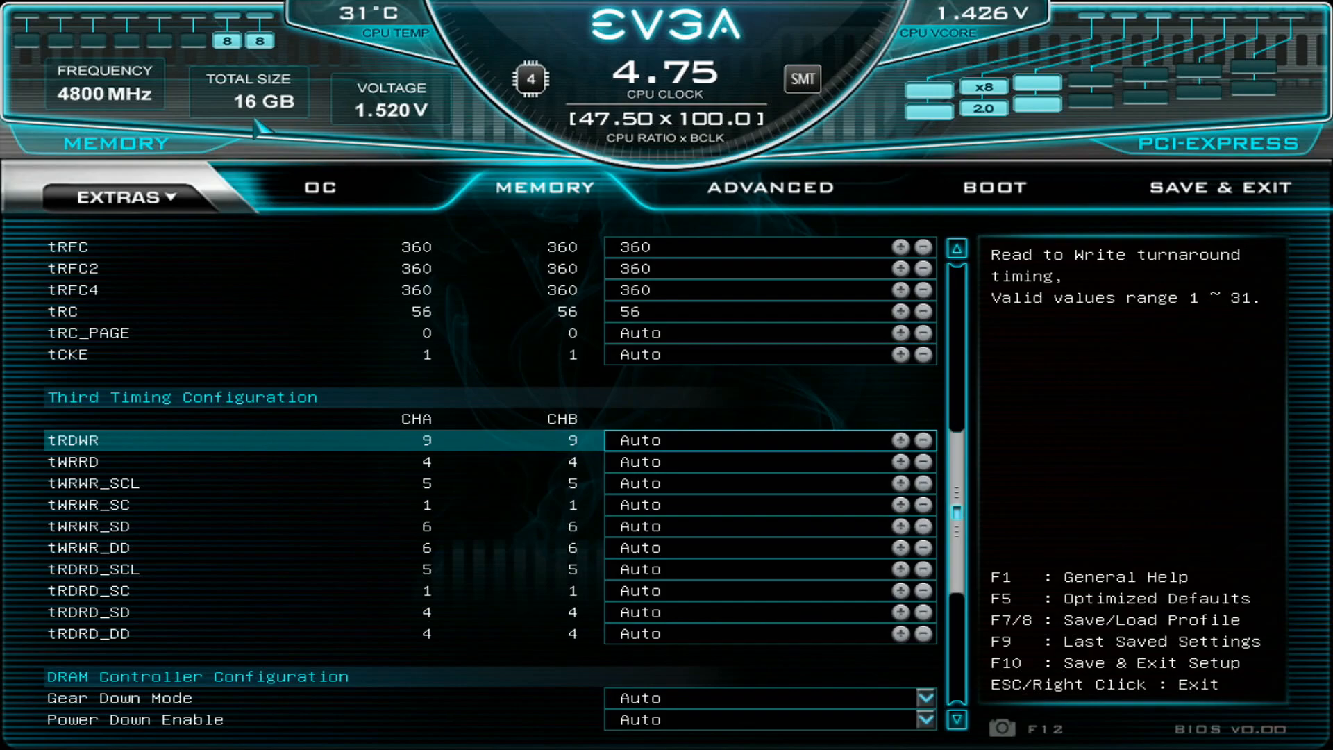
scroll(down, 3)
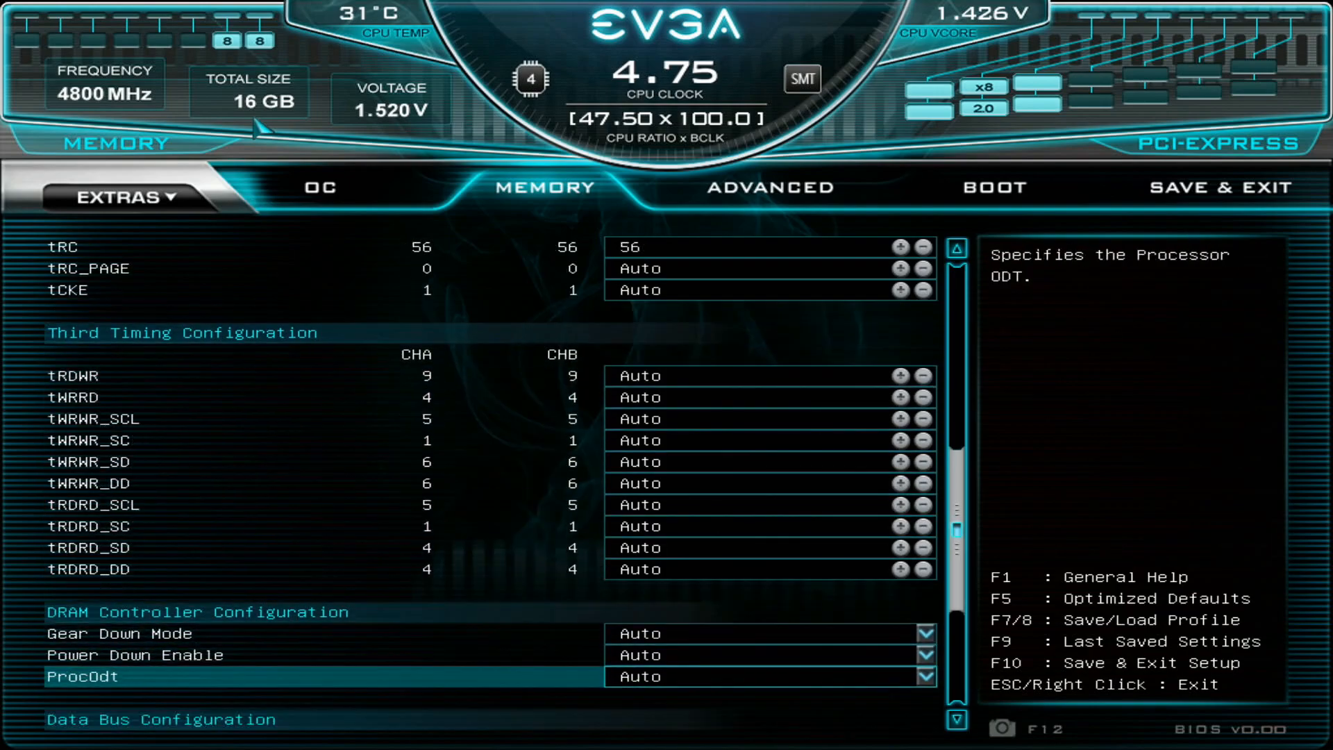
scroll(down, 3)
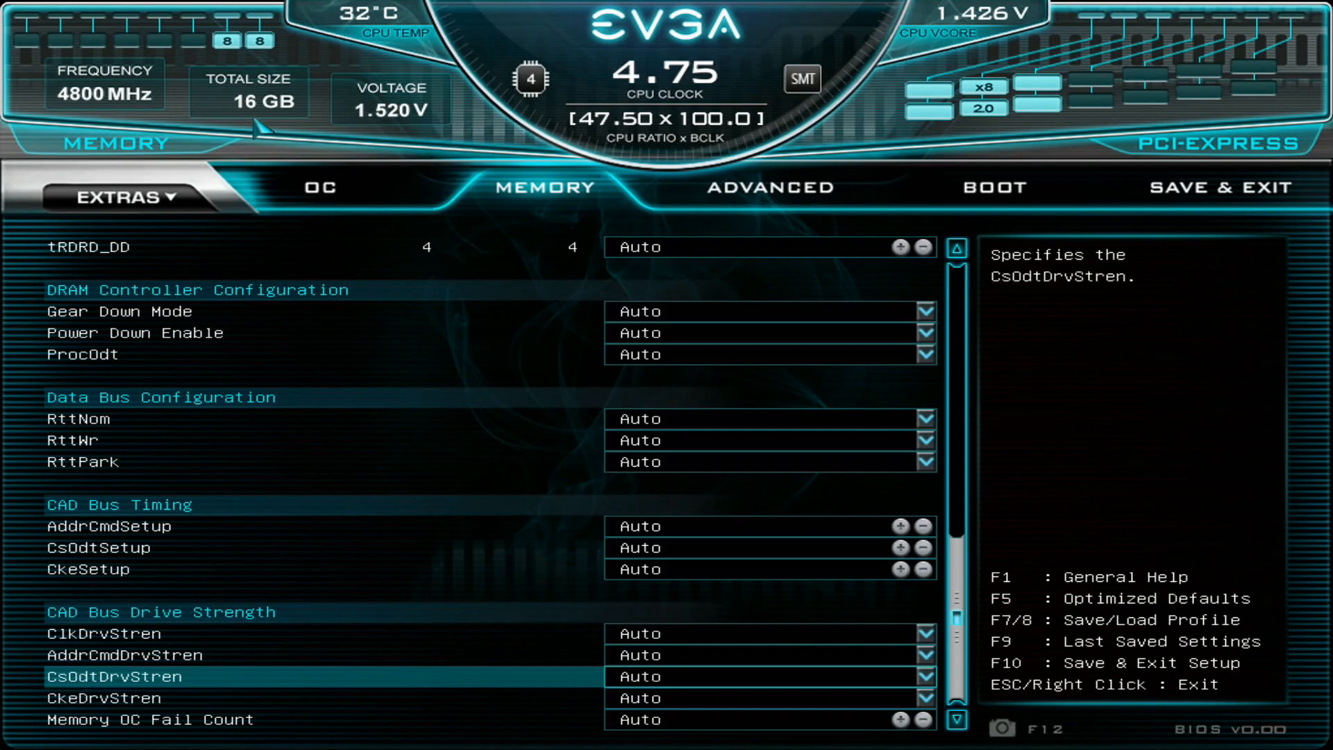
Step: In Advanced H/W Monitor Configuration, set Debug Port Display to PWM temperature with fans at MAX
click(768, 189)
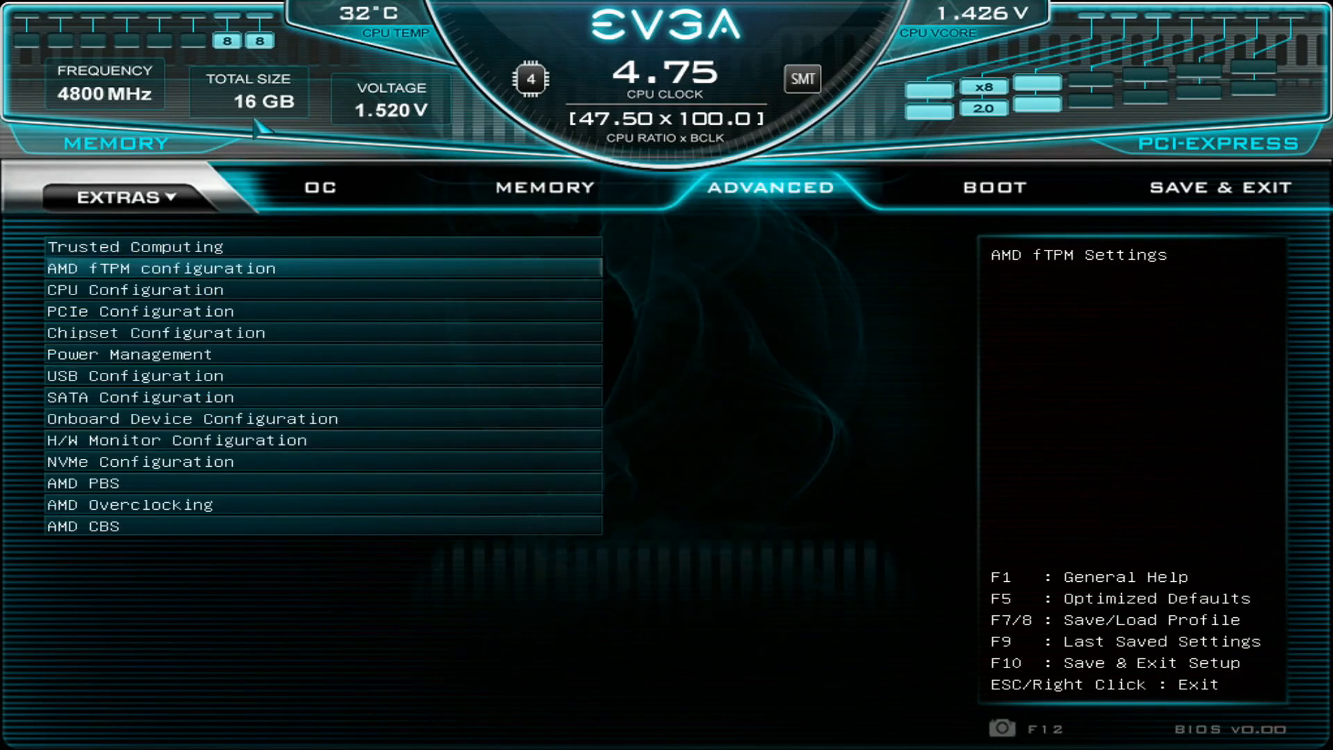
click(165, 461)
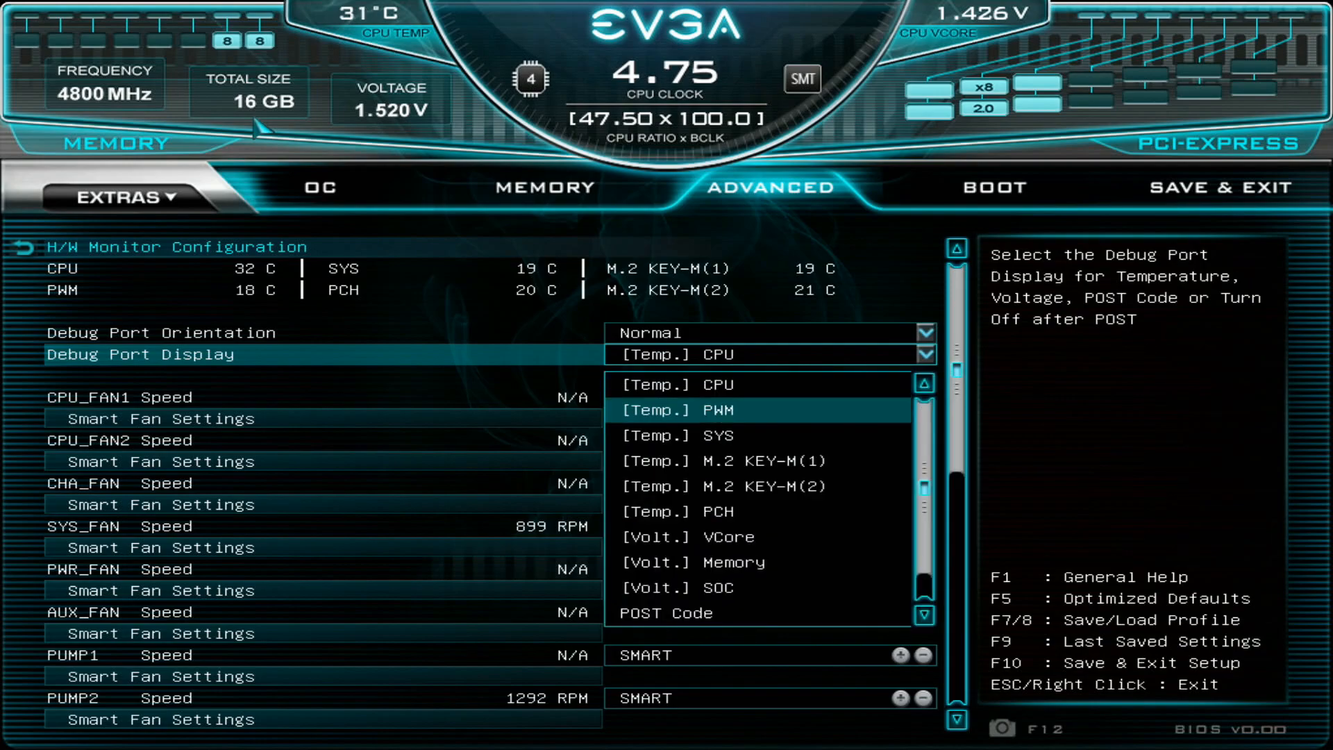
click(693, 409)
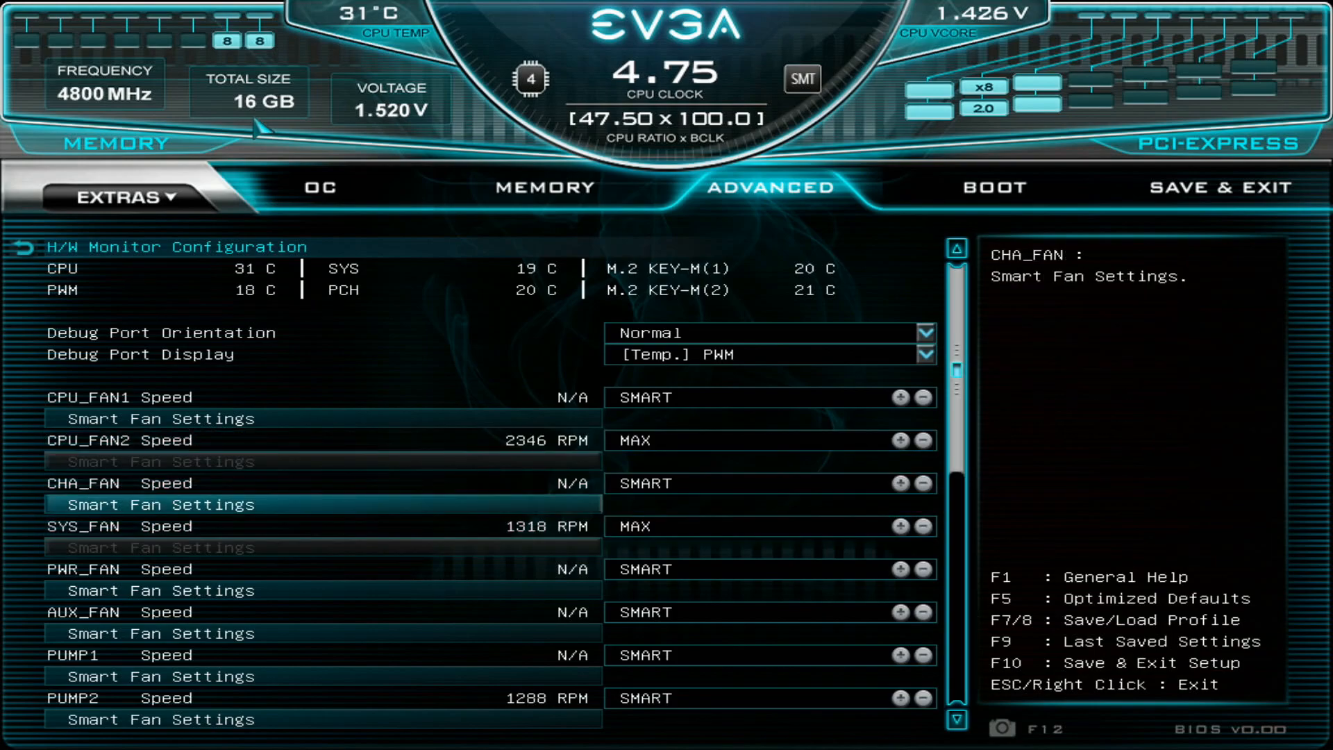
Step: Save the settings as a BIOS profile named '5300gdaily'
click(1219, 188)
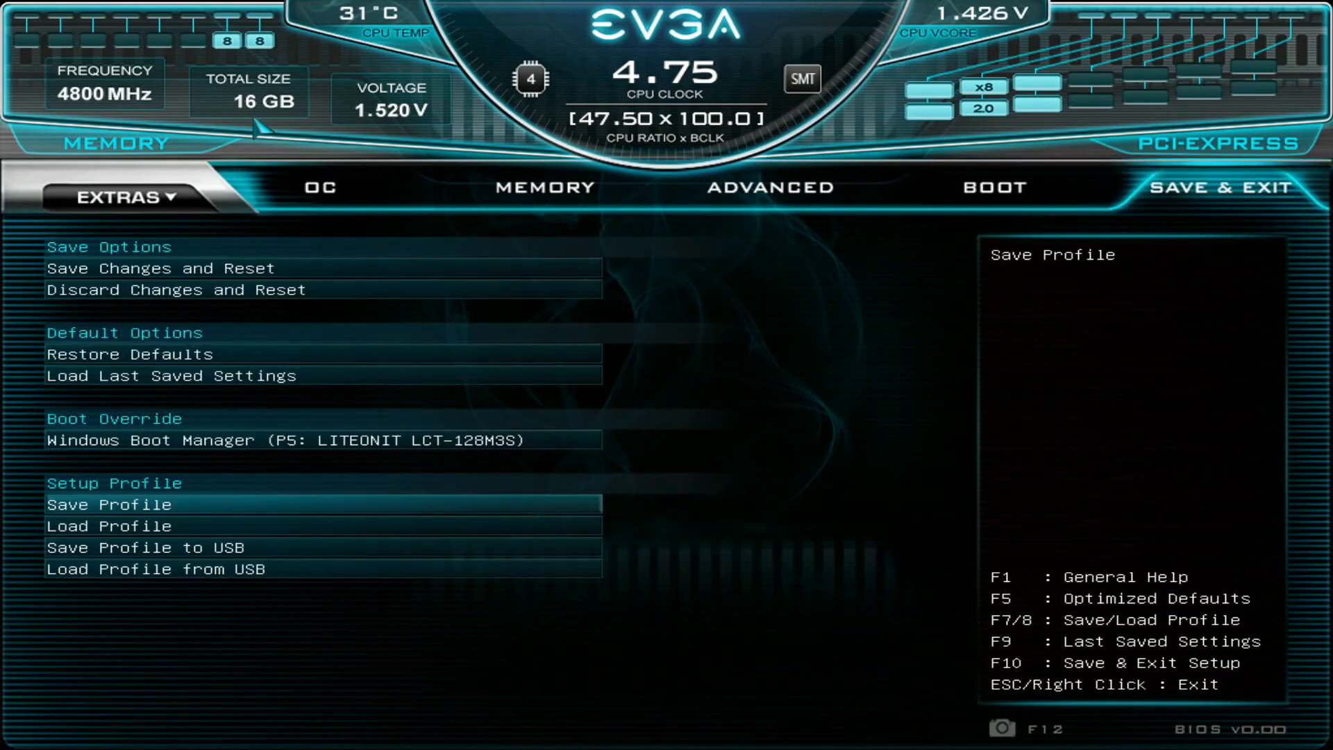
click(108, 504)
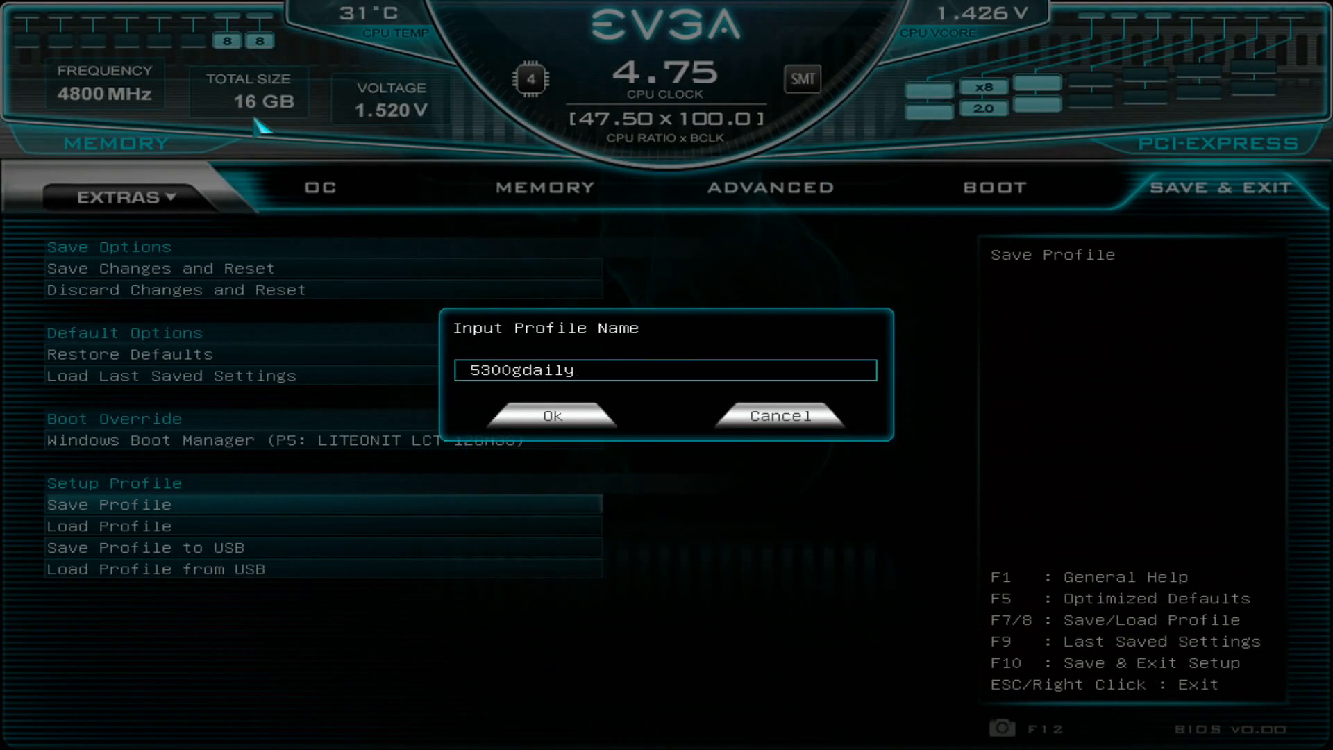
click(551, 415)
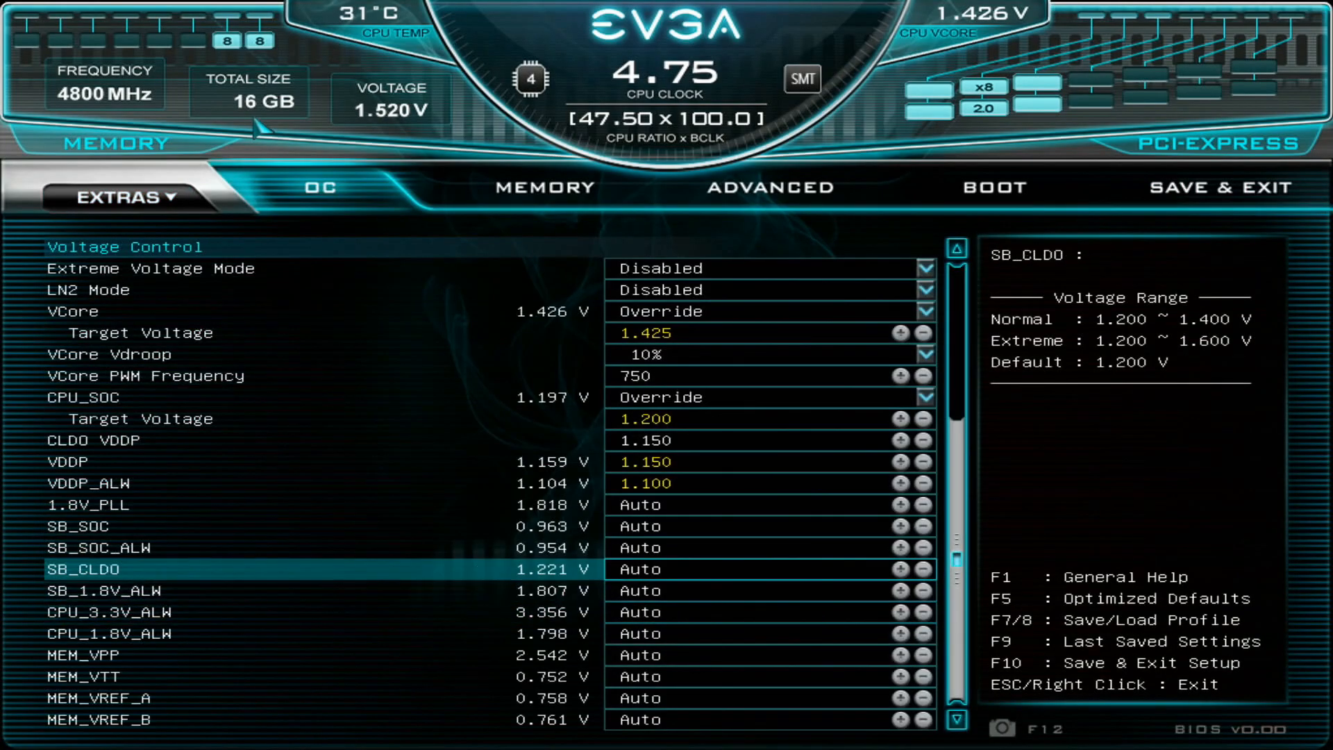
Step: Review the Voltage Control changes, then save all BIOS changes and reset into Windows
scroll(up, 3)
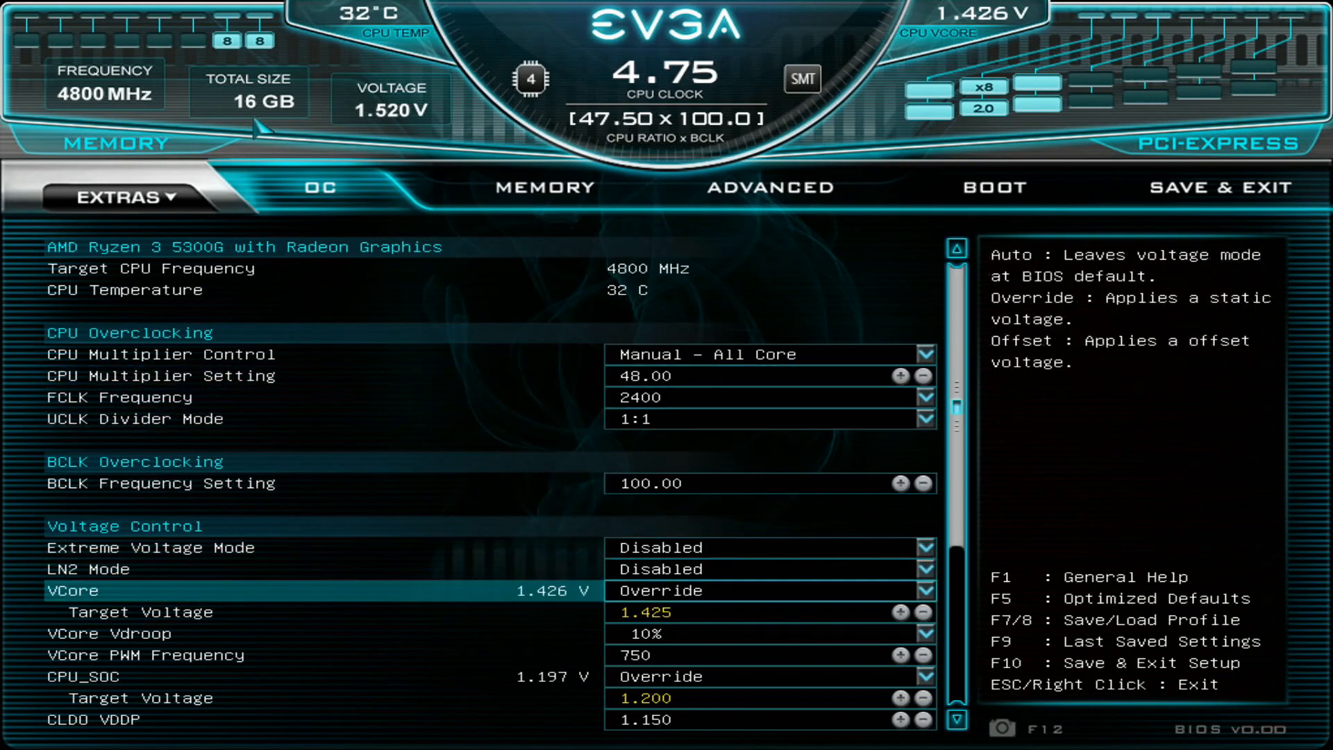
scroll(down, 3)
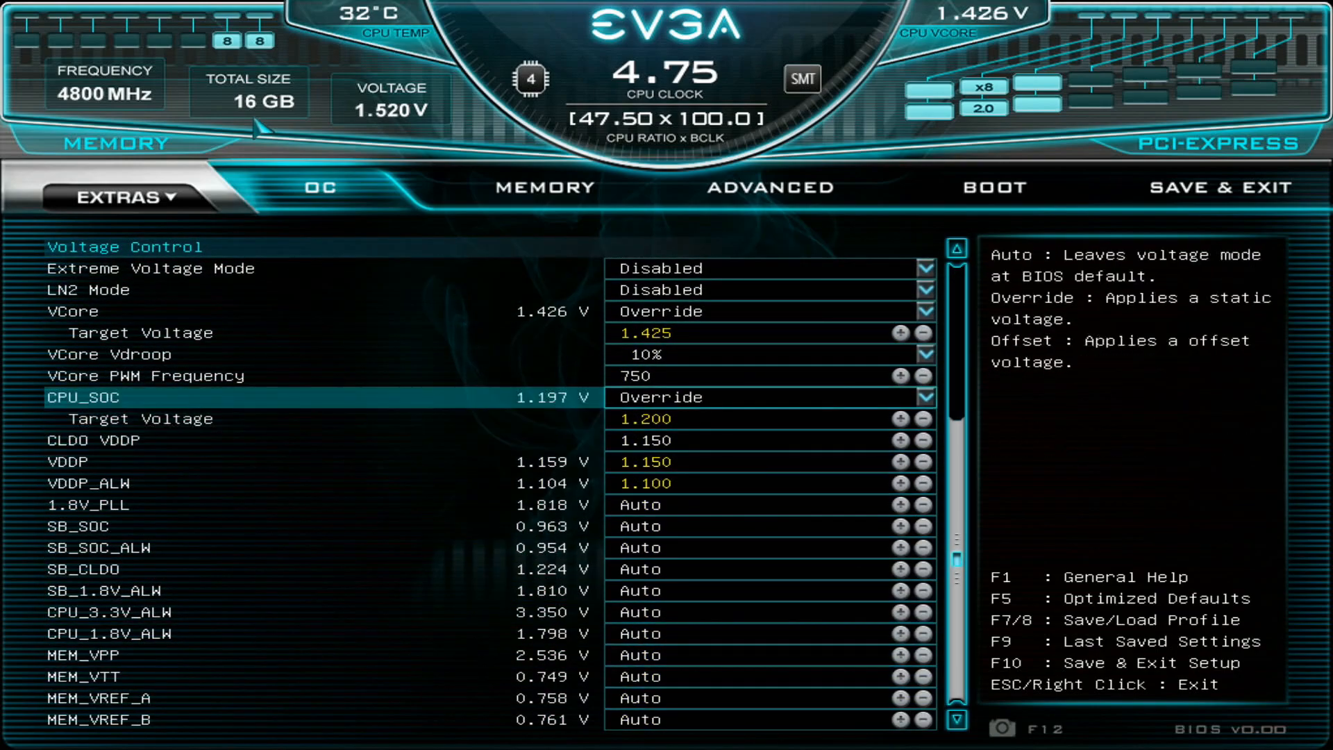
scroll(up, 3)
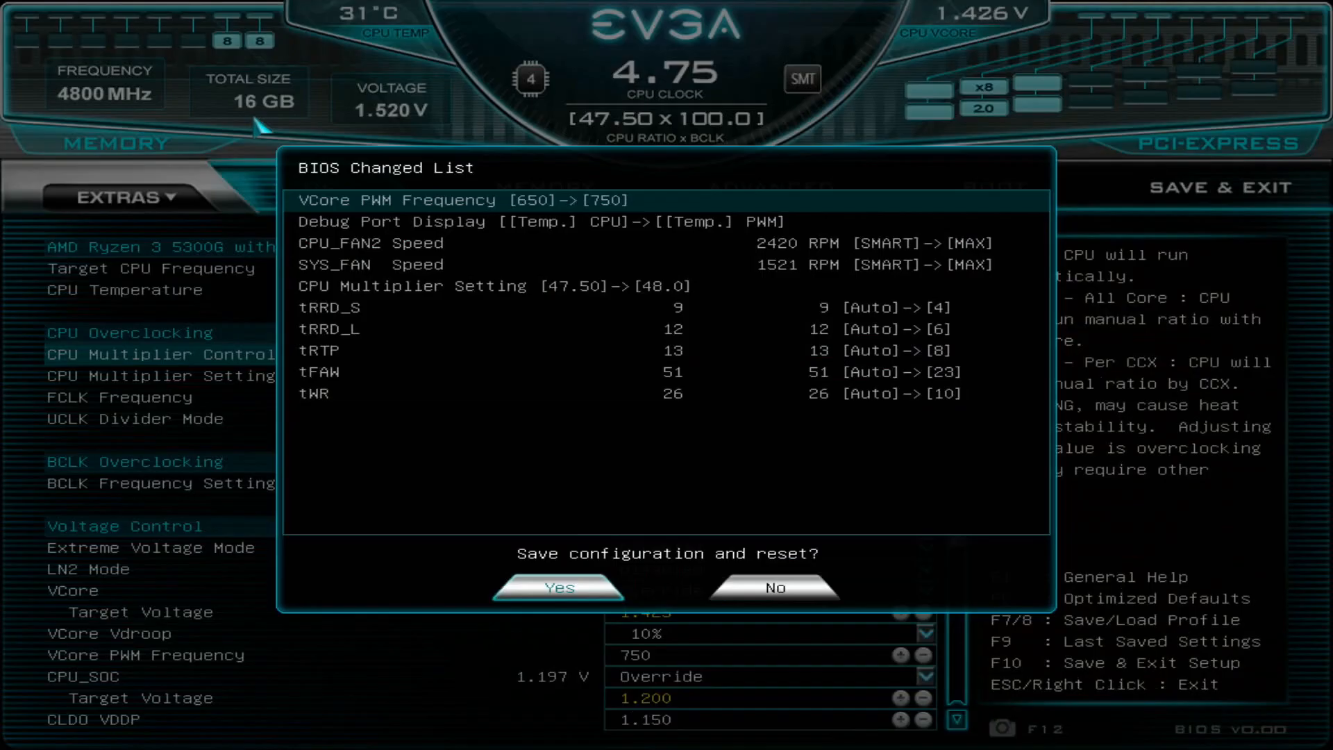
click(559, 587)
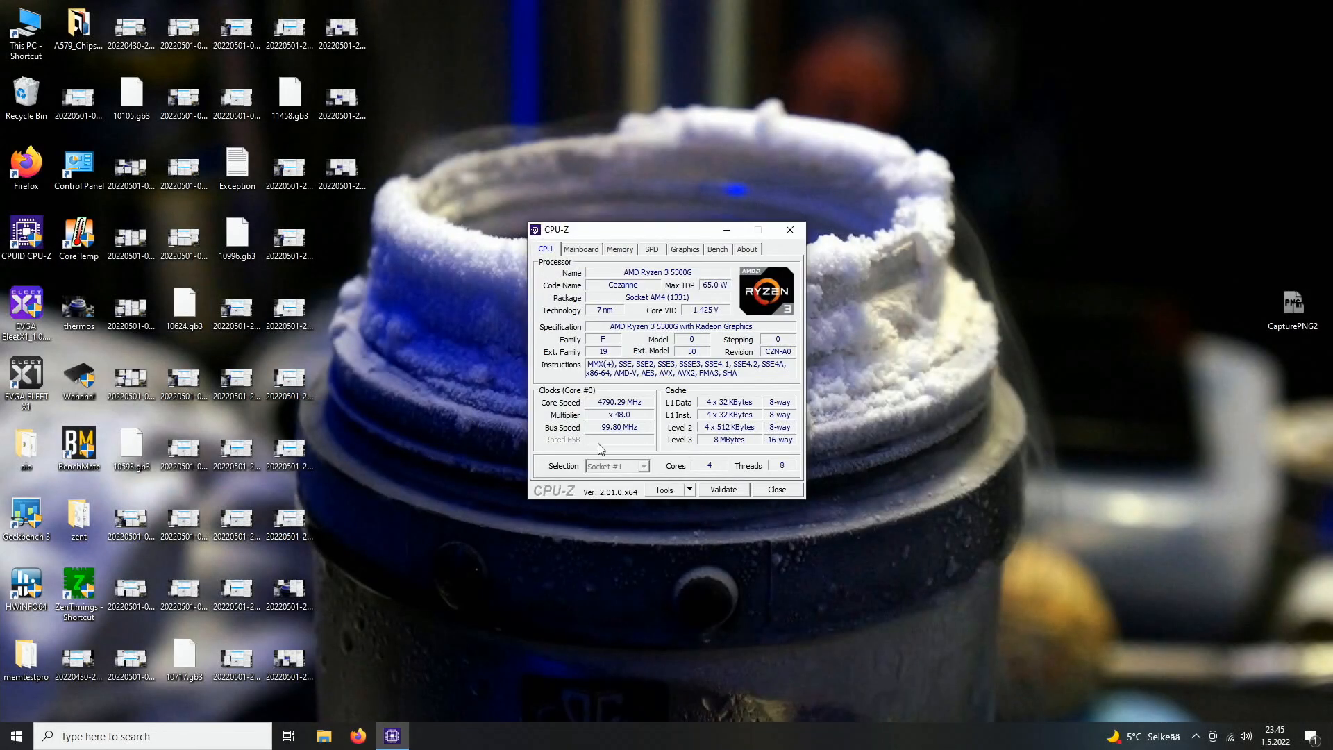
mouse_move(692, 208)
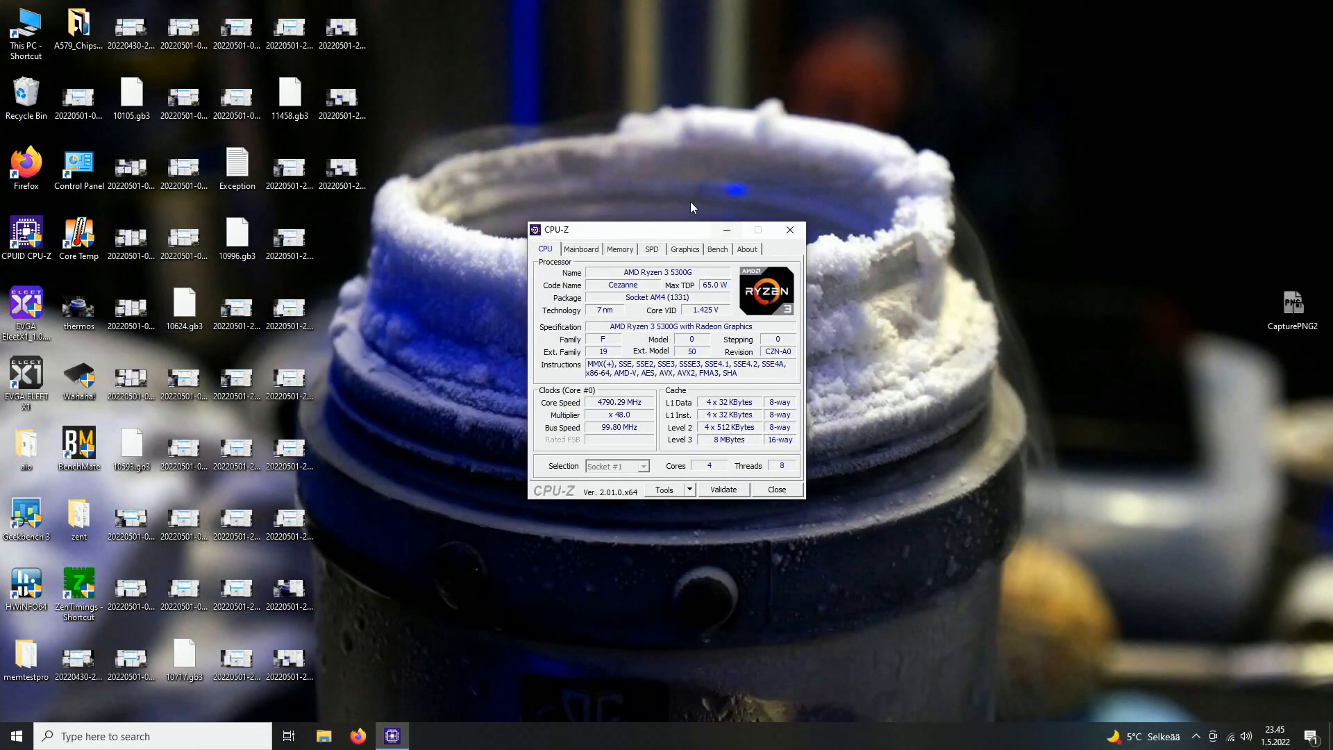
mouse_move(616, 291)
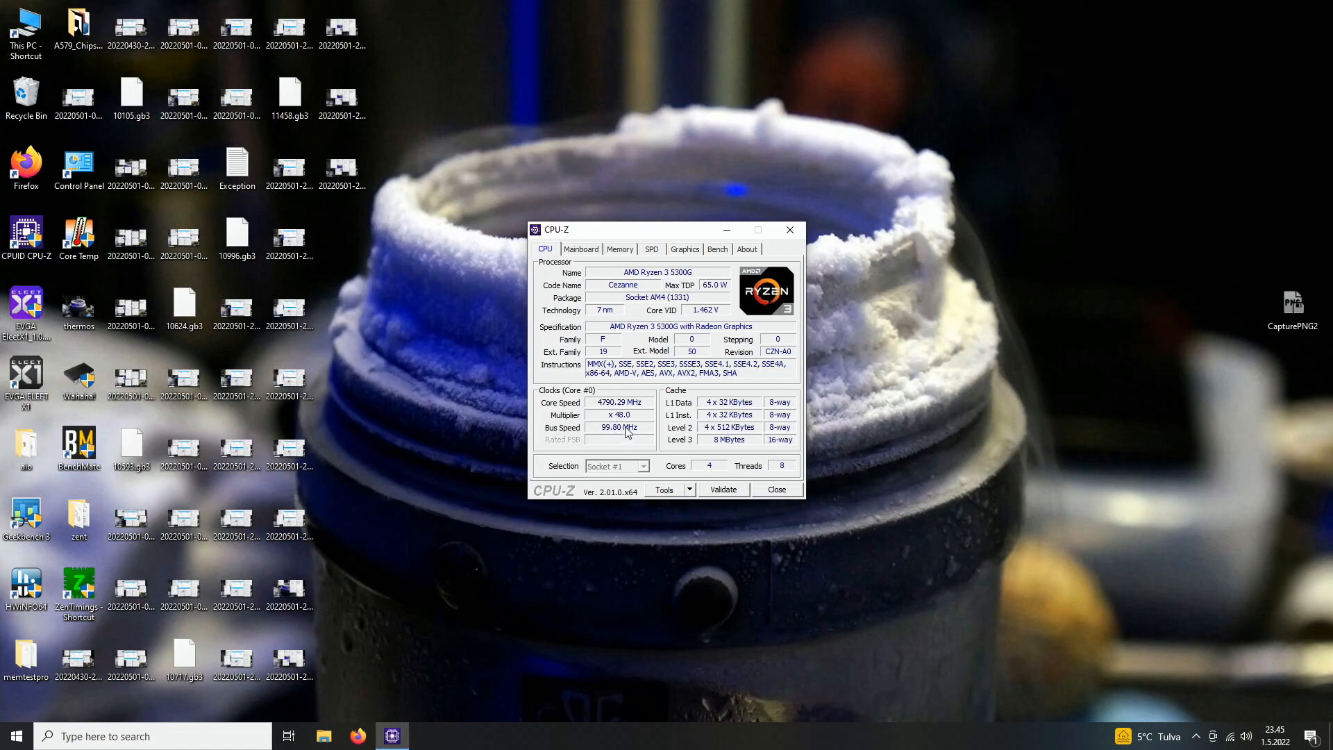
Step: Review CPU-Z Memory, Mainboard and SPD tabs, selecting Slot #1's 8 GB G.Skill DDR4 module
click(619, 249)
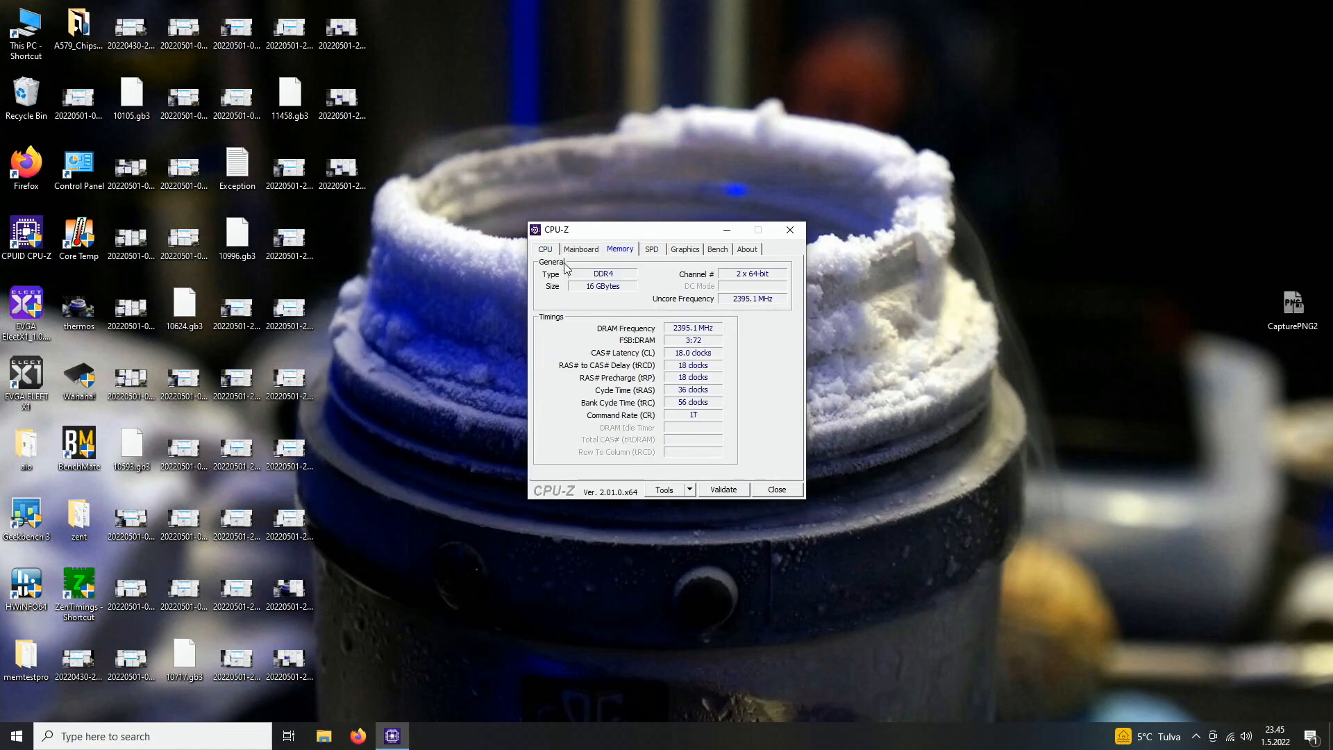
mouse_move(607, 285)
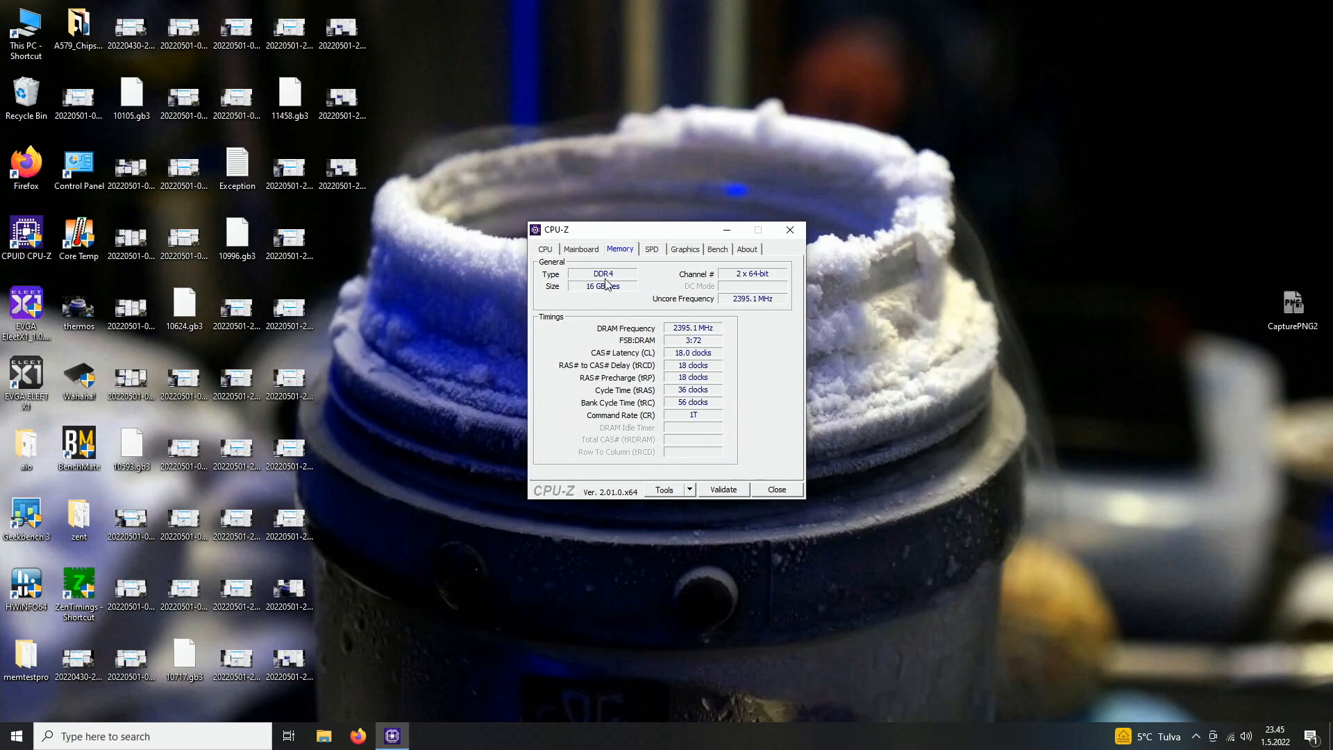
mouse_move(717, 304)
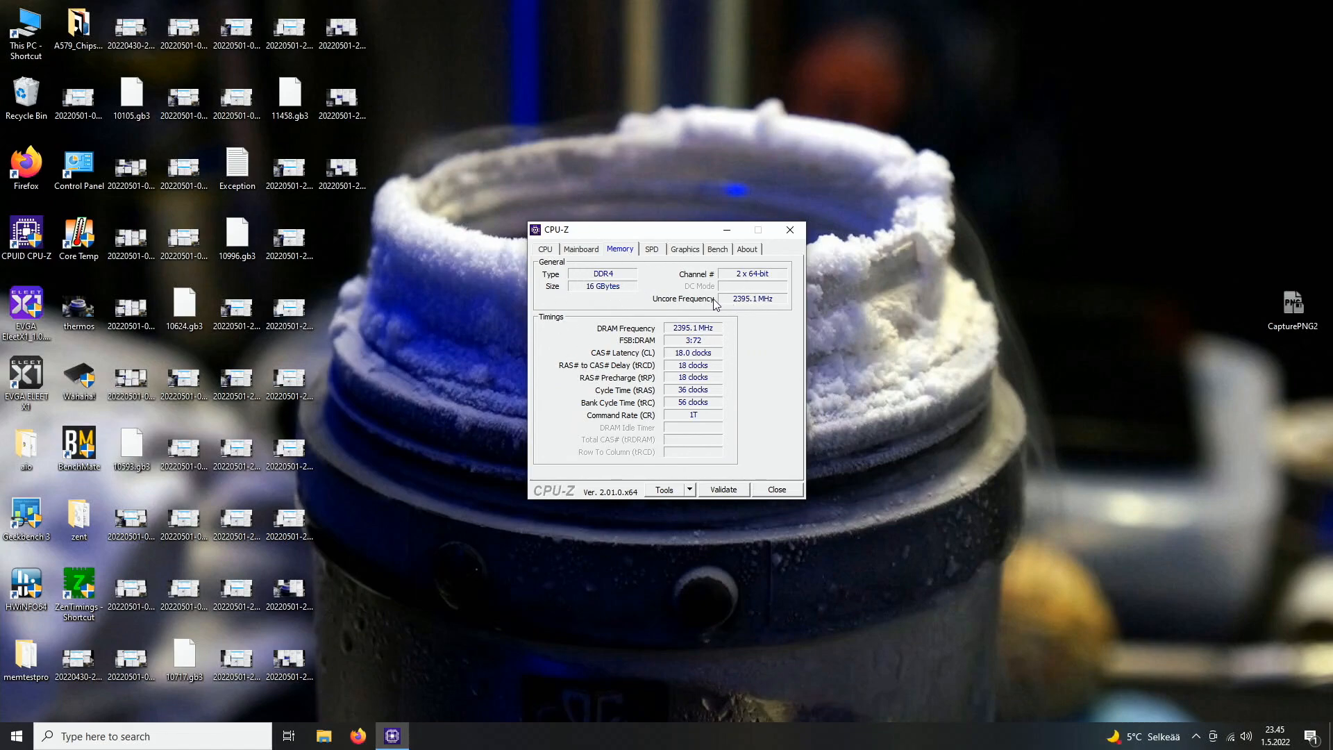
mouse_move(748, 306)
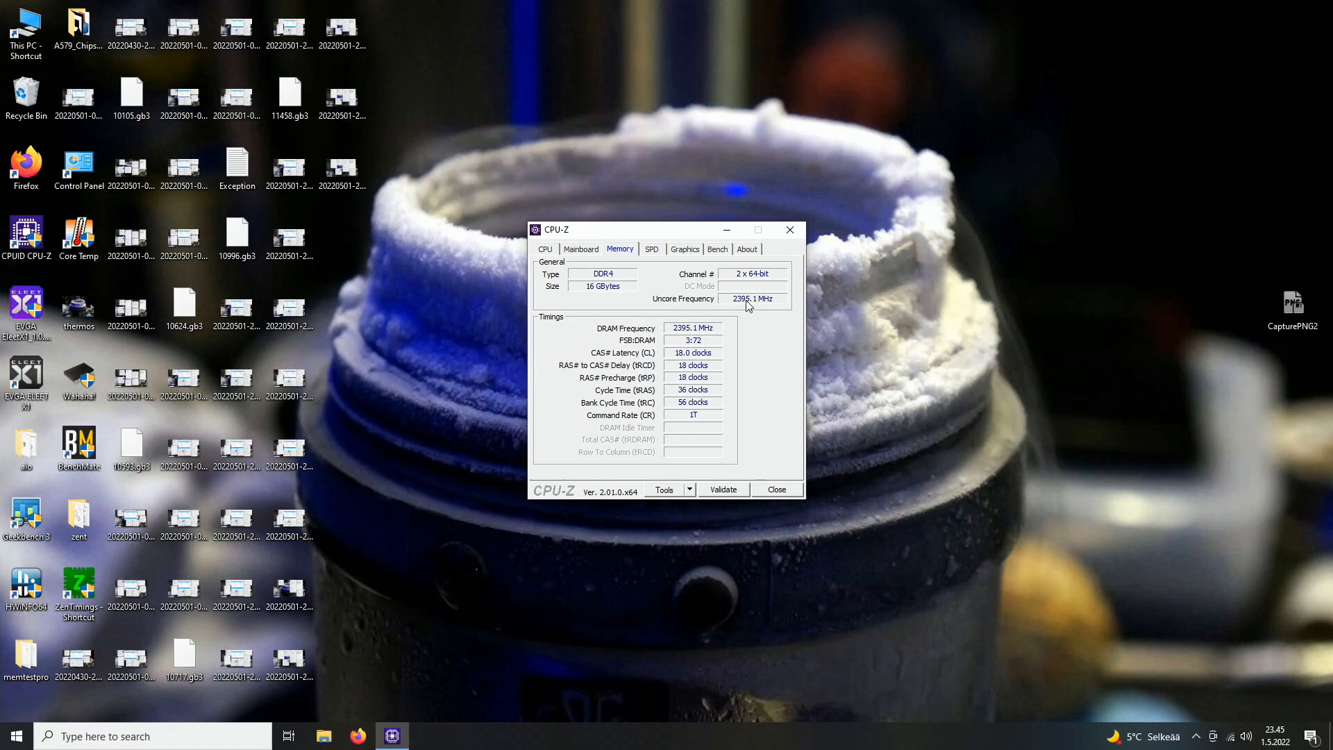
mouse_move(644, 335)
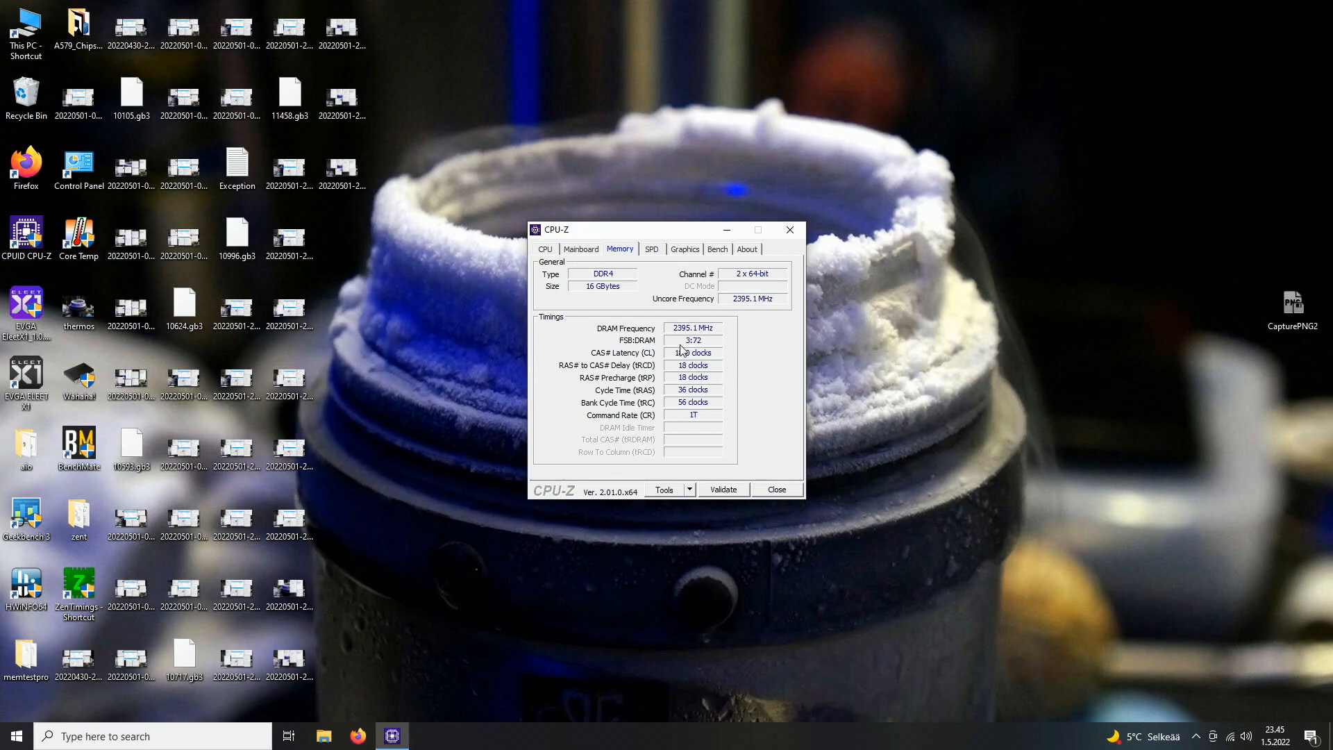
mouse_move(691, 417)
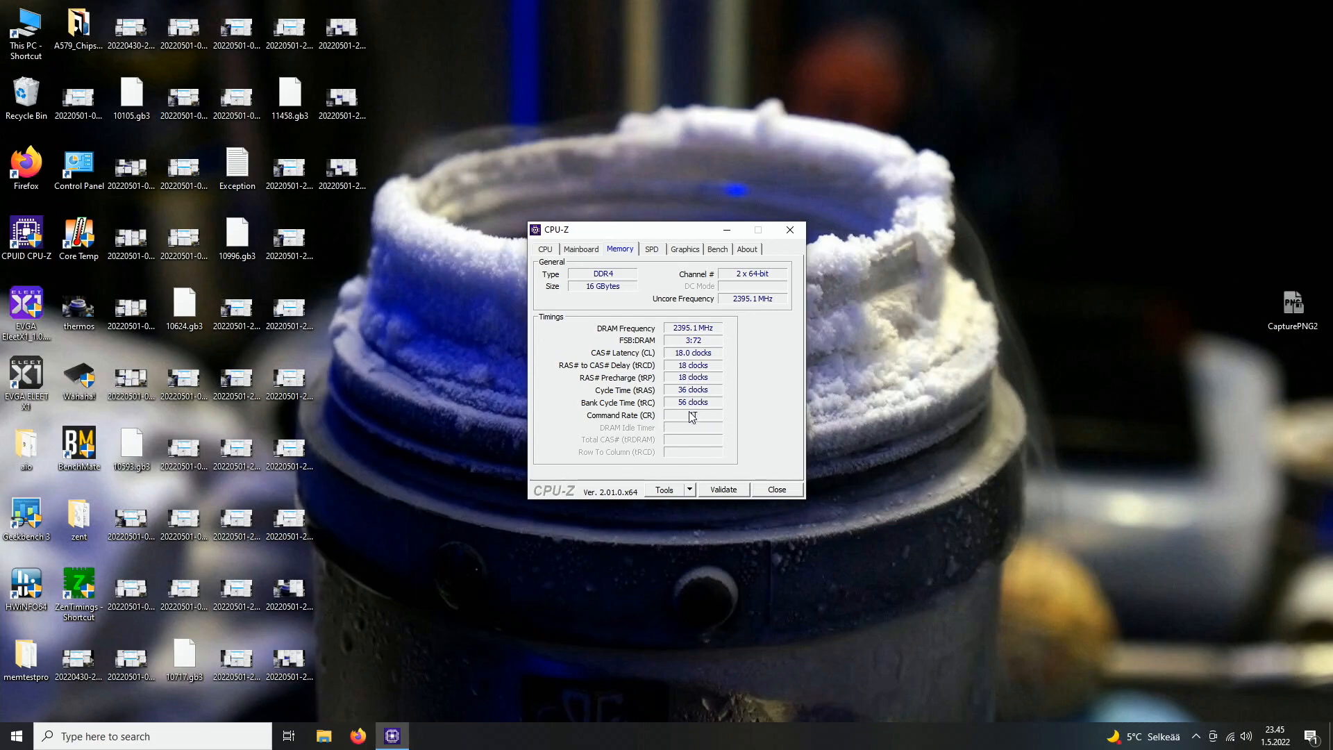
click(580, 249)
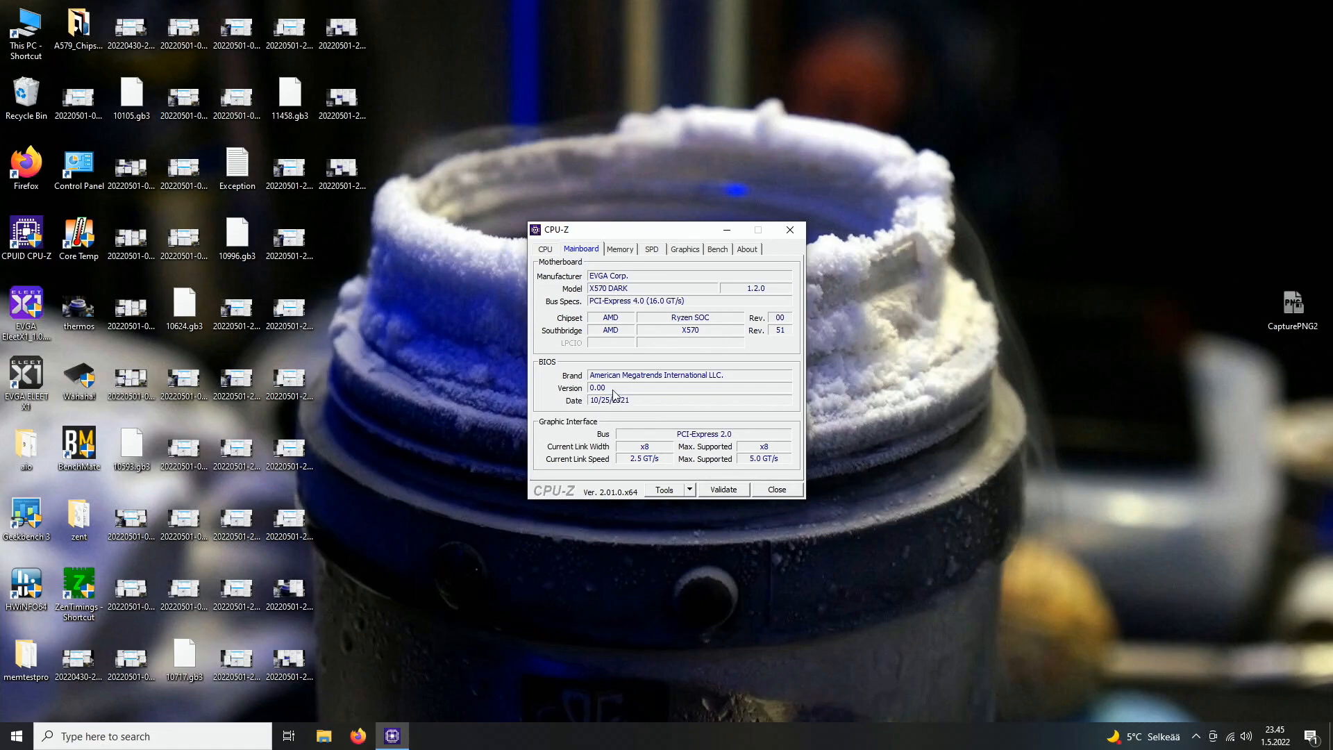
click(651, 249)
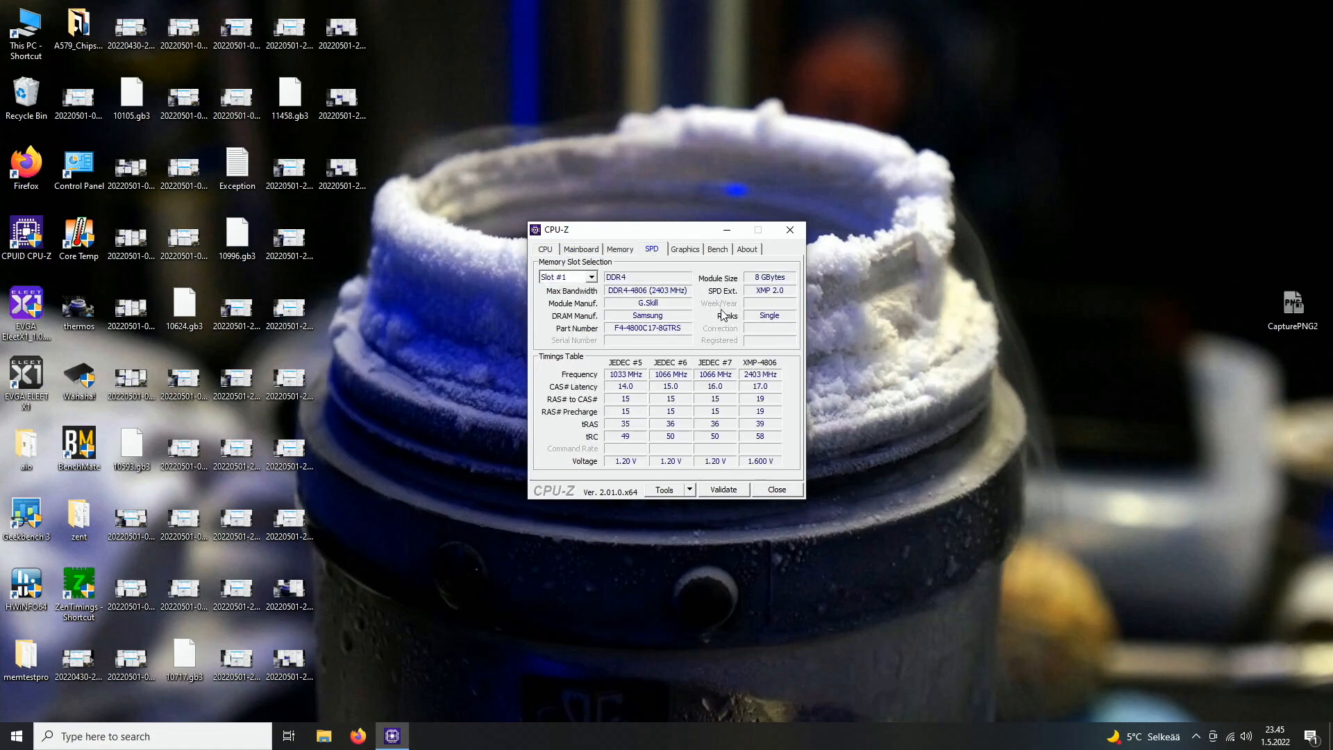
click(591, 278)
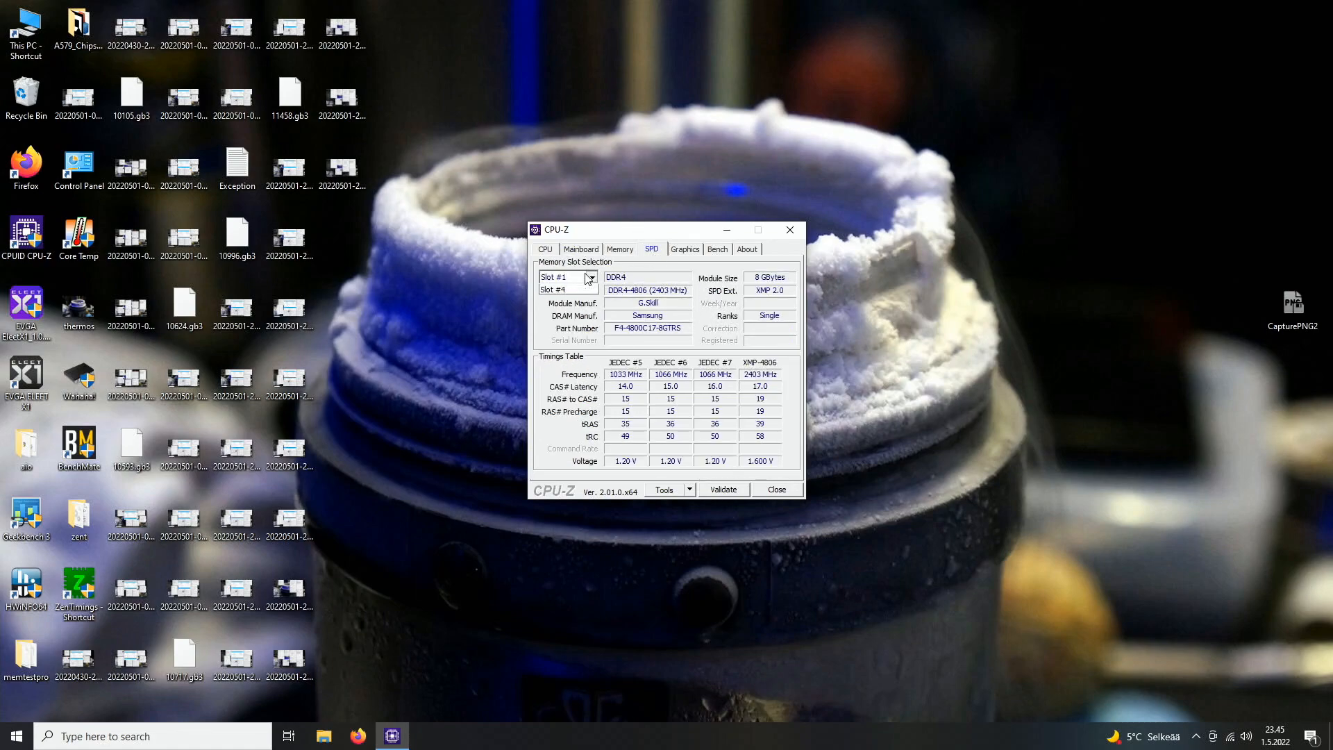
click(561, 291)
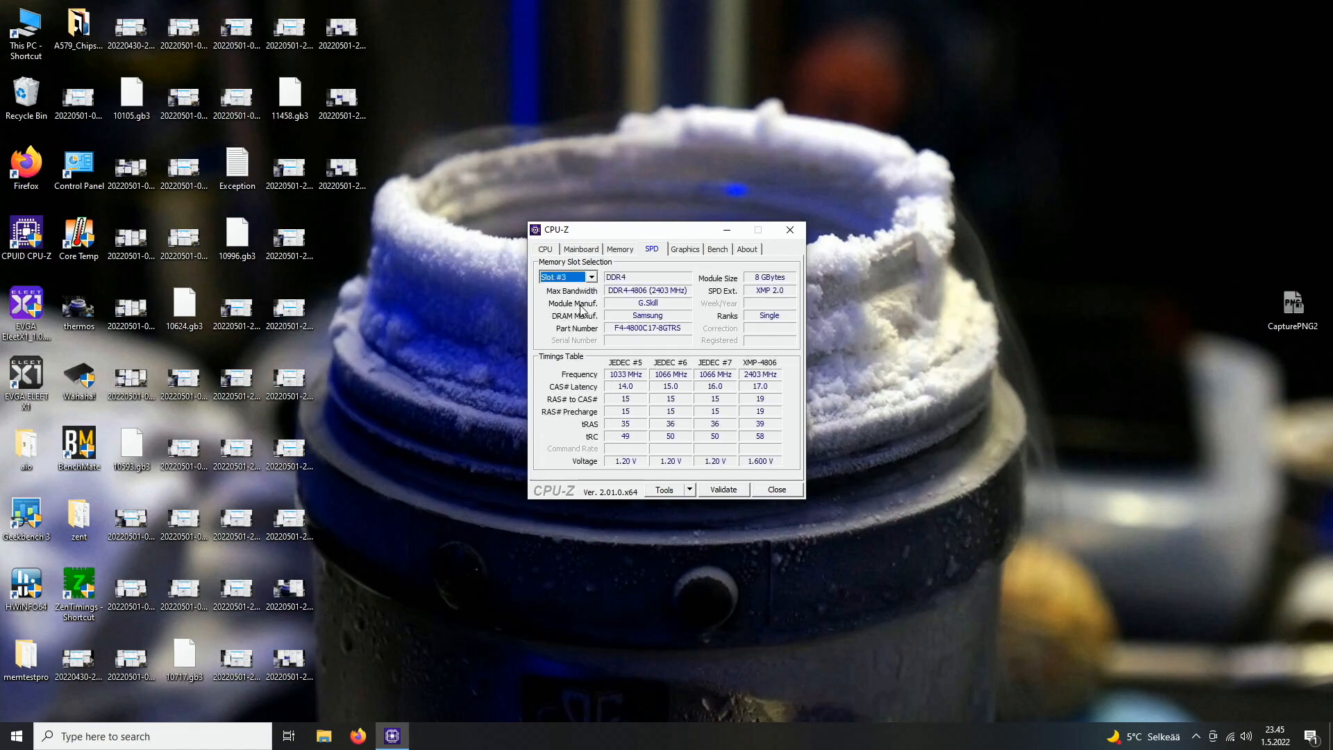
mouse_move(710, 365)
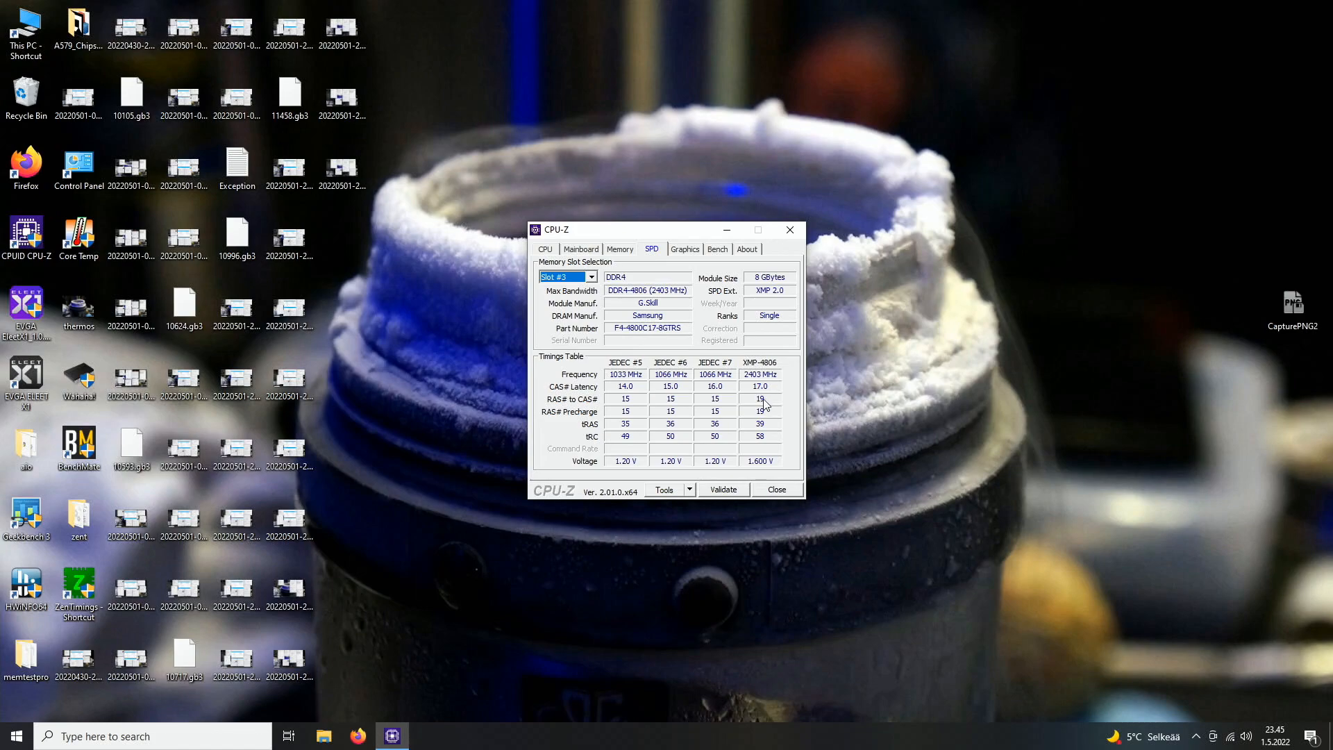
mouse_move(762, 471)
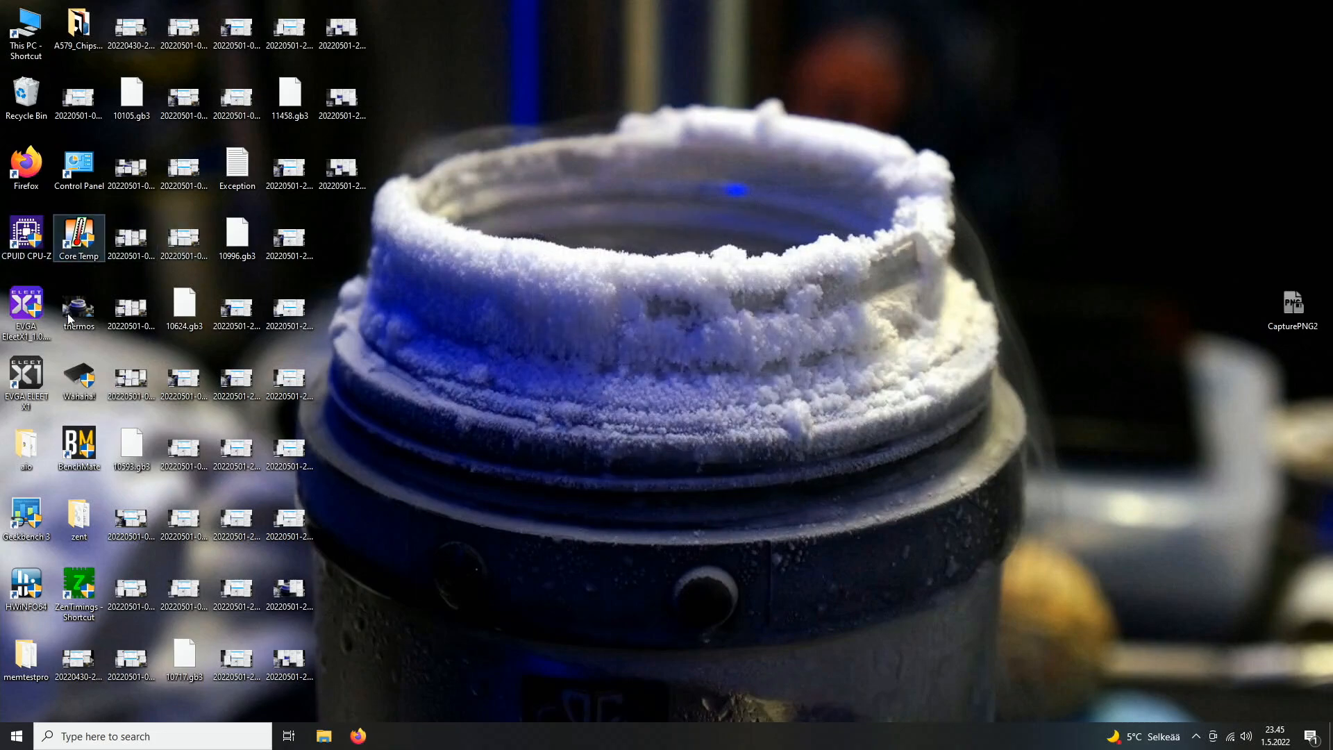
Step: Start Core Temp with Cinebench R20 under BenchMate, then run HWiNFO64 in sensors-only mode
double_click(77, 448)
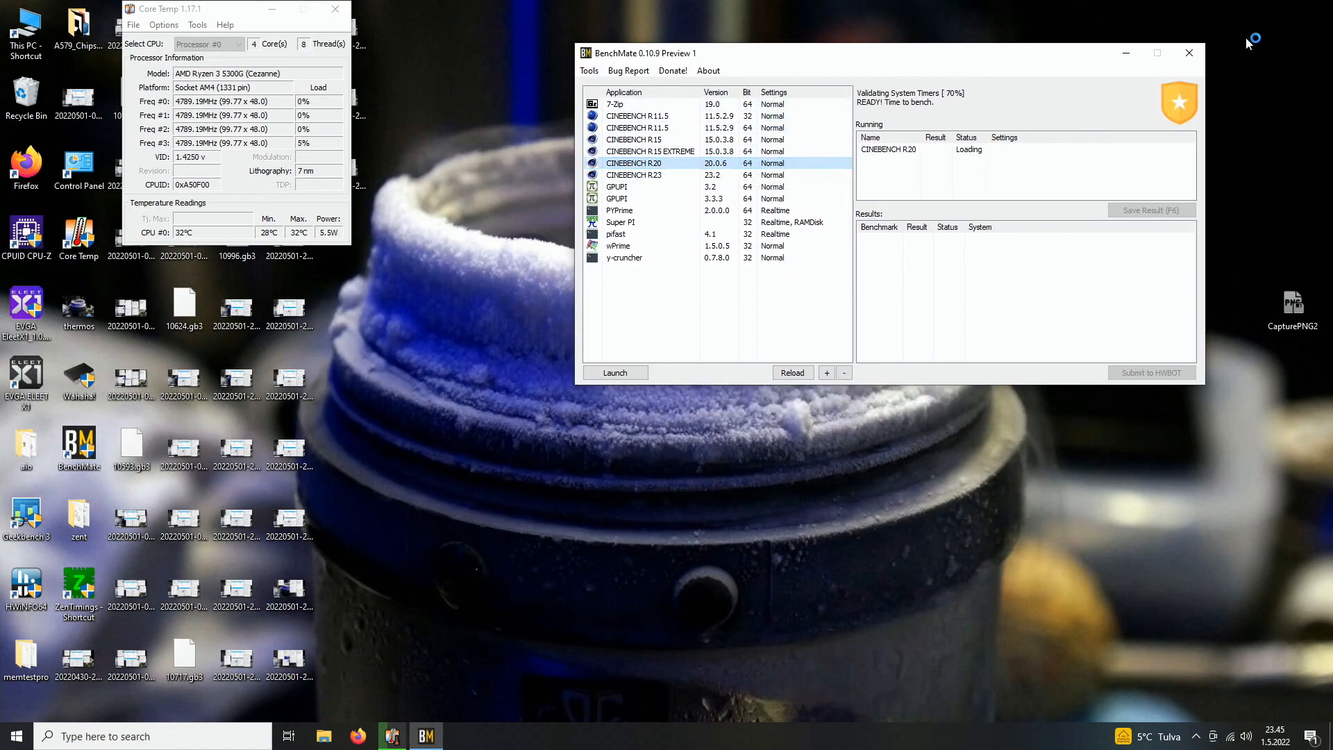
click(614, 372)
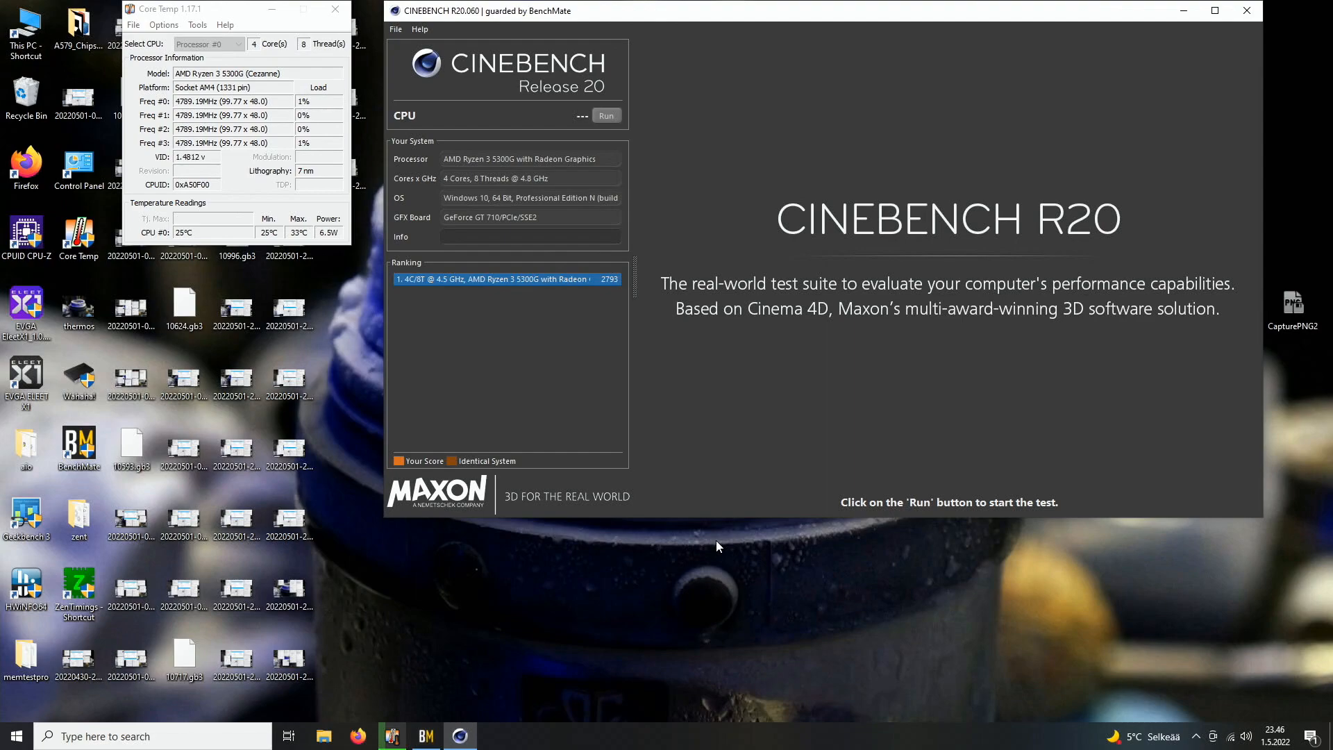
mouse_move(4, 570)
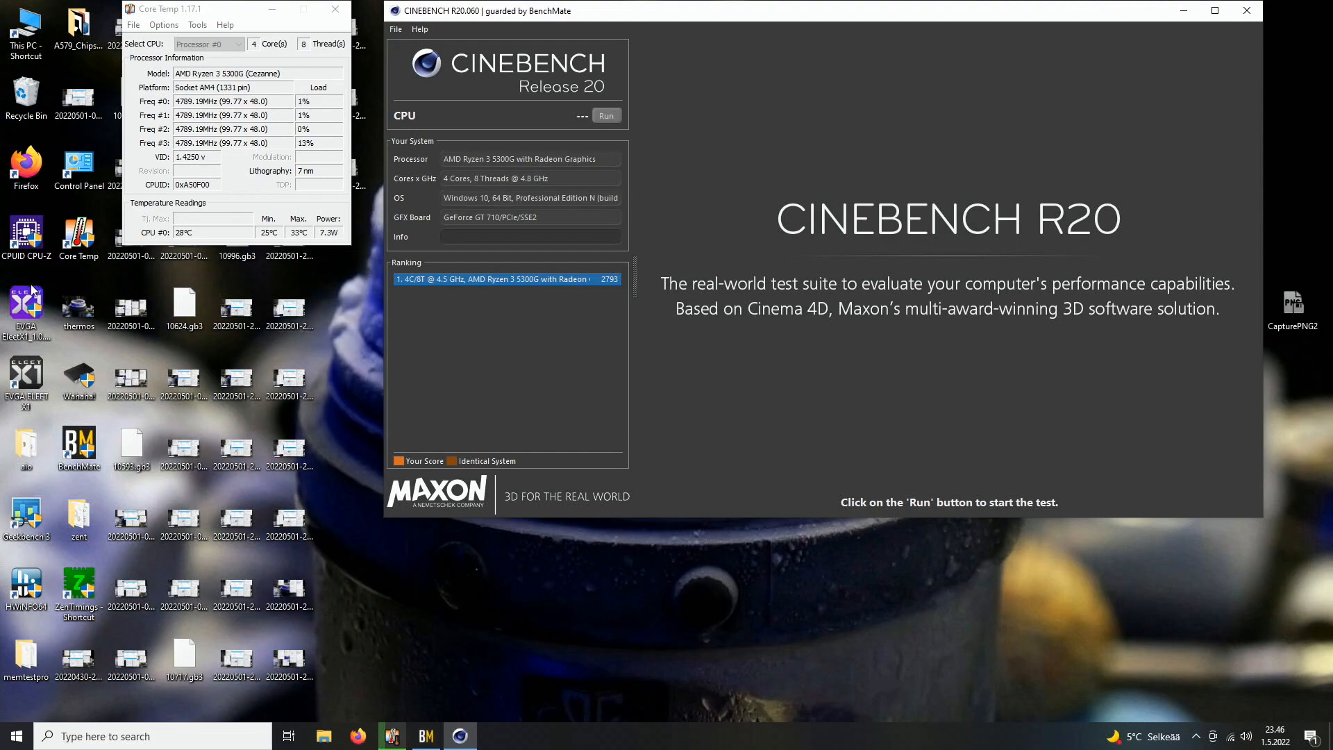
double_click(25, 586)
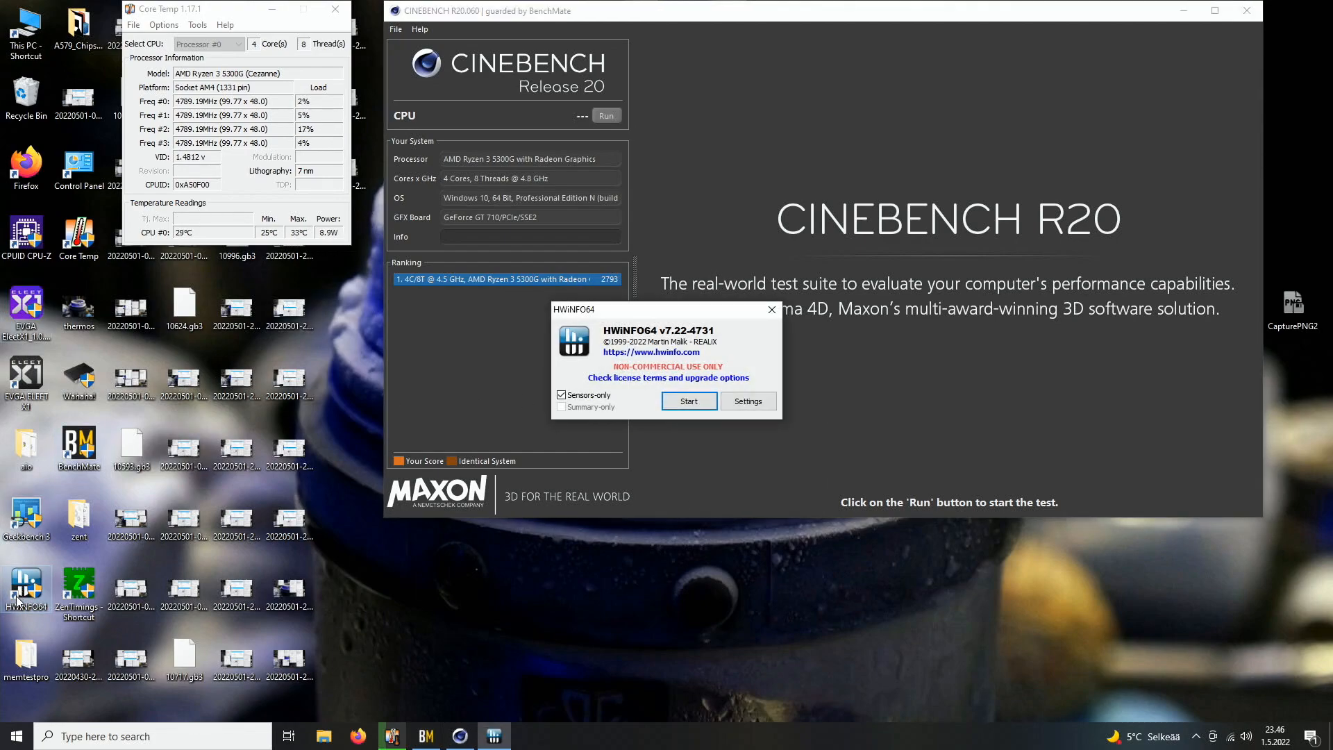
click(689, 400)
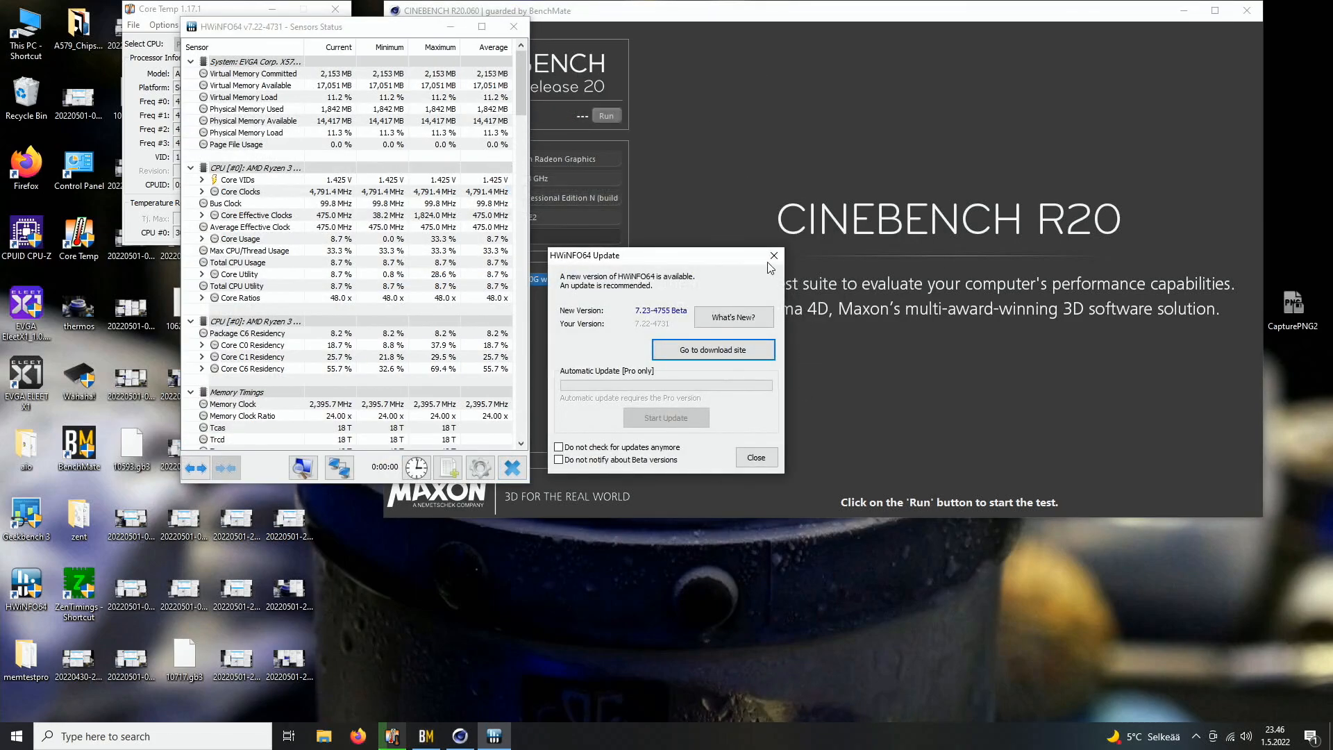
Step: Dismiss the HWiNFO64 update notice and scroll to the CPU temperature and power sensors
click(756, 457)
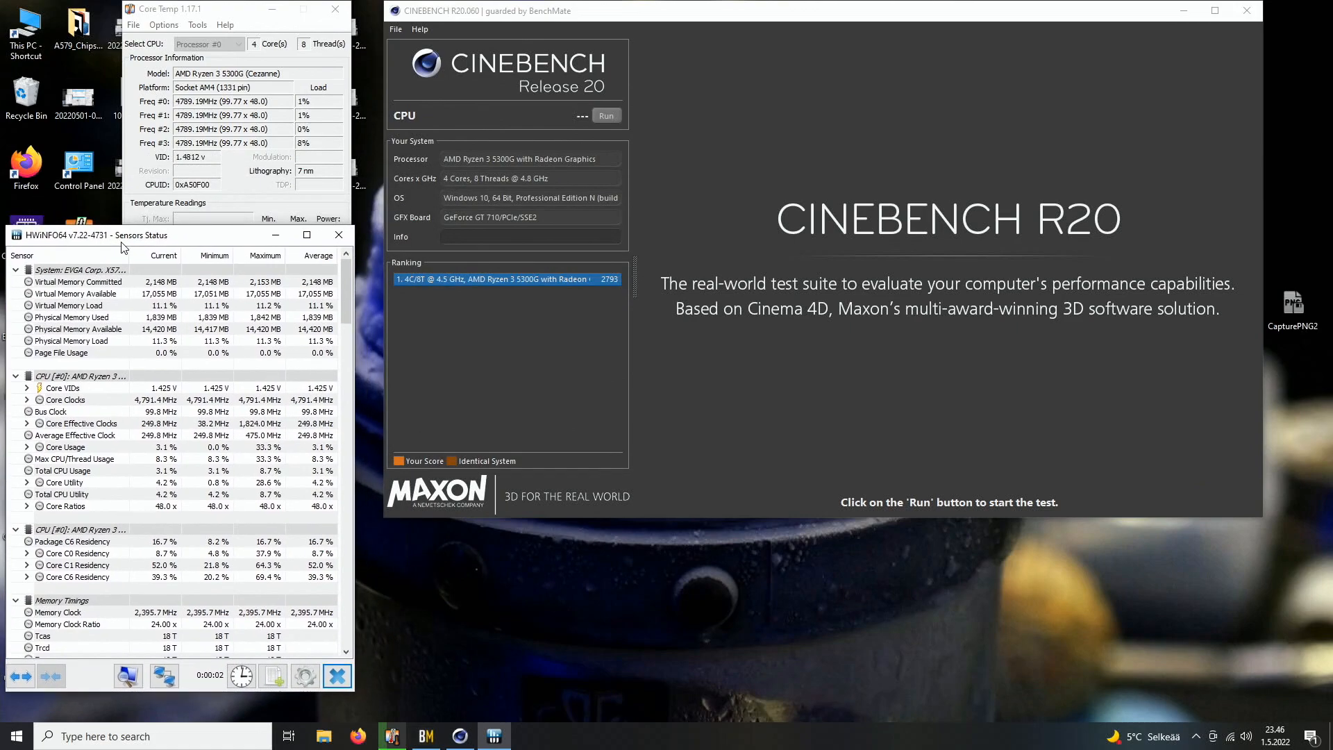
scroll(down, 3)
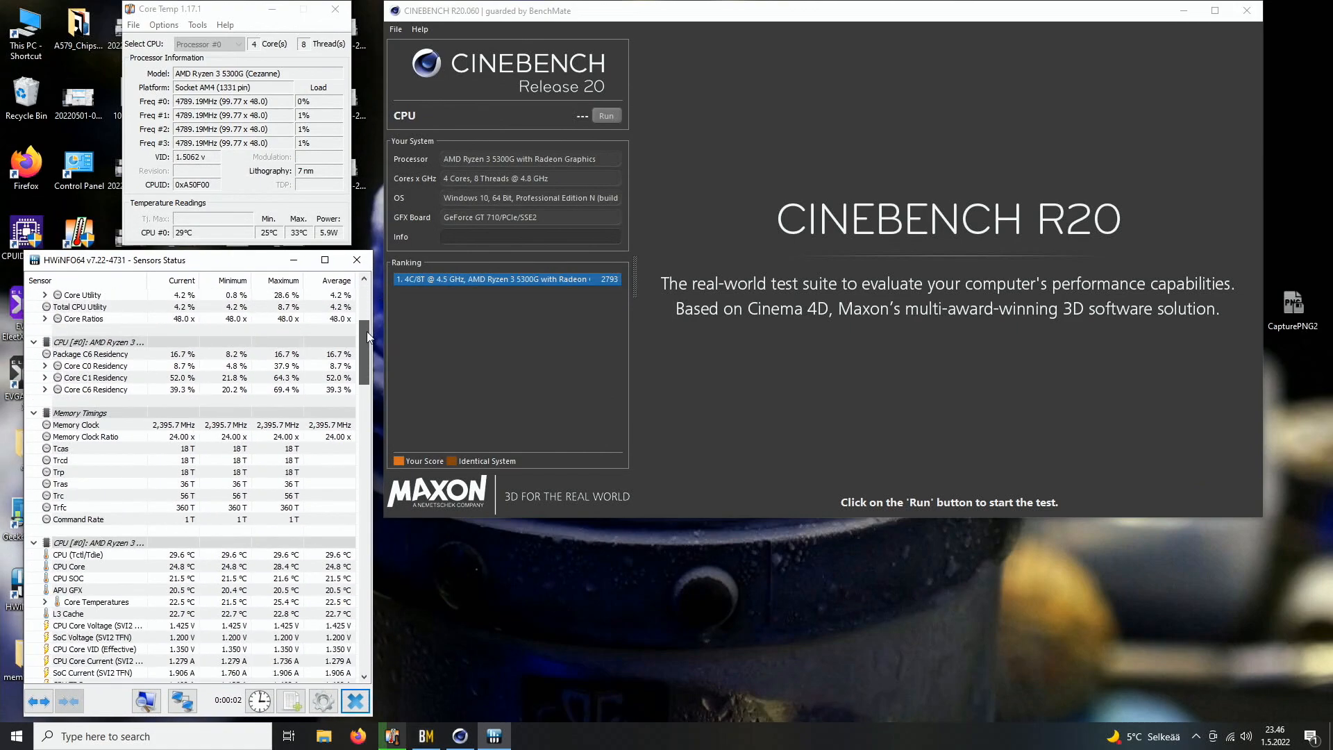
scroll(down, 3)
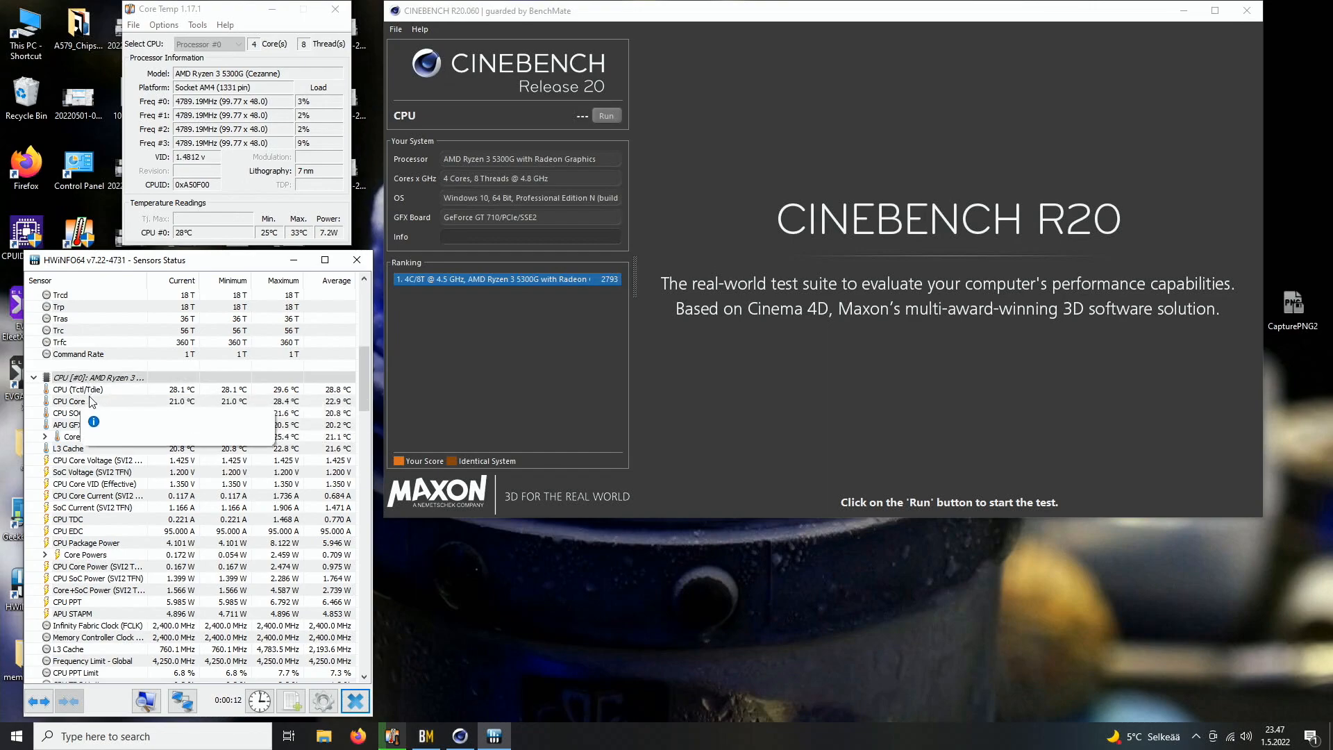
mouse_move(68, 448)
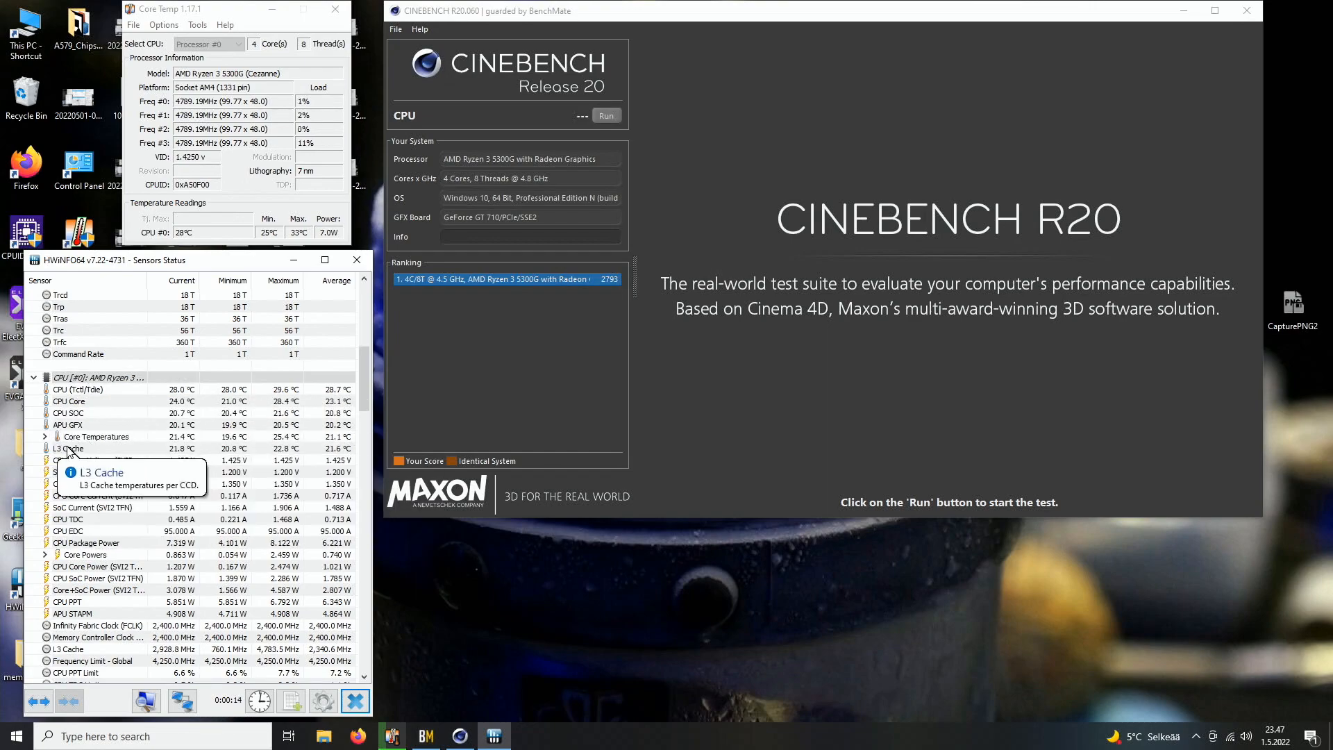
mouse_move(96, 436)
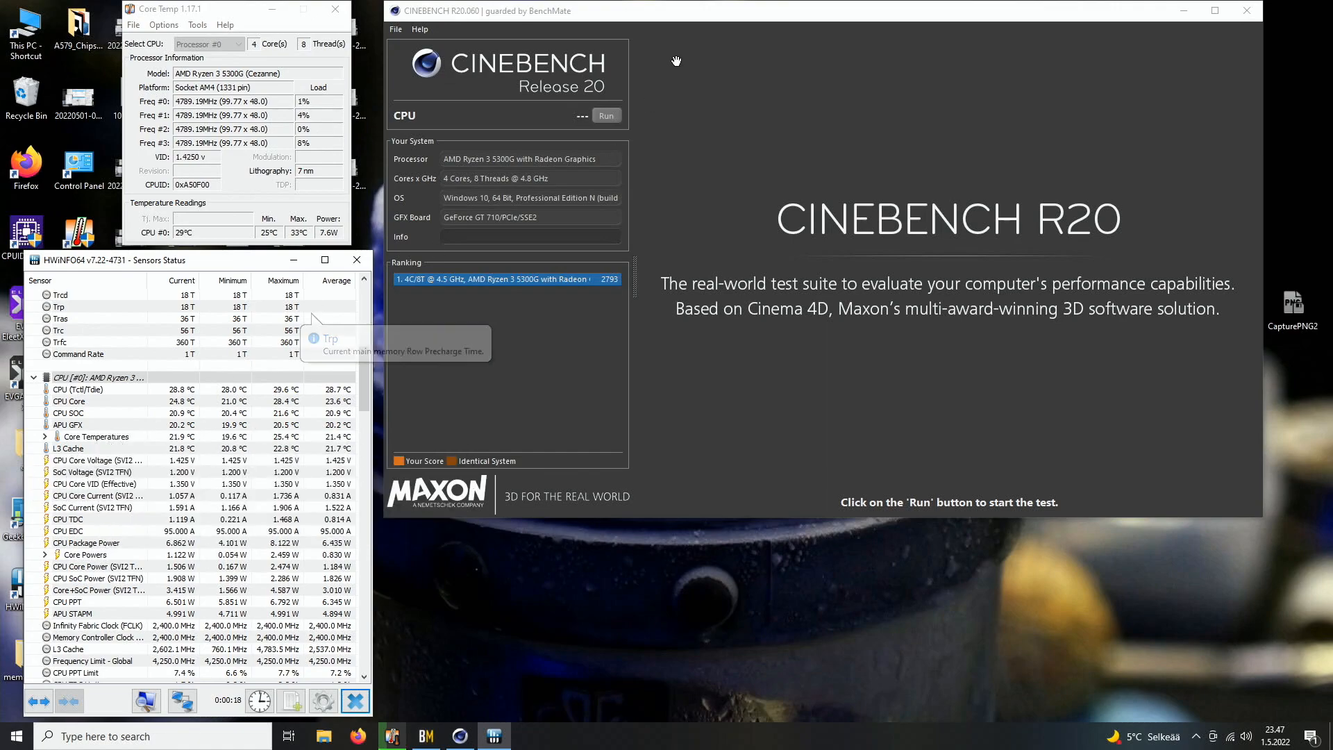
Step: Start the Cinebench R20 multi-core CPU render test
click(607, 115)
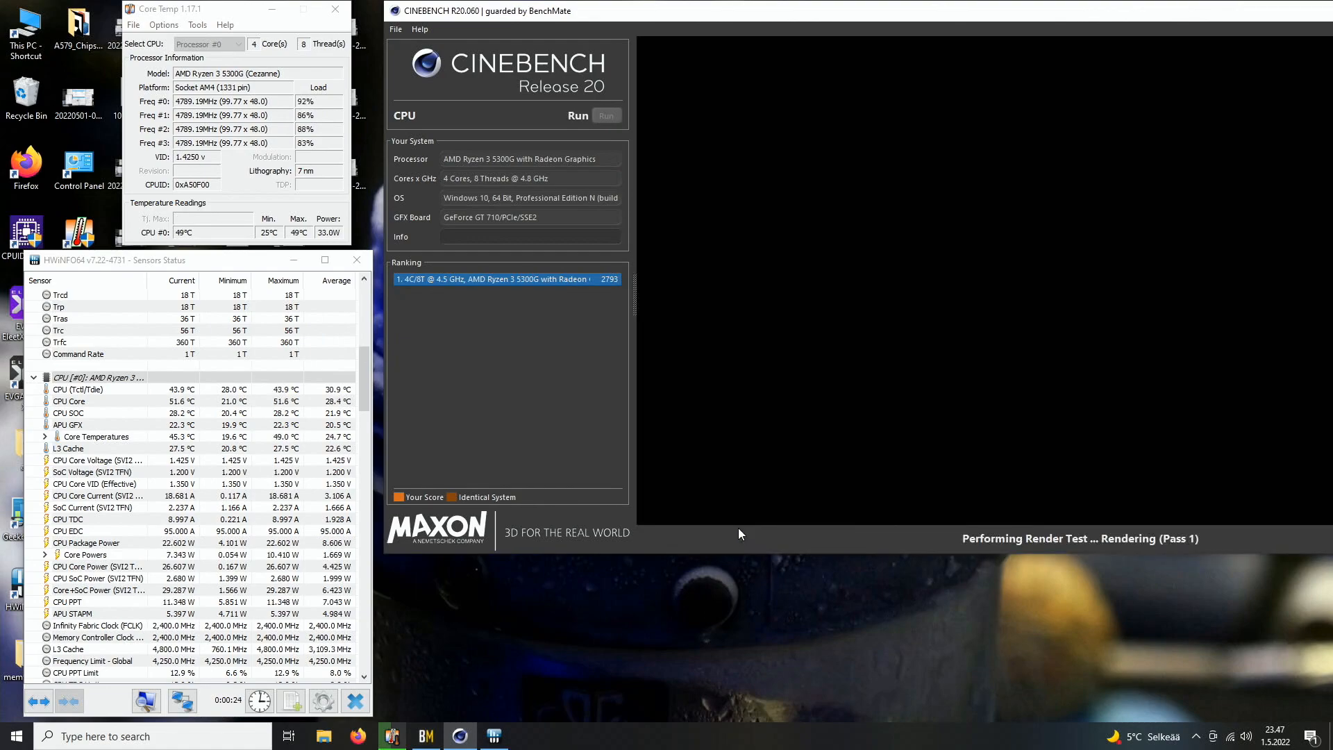
mouse_move(279, 529)
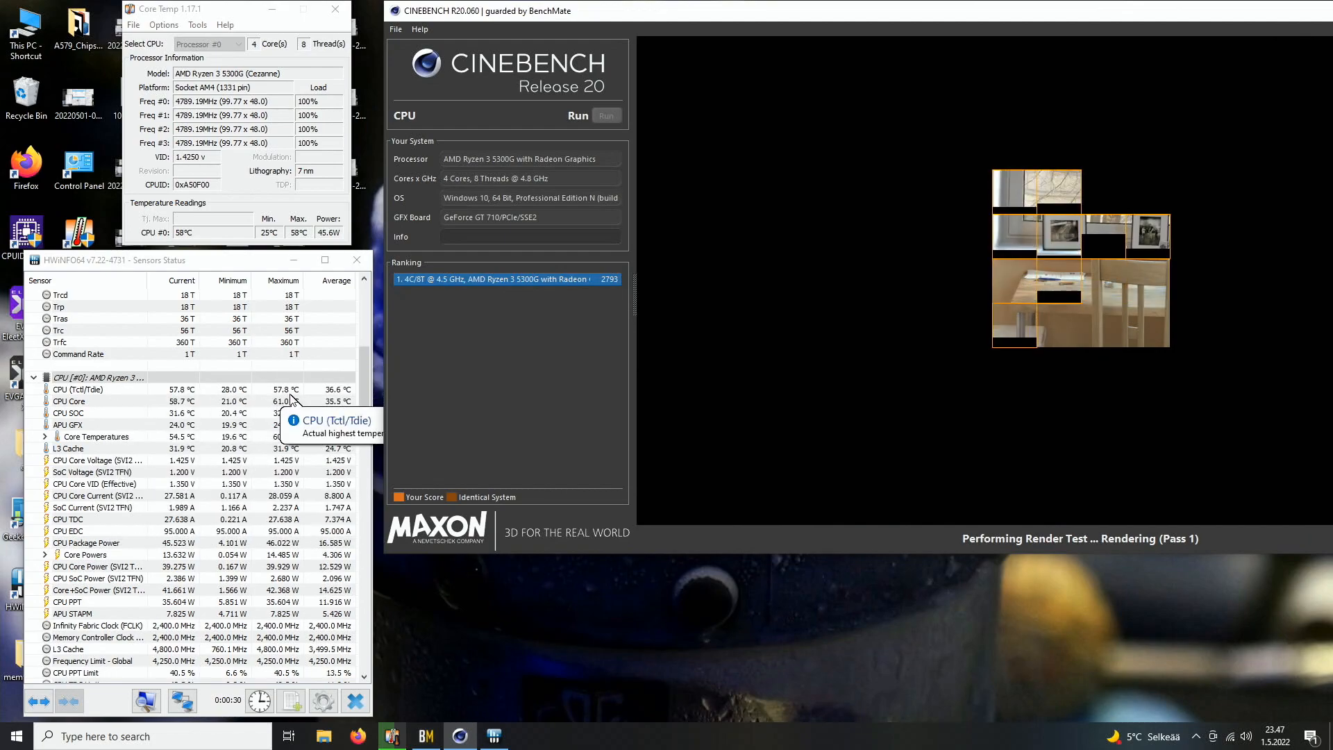
mouse_move(293, 400)
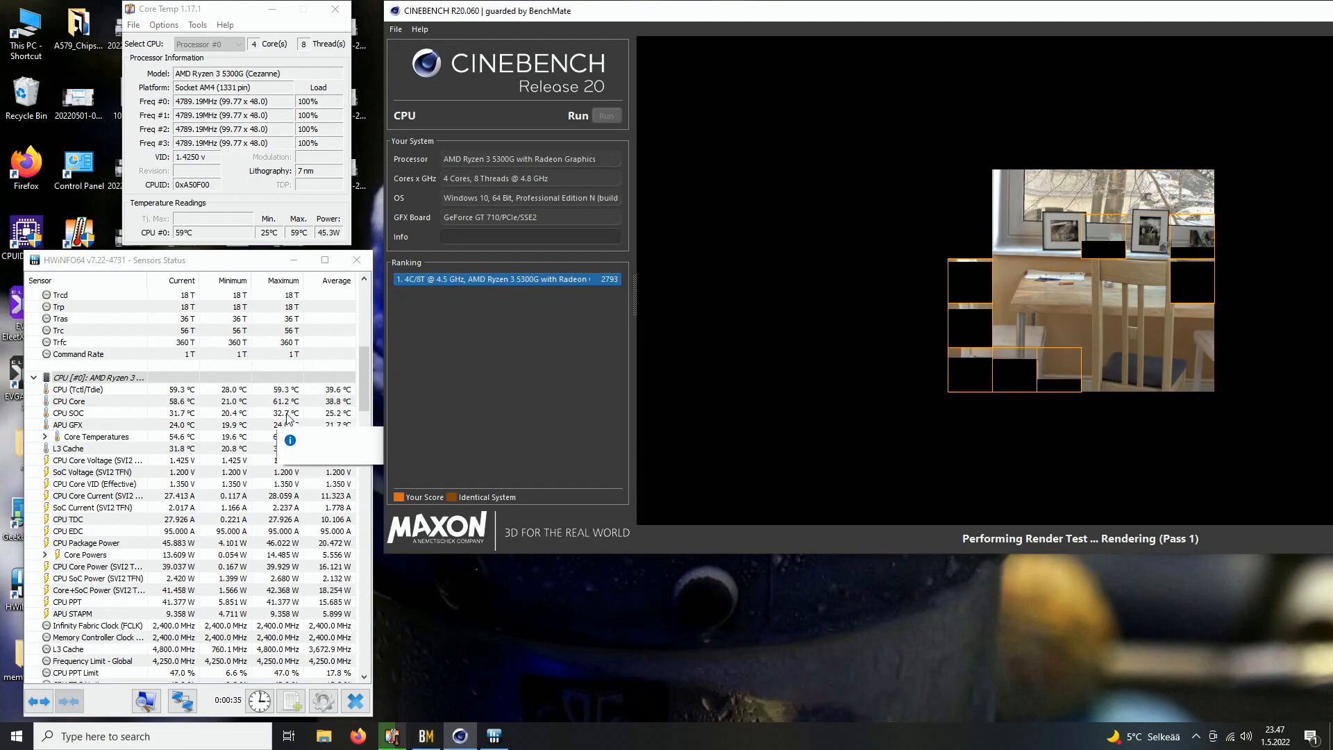
mouse_move(282, 425)
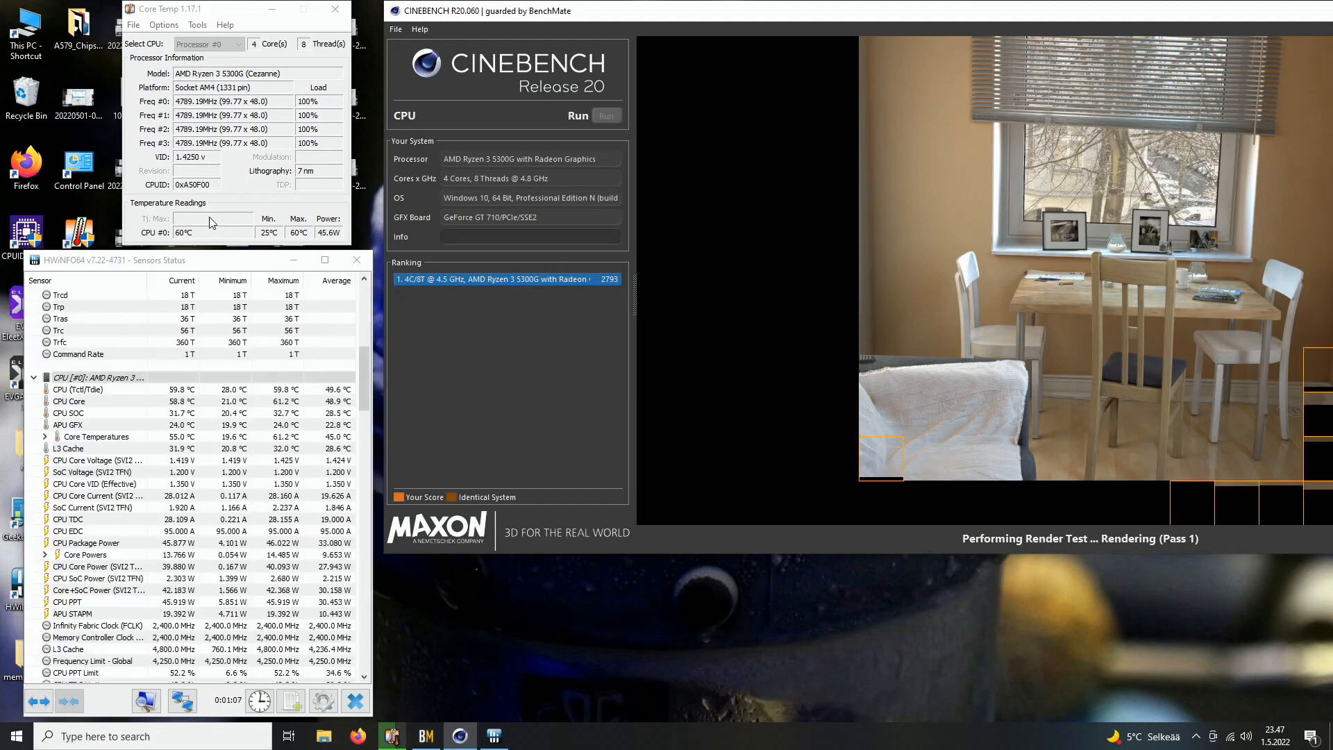
mouse_move(247, 229)
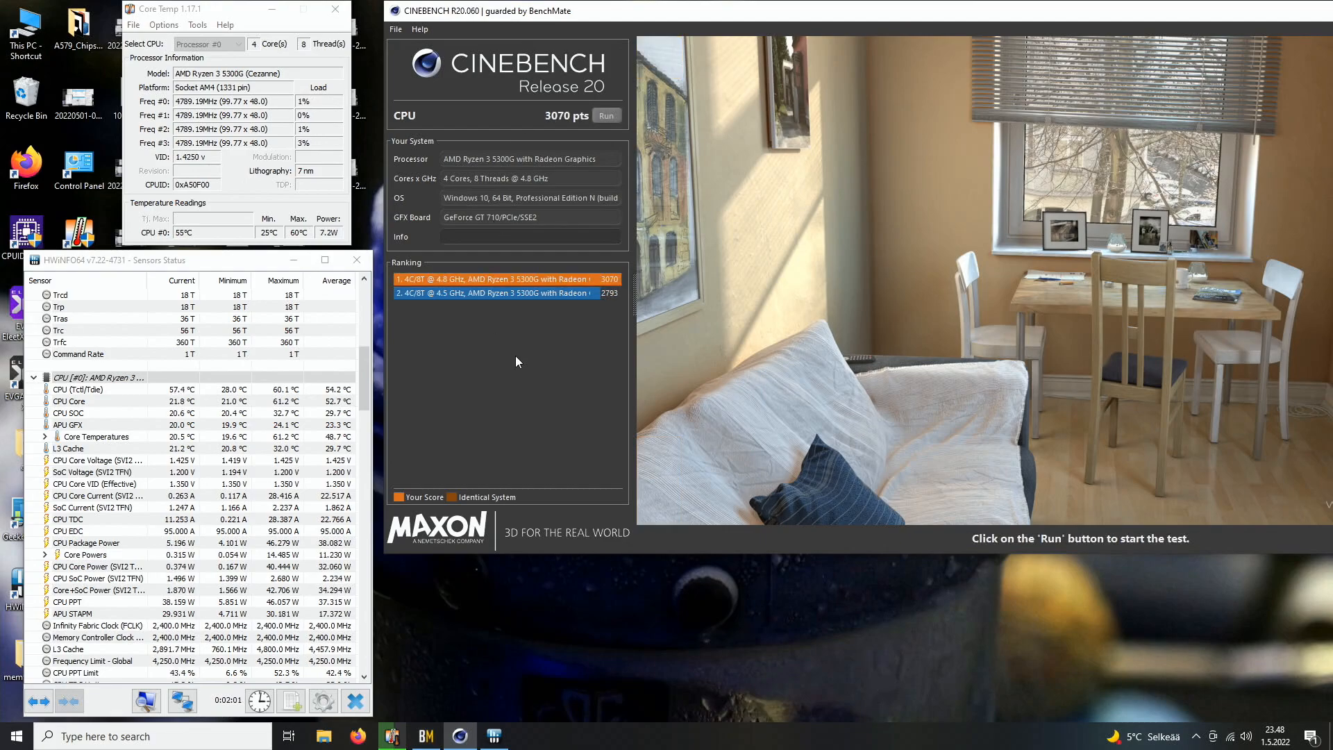
mouse_move(68, 448)
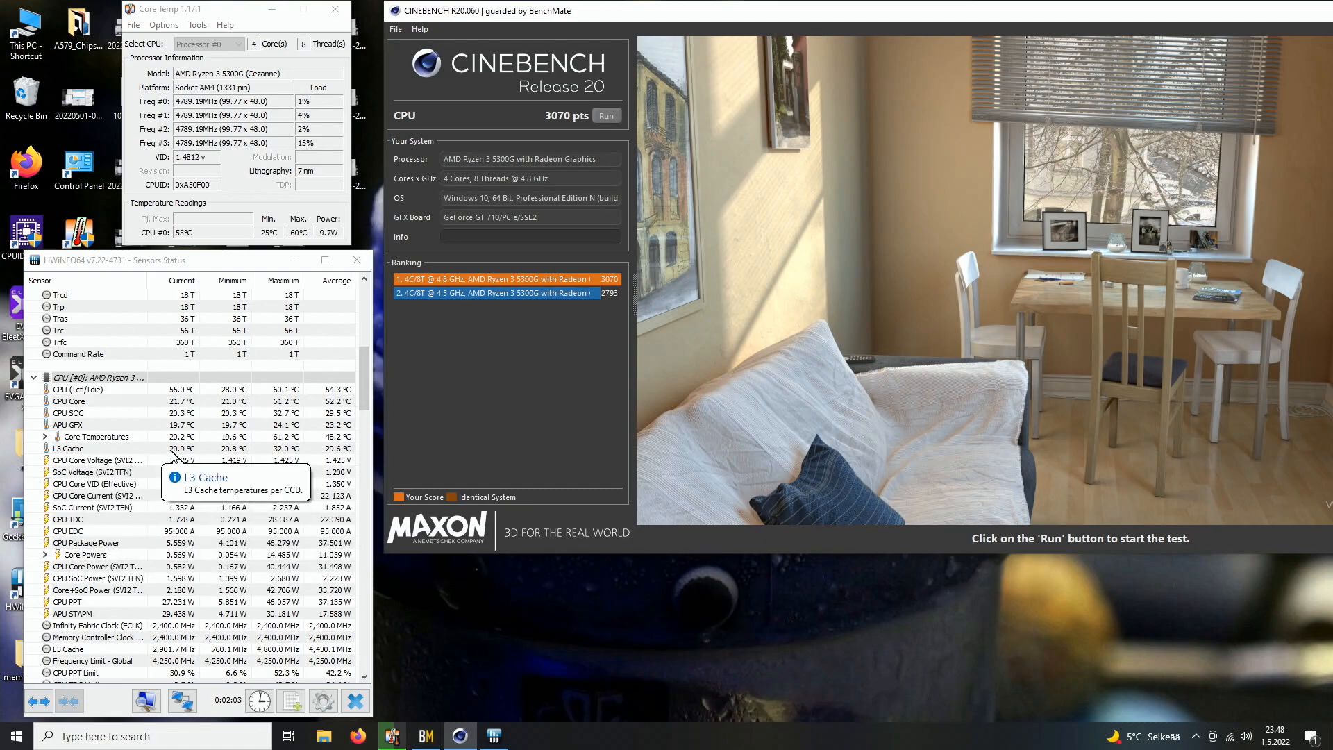
mouse_move(201, 424)
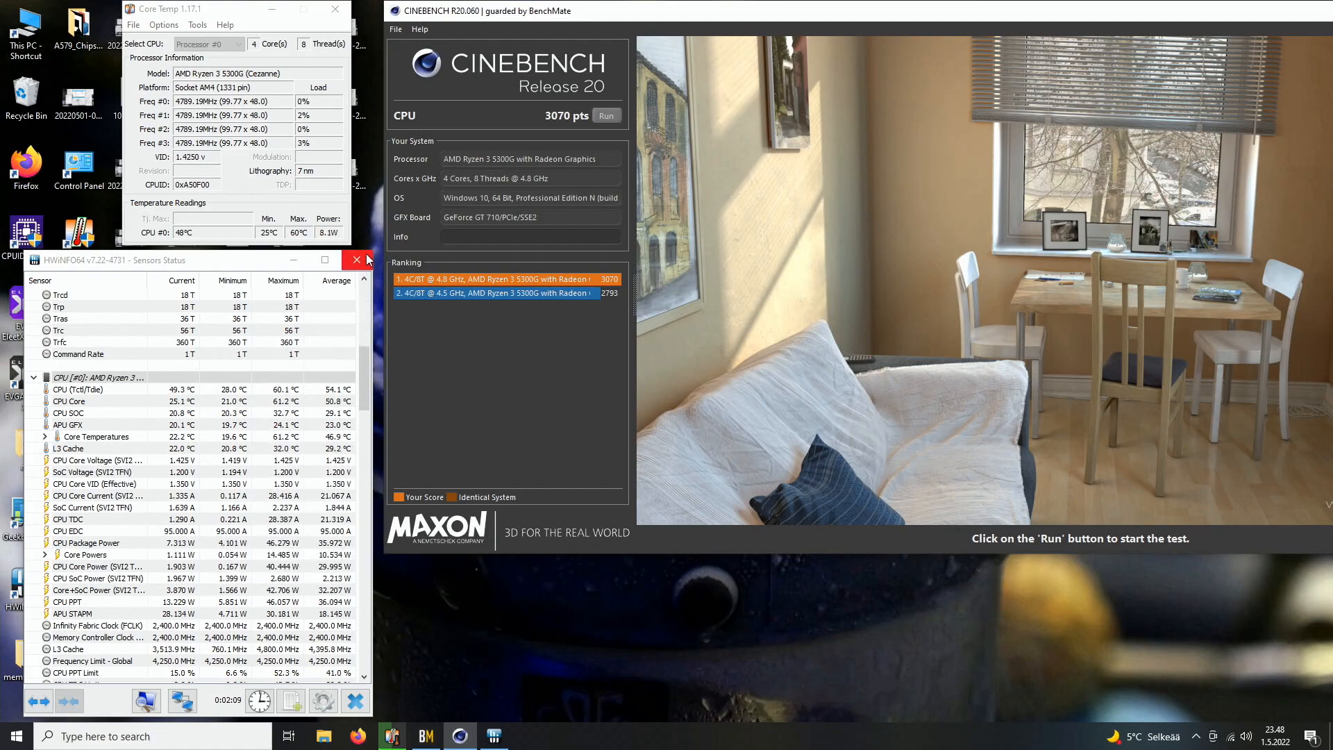
Step: Close the HWiNFO64 Sensors Status window after the 3070 pts score
click(356, 260)
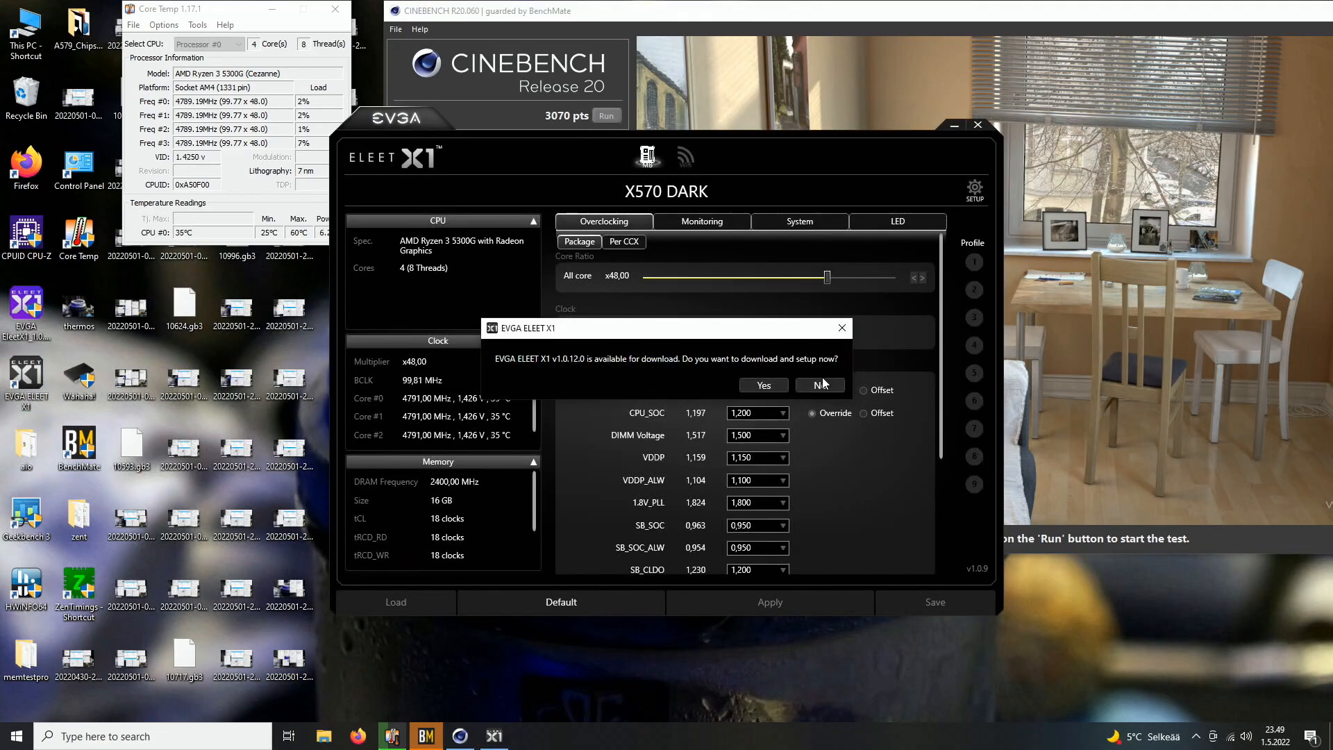
Step: Decline the ELEET X1 update and apply a 1.450 V Vcore
click(818, 385)
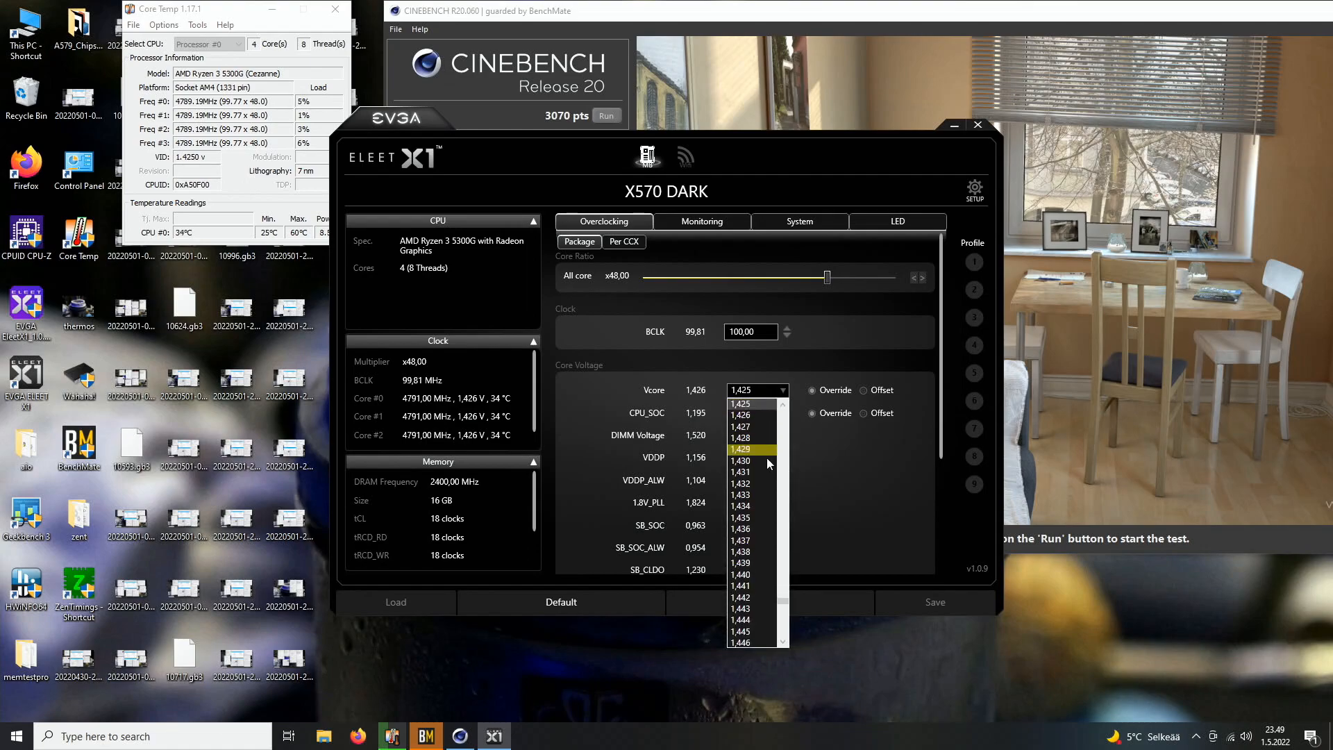
scroll(down, 3)
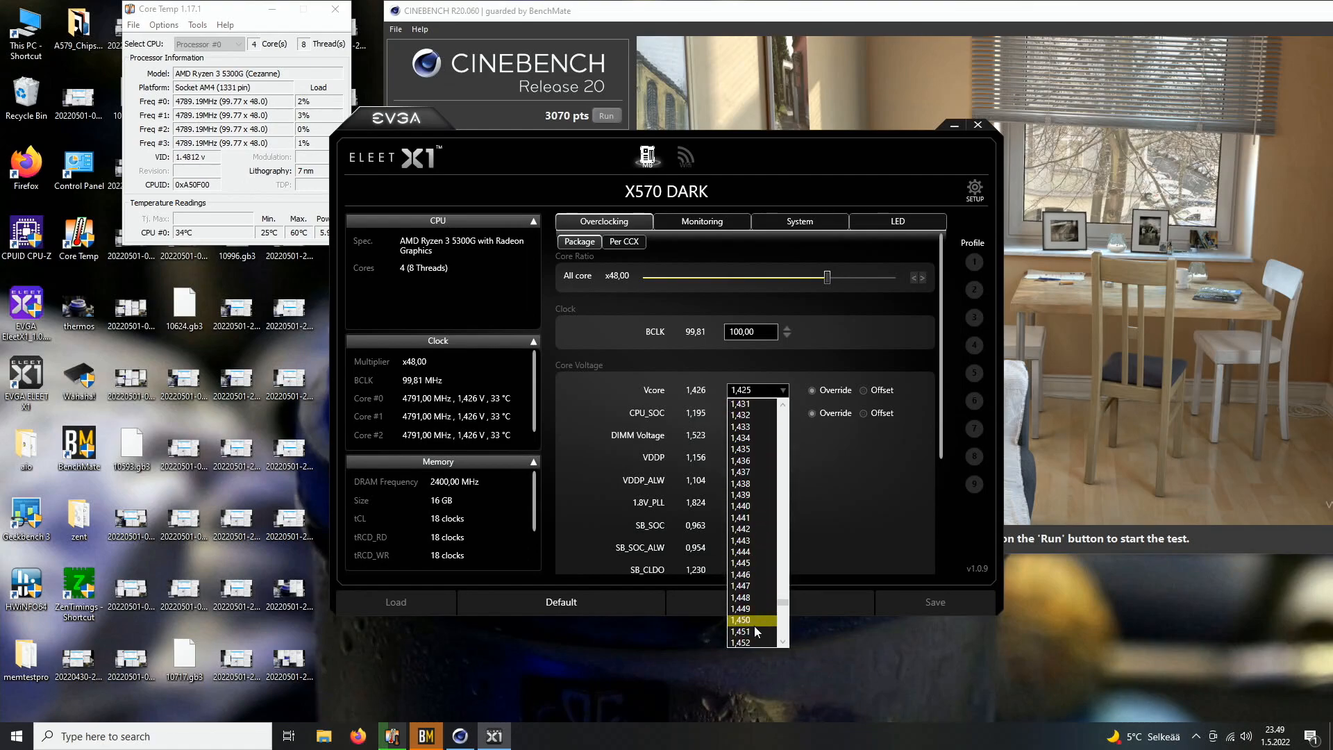
click(740, 620)
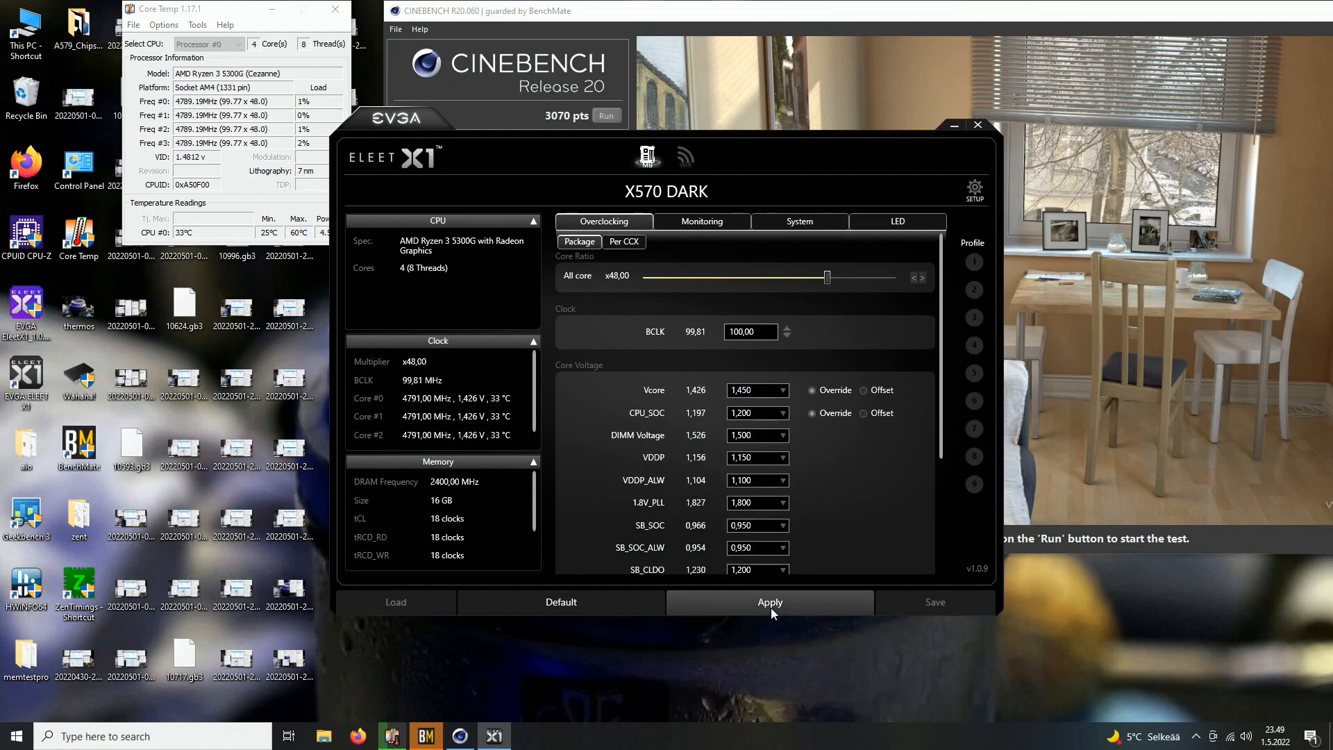
click(768, 601)
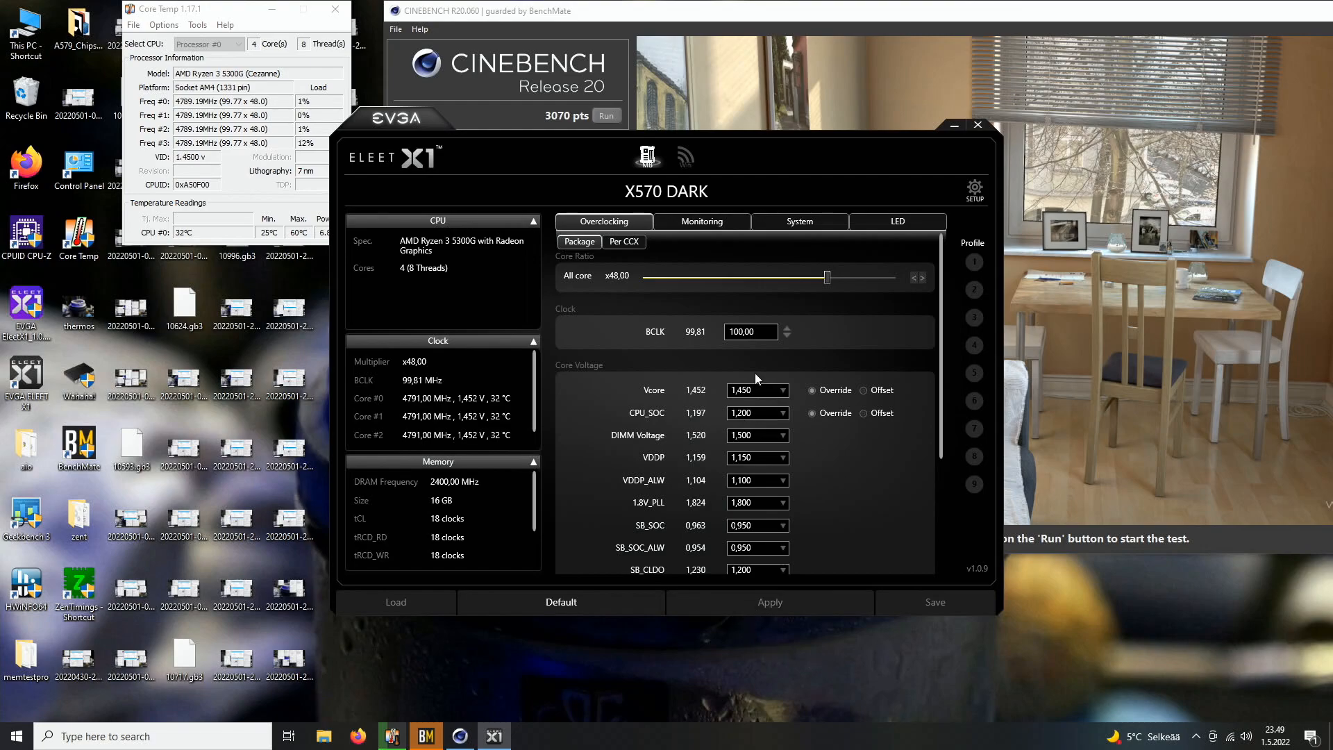
Step: Apply a 48.50 all-core multiplier for about 4840 MHz and close ELEET X1
click(921, 278)
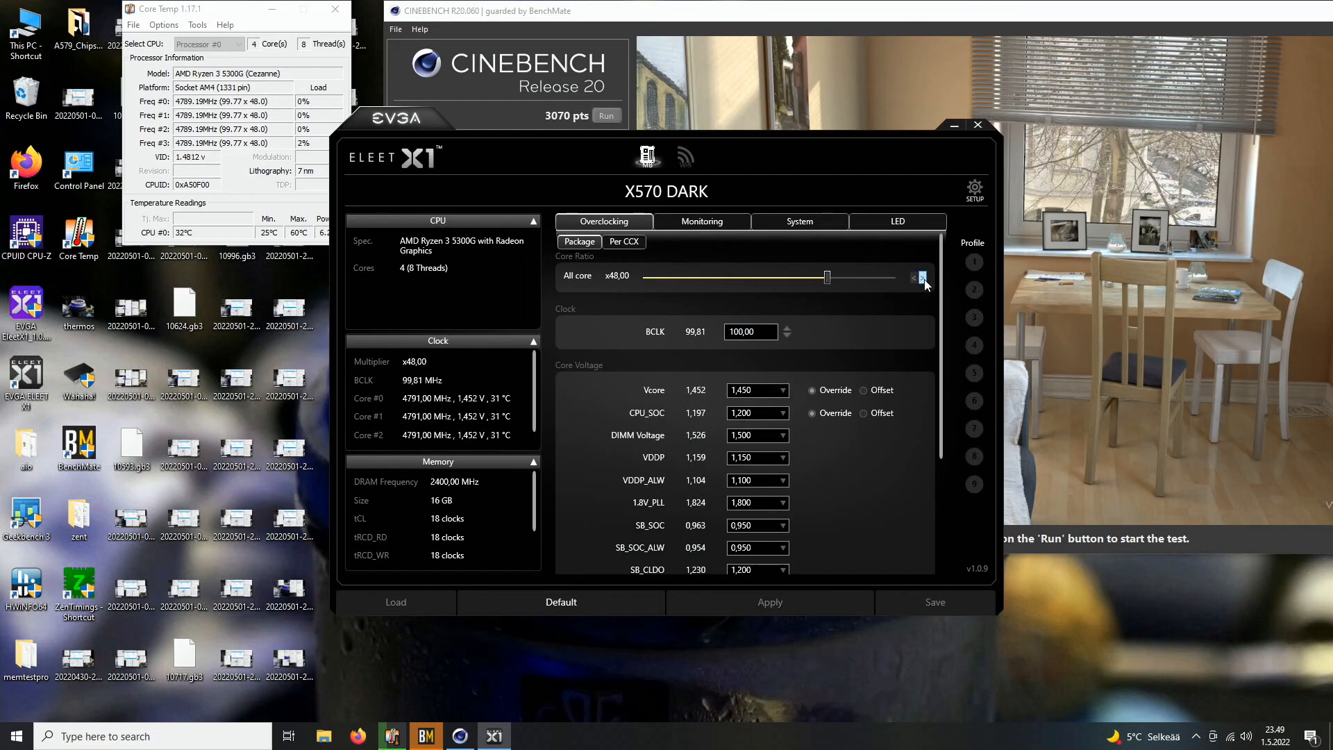
click(922, 278)
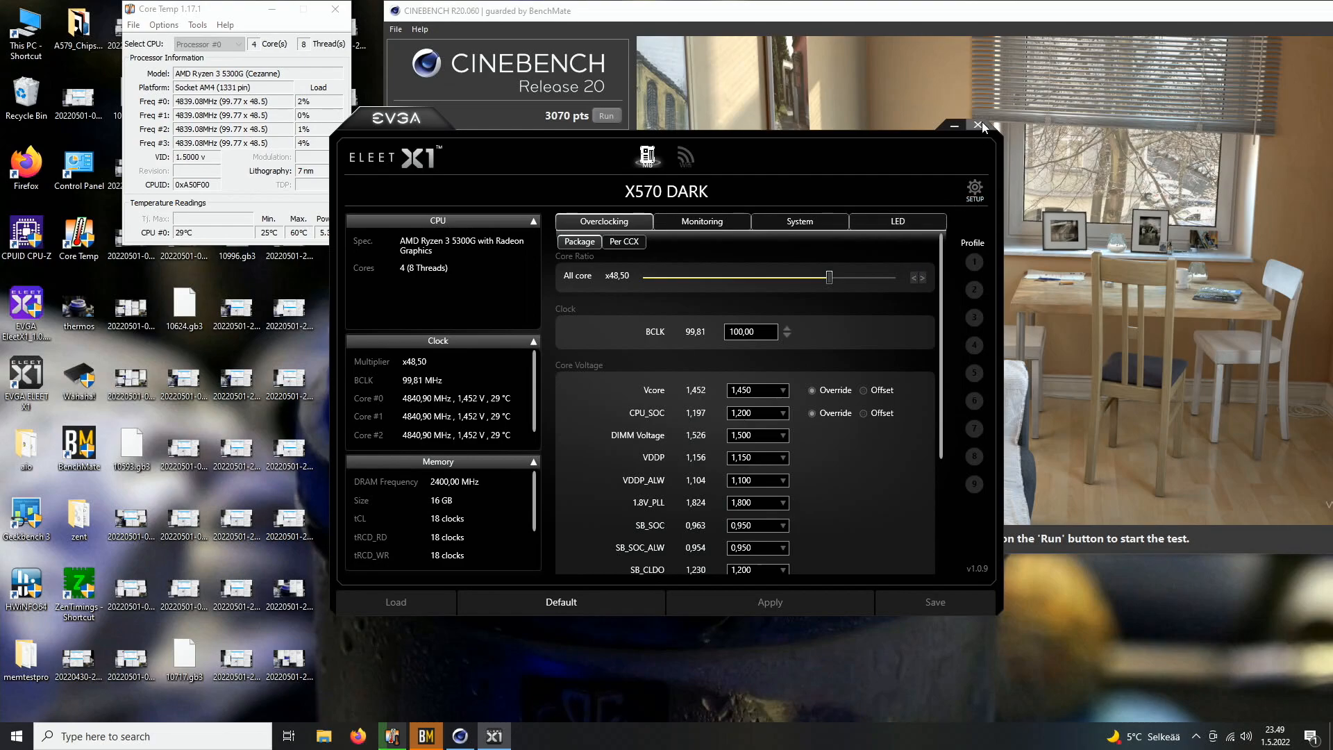
click(979, 127)
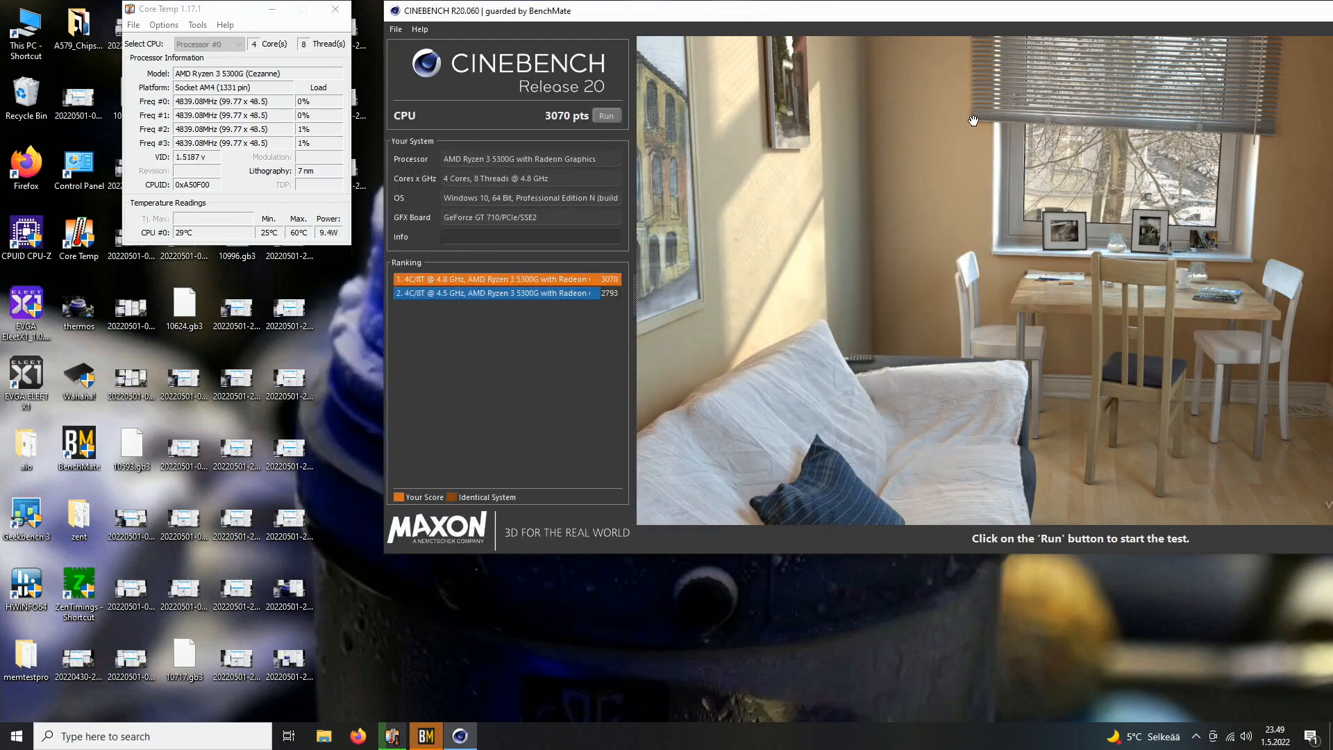
Step: Close Cinebench on the way to viewing the 4790 MHz readout in CPU-Z
click(607, 115)
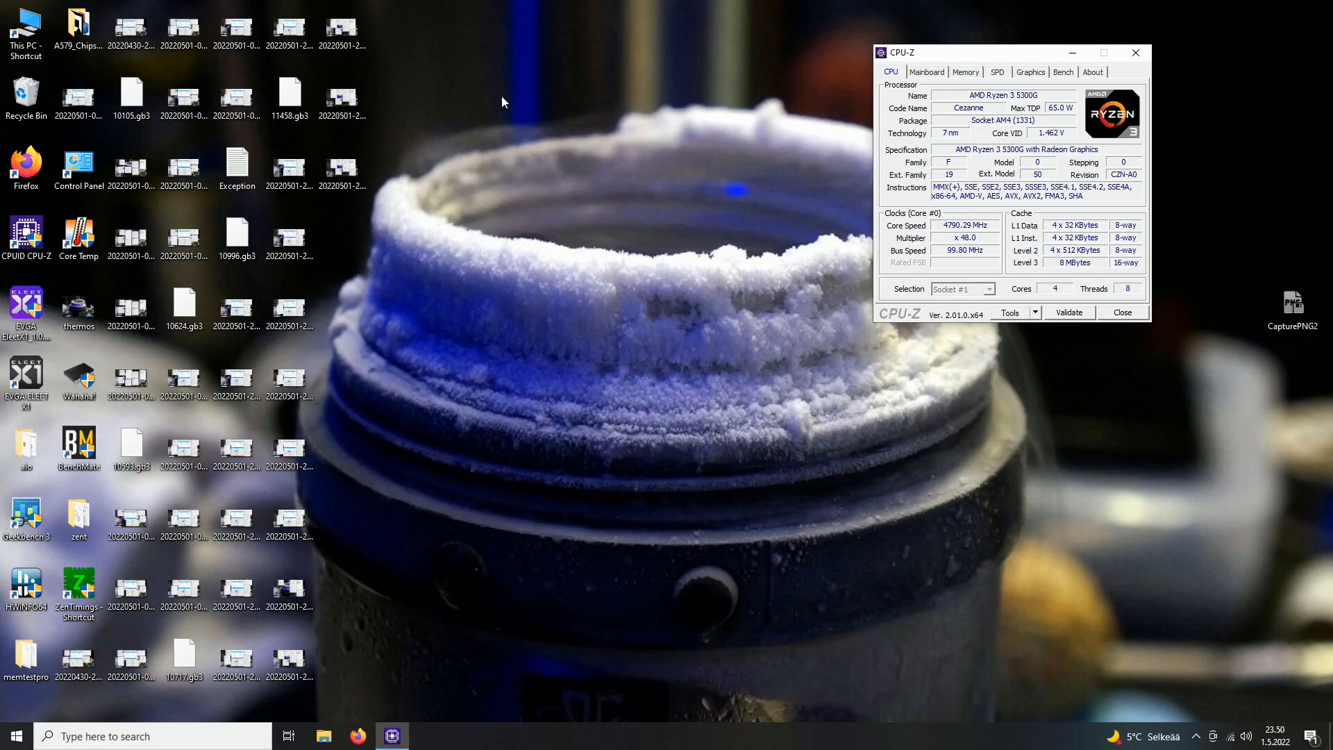
mouse_move(487, 78)
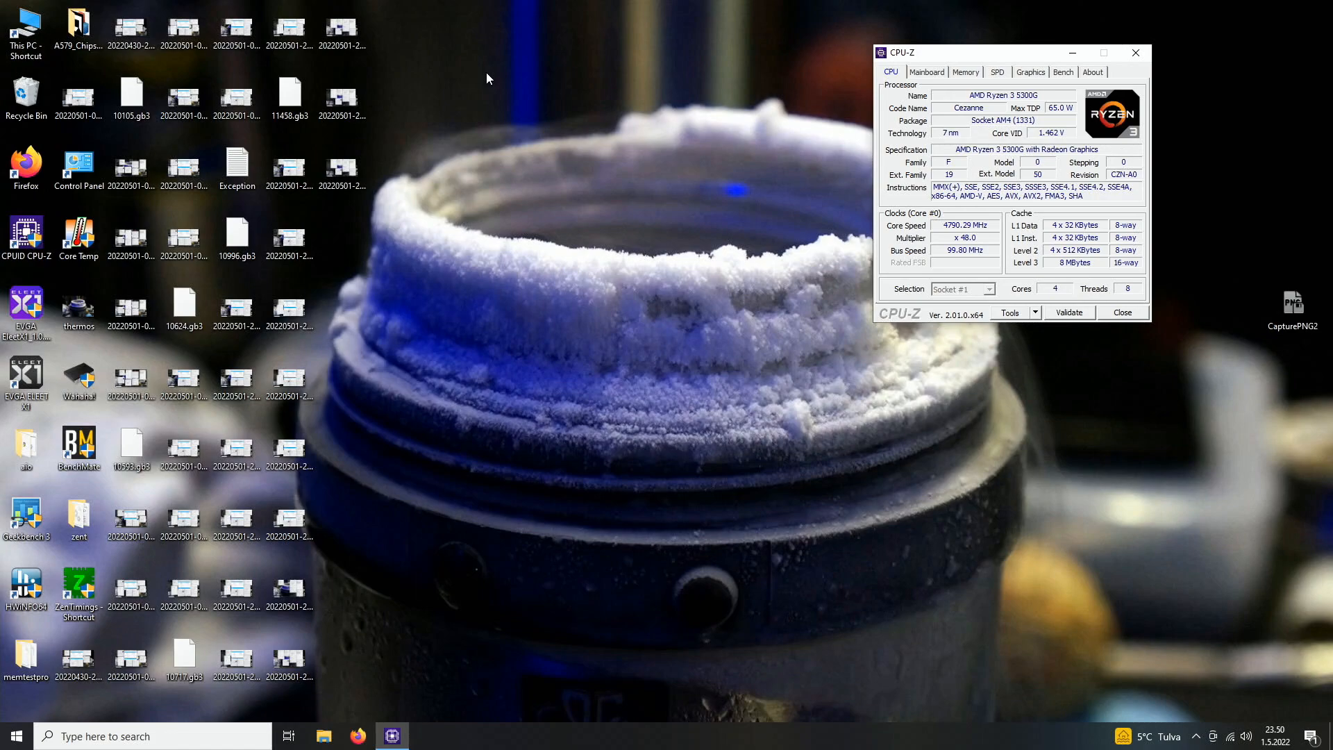
mouse_move(97, 140)
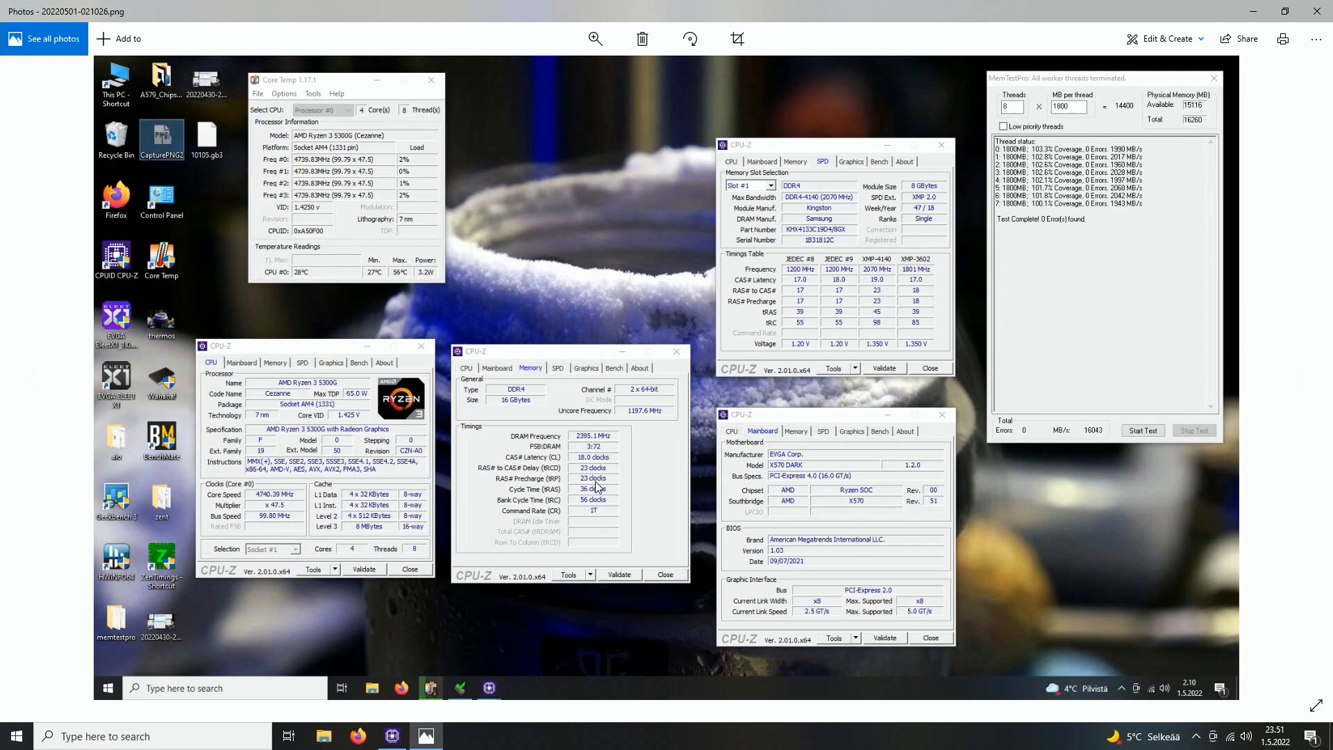
mouse_move(615, 475)
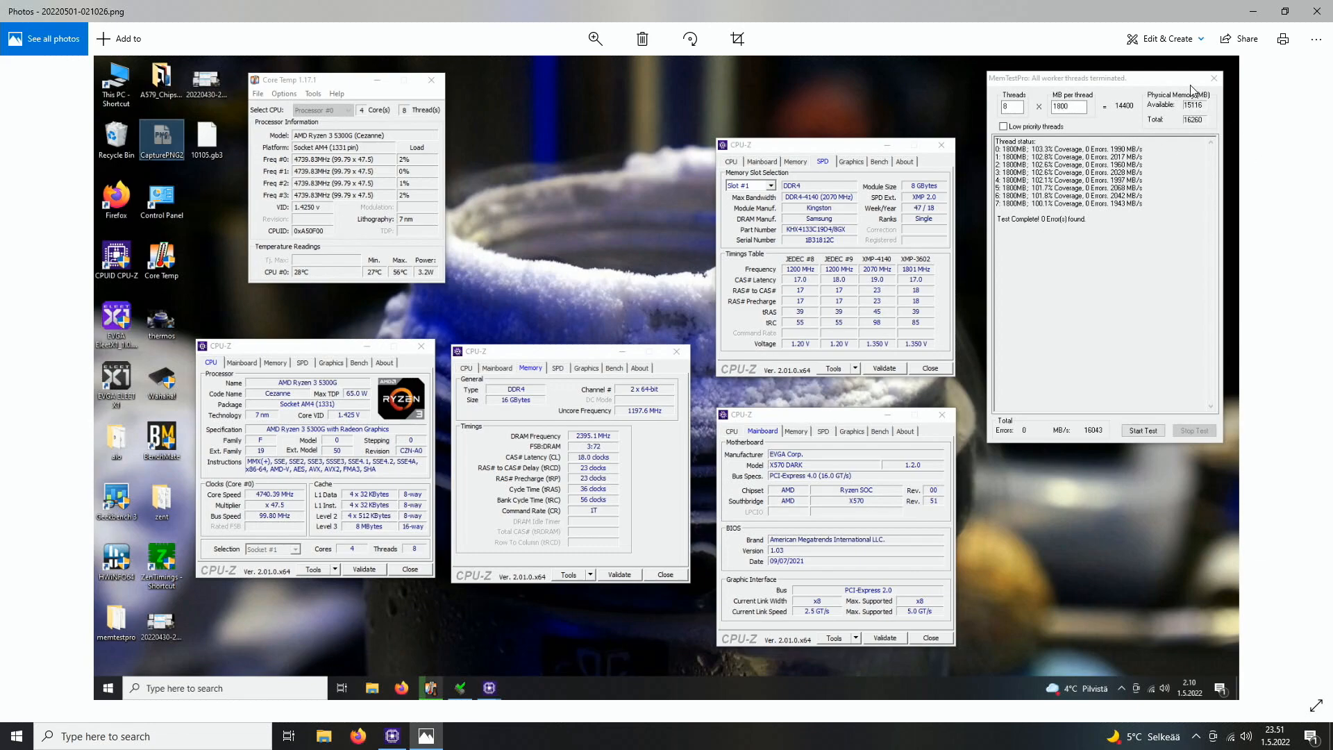
mouse_move(1092, 116)
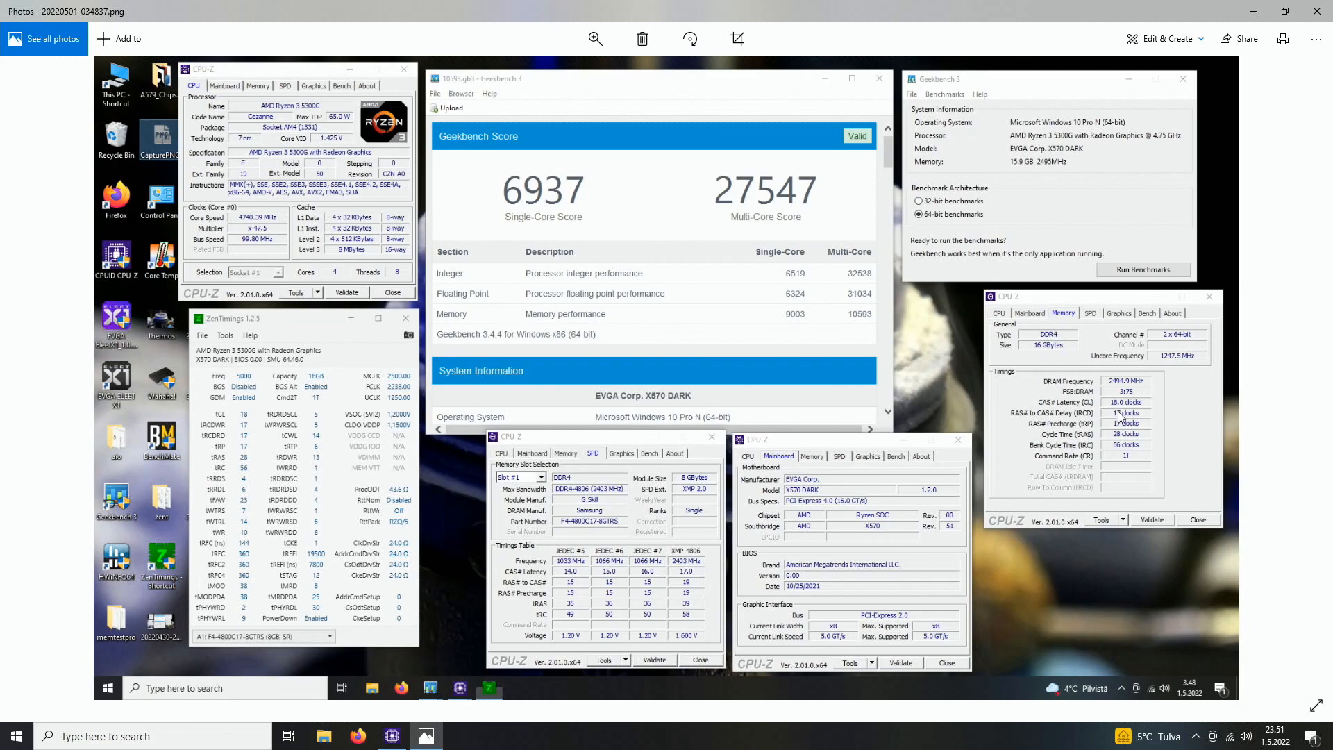
mouse_move(1125, 437)
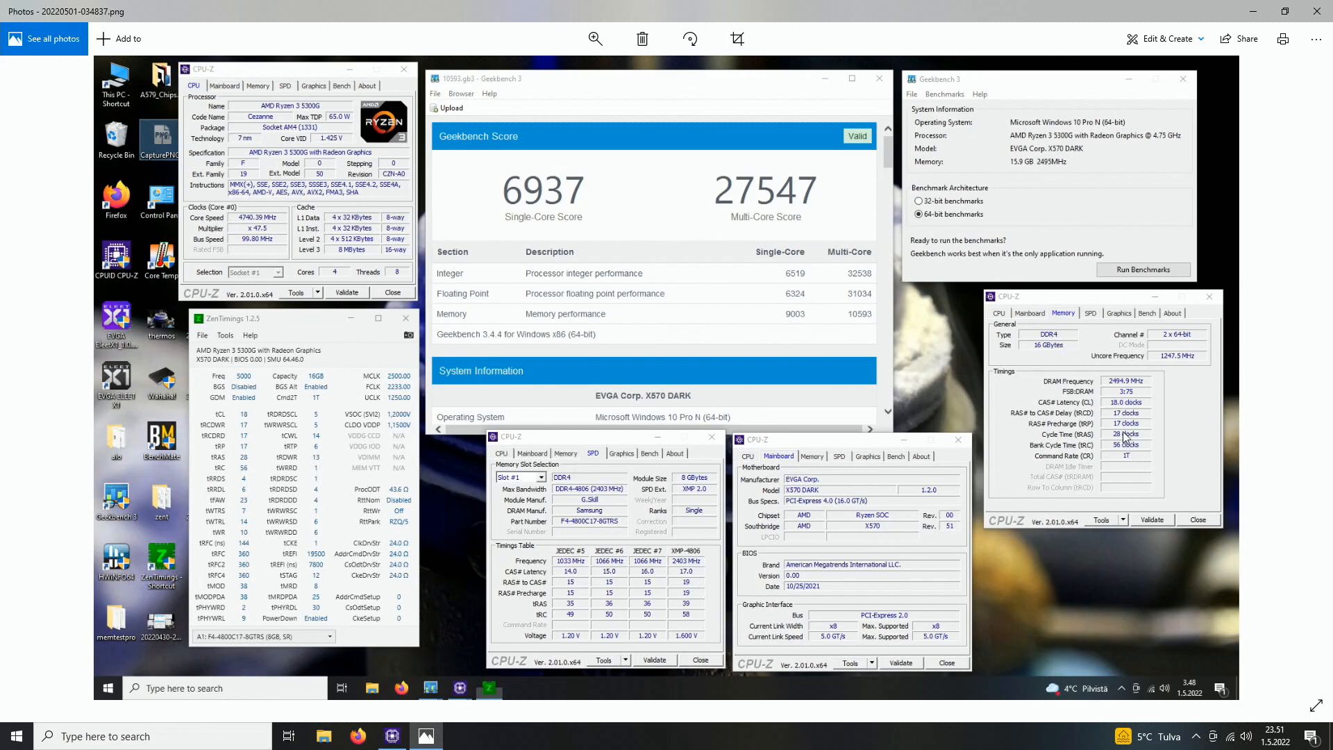
mouse_move(1219, 385)
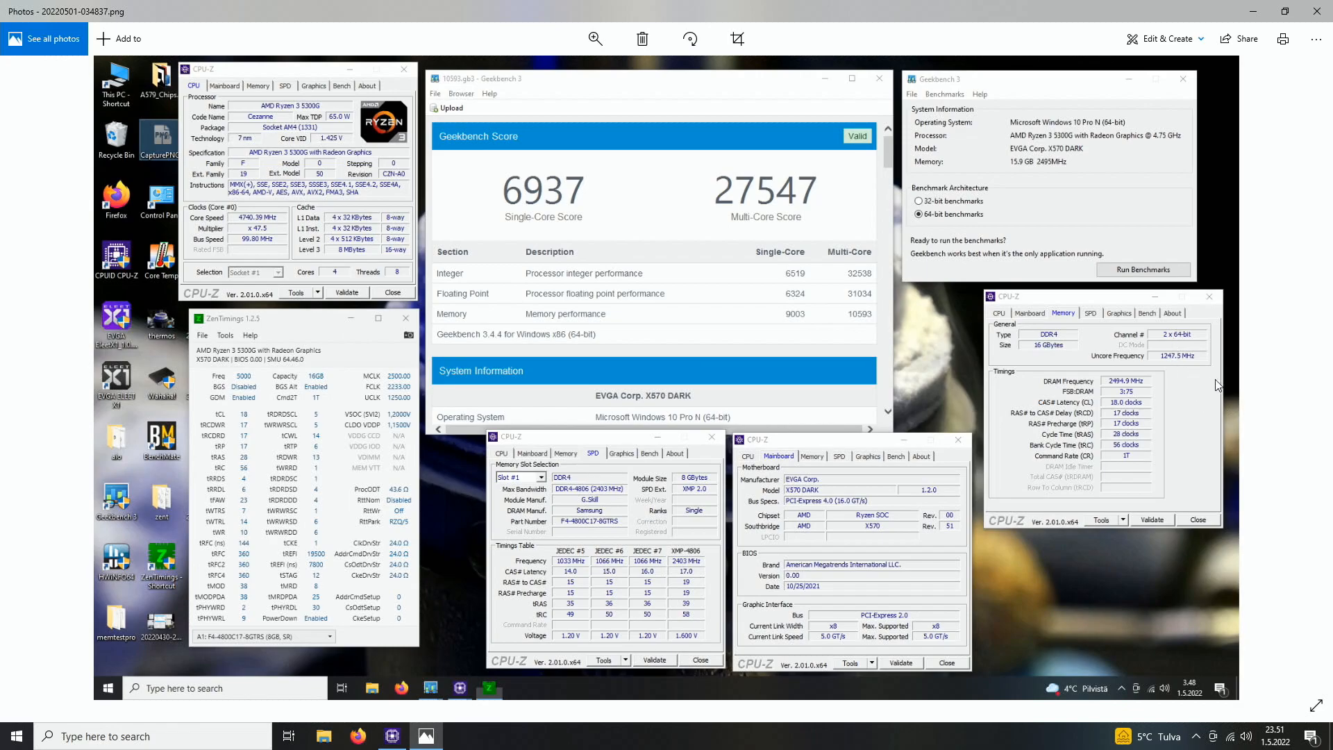
mouse_move(417, 400)
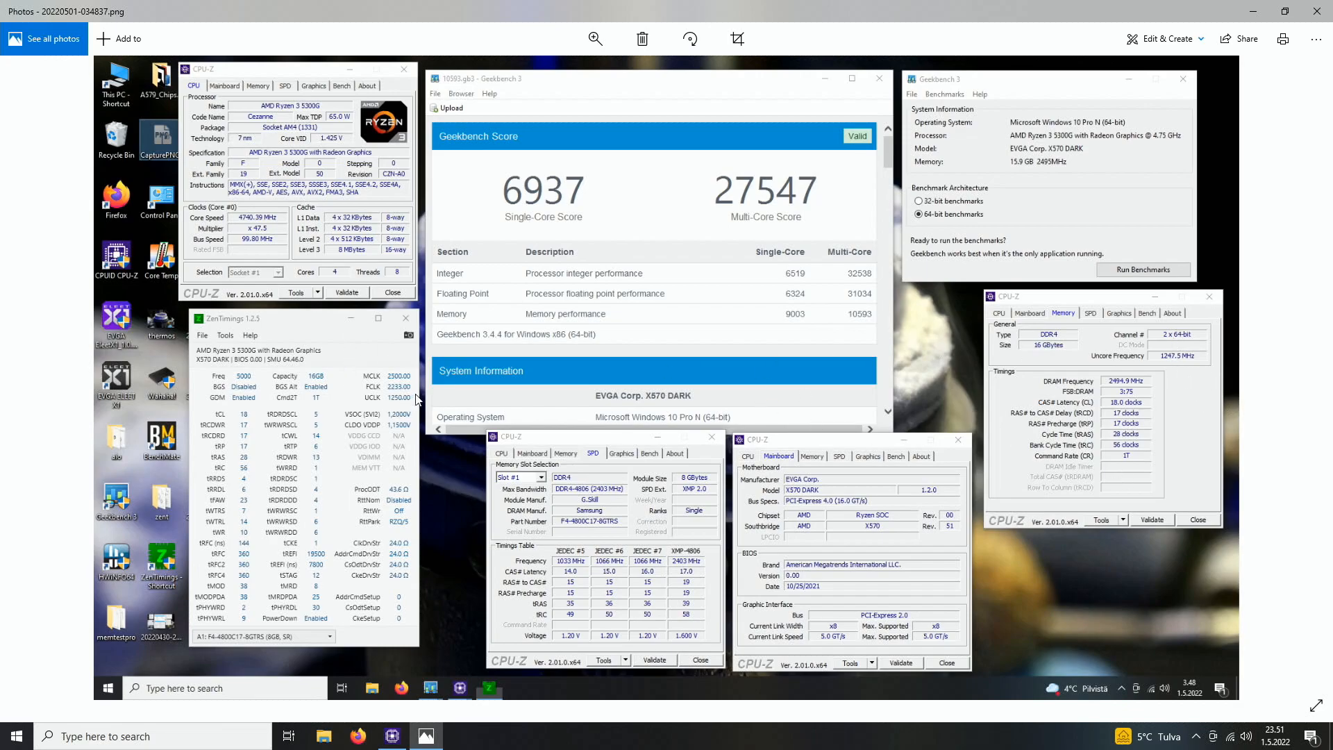
mouse_move(861, 325)
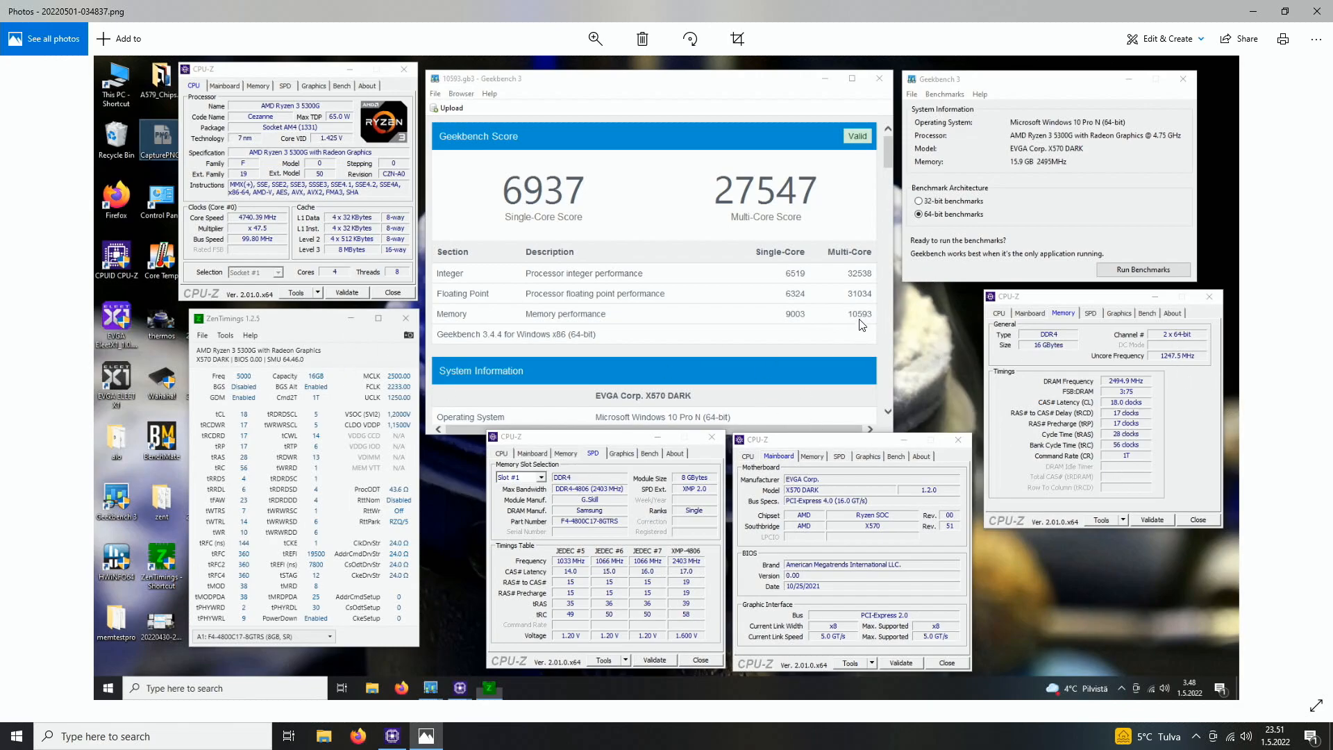
mouse_move(857, 339)
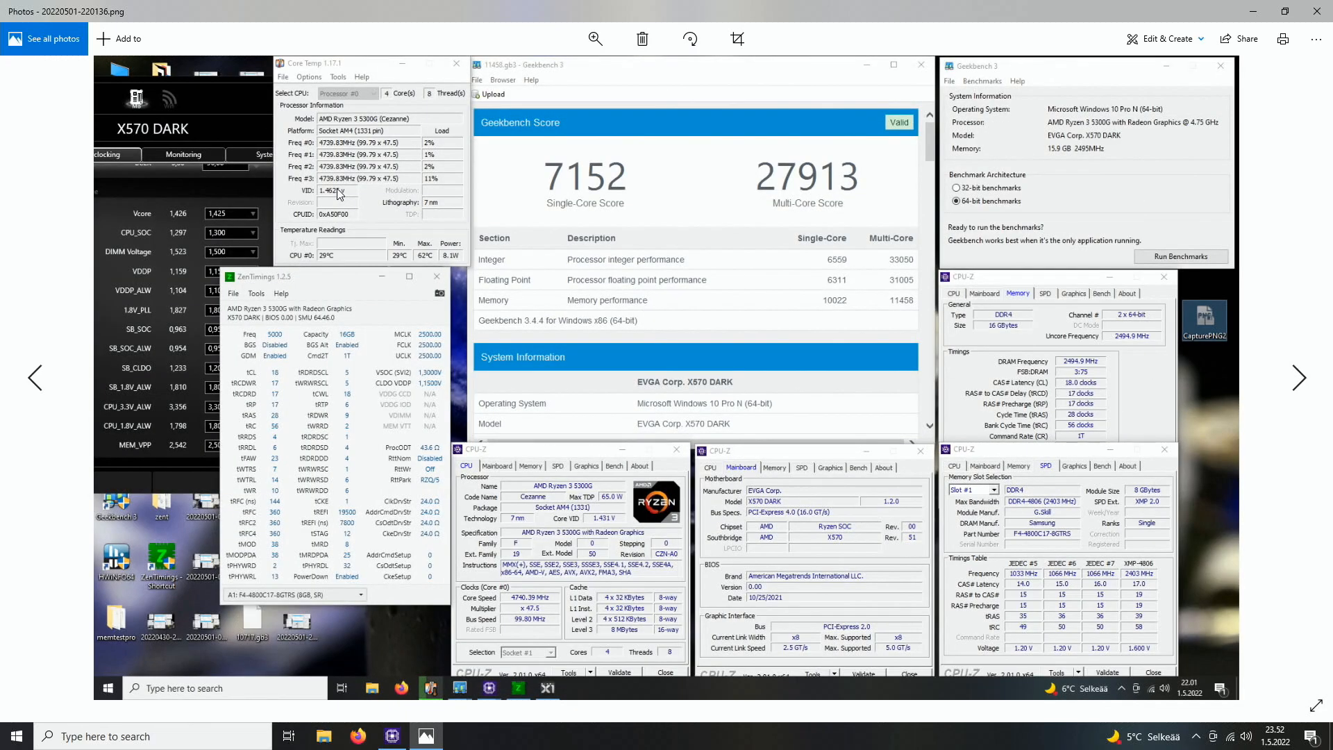
mouse_move(1104, 339)
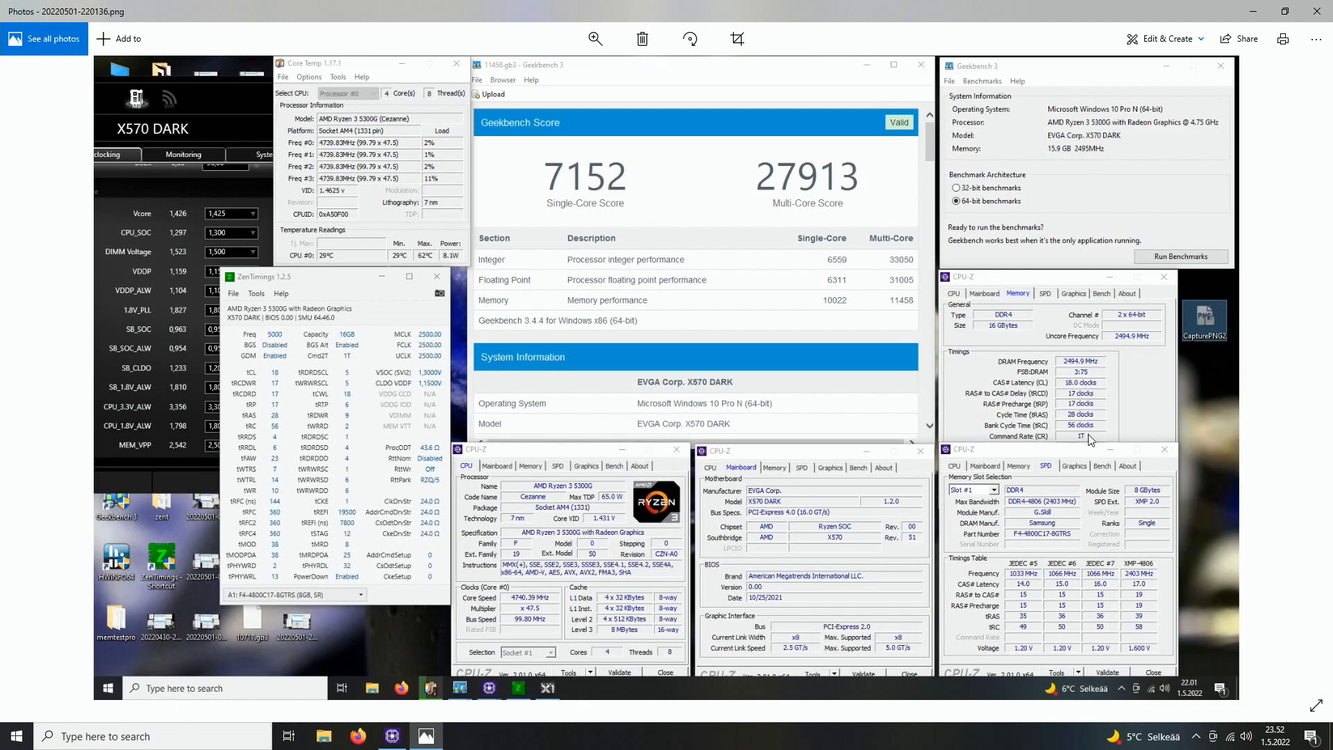
mouse_move(1149, 340)
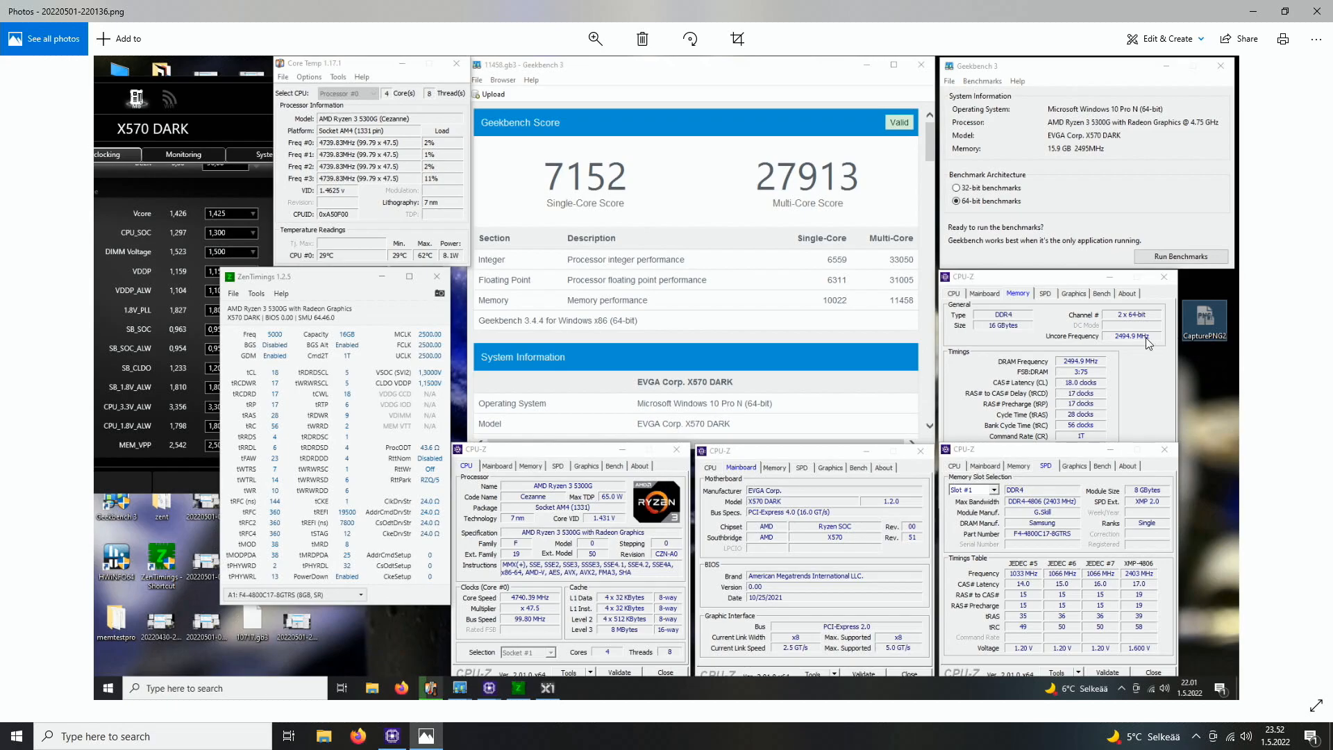
mouse_move(1123, 343)
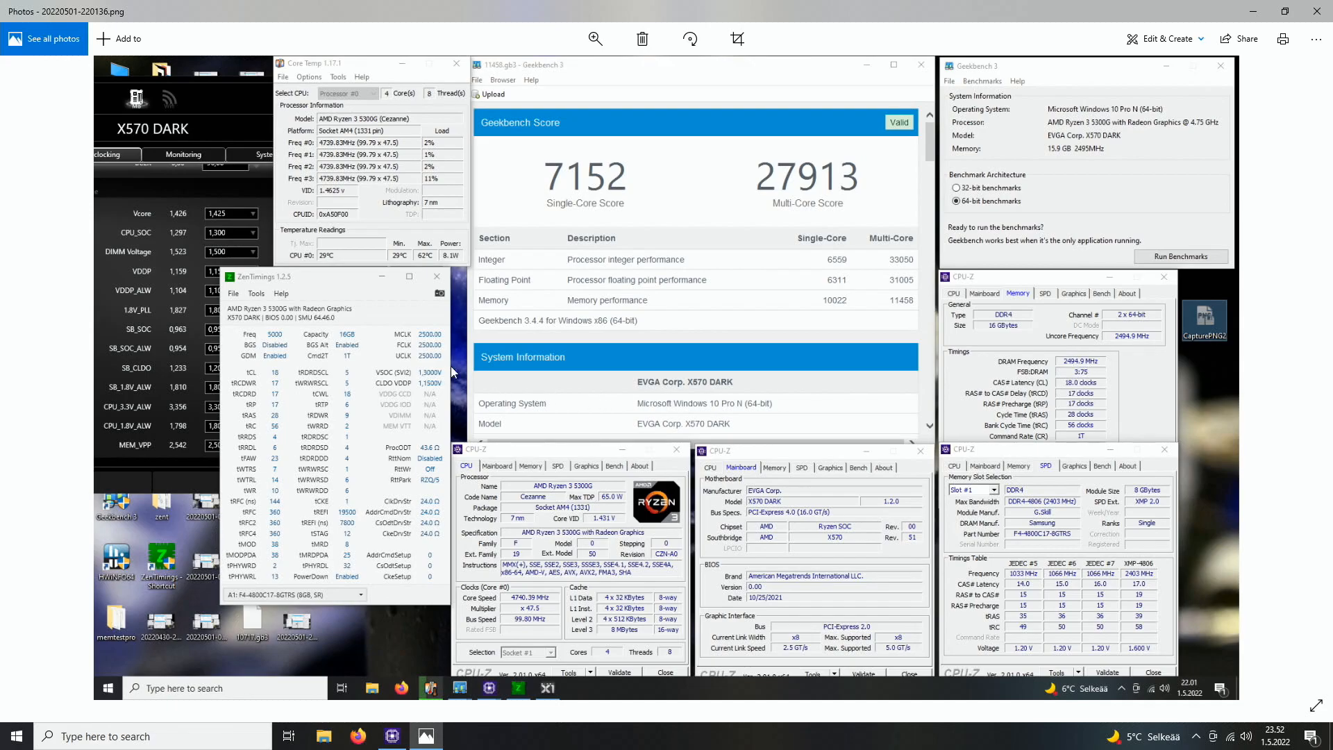
mouse_move(887, 292)
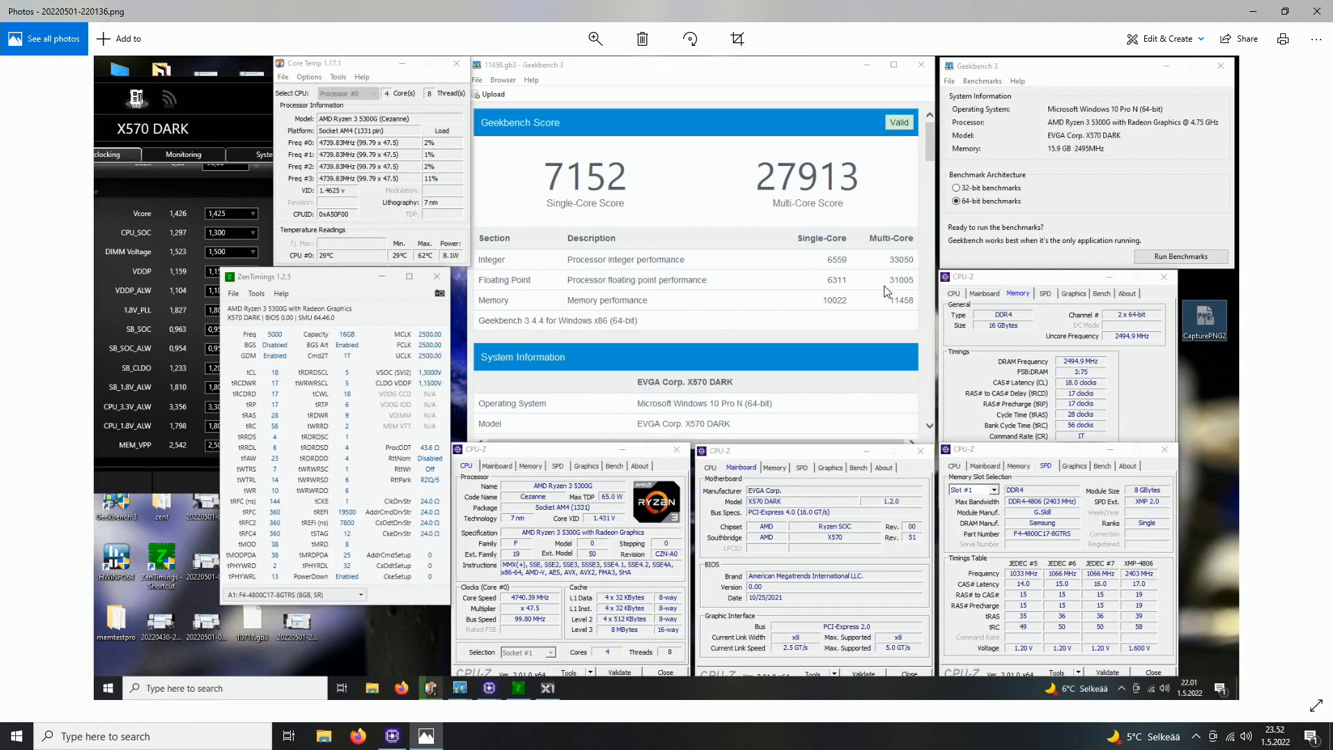
mouse_move(921, 312)
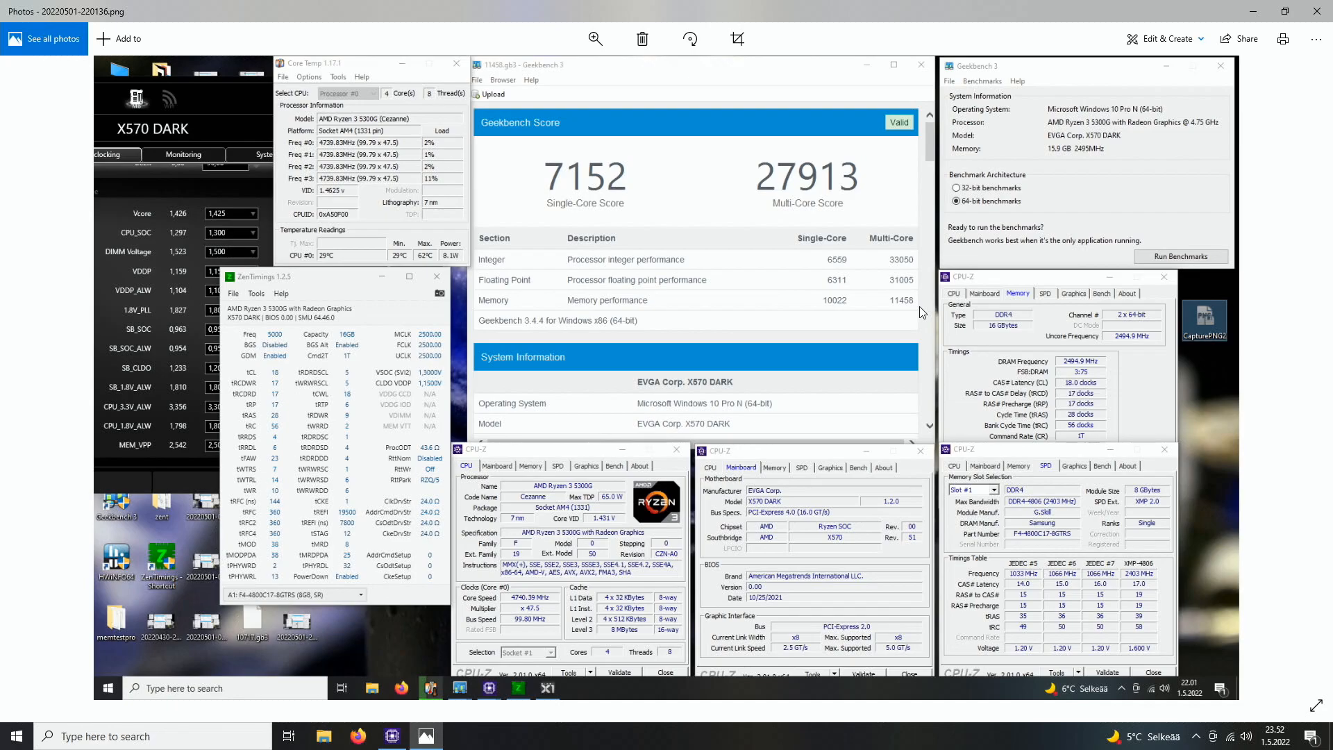
mouse_move(916, 308)
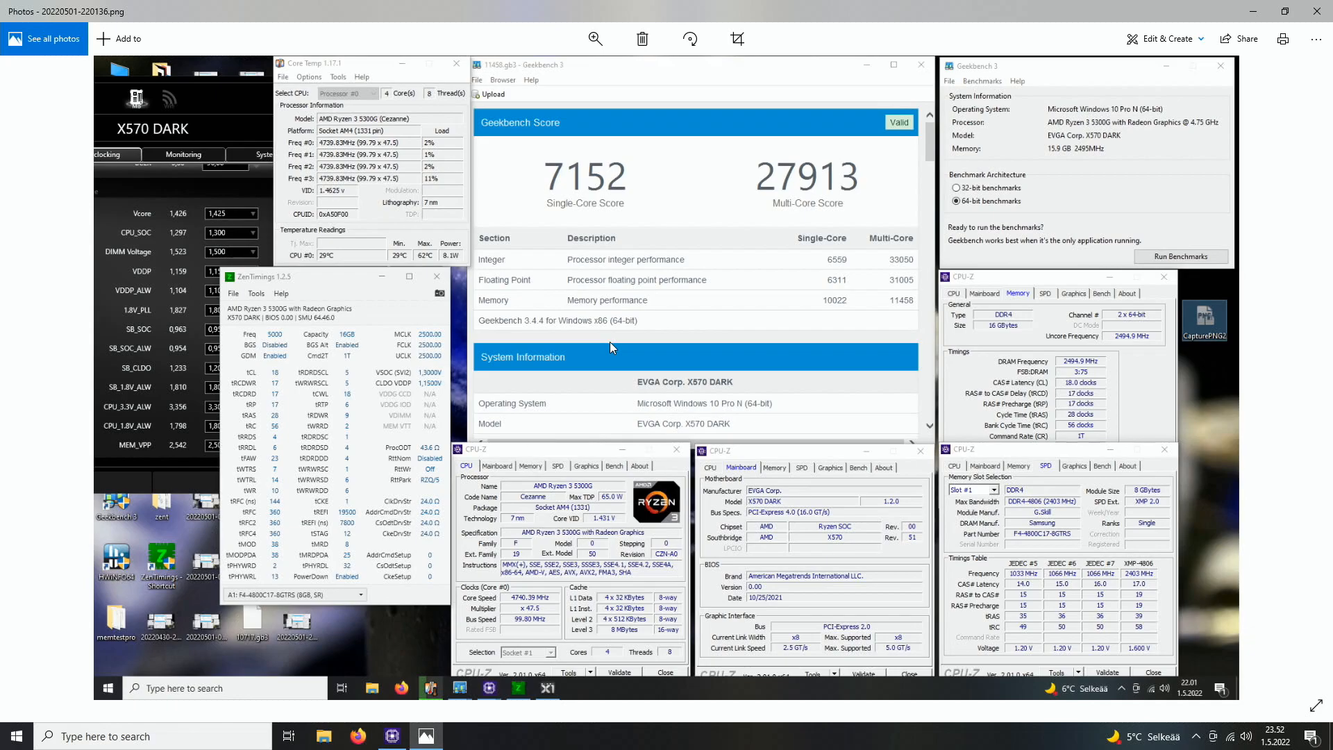
mouse_move(581, 376)
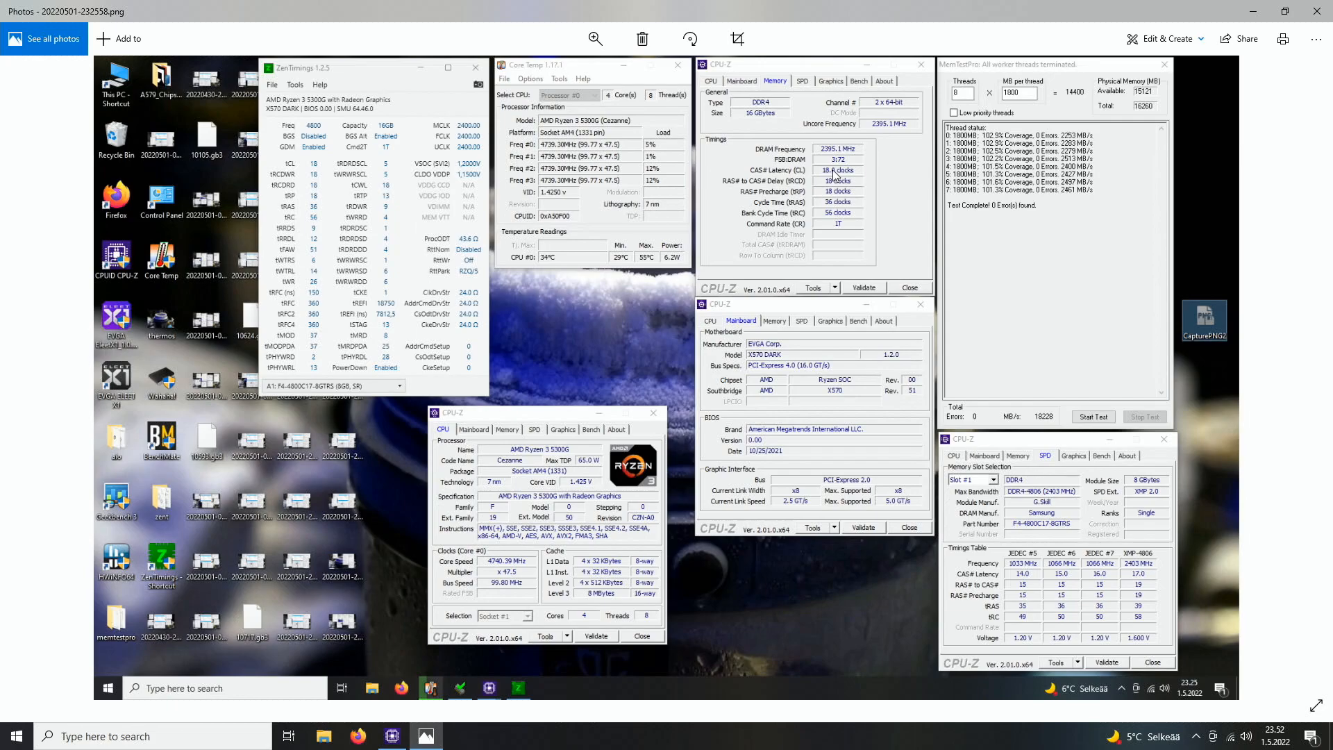
mouse_move(836, 212)
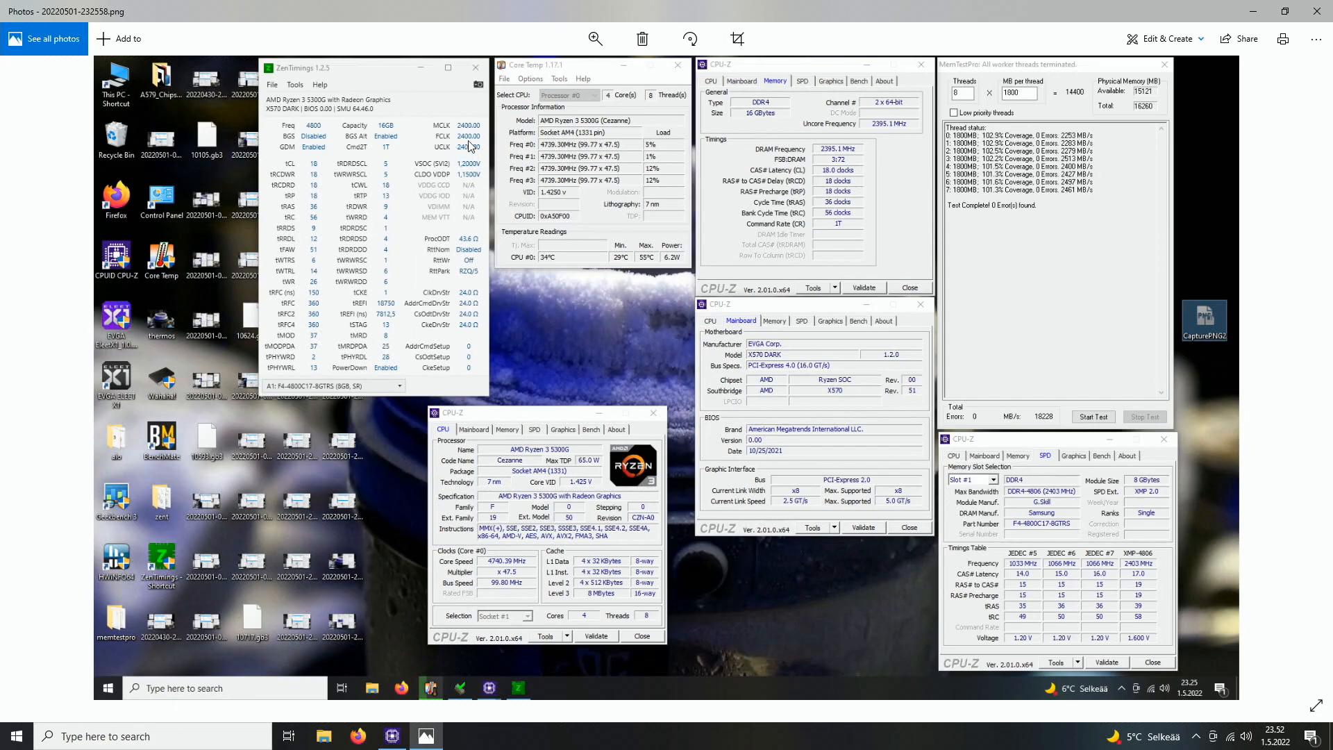
mouse_move(460, 175)
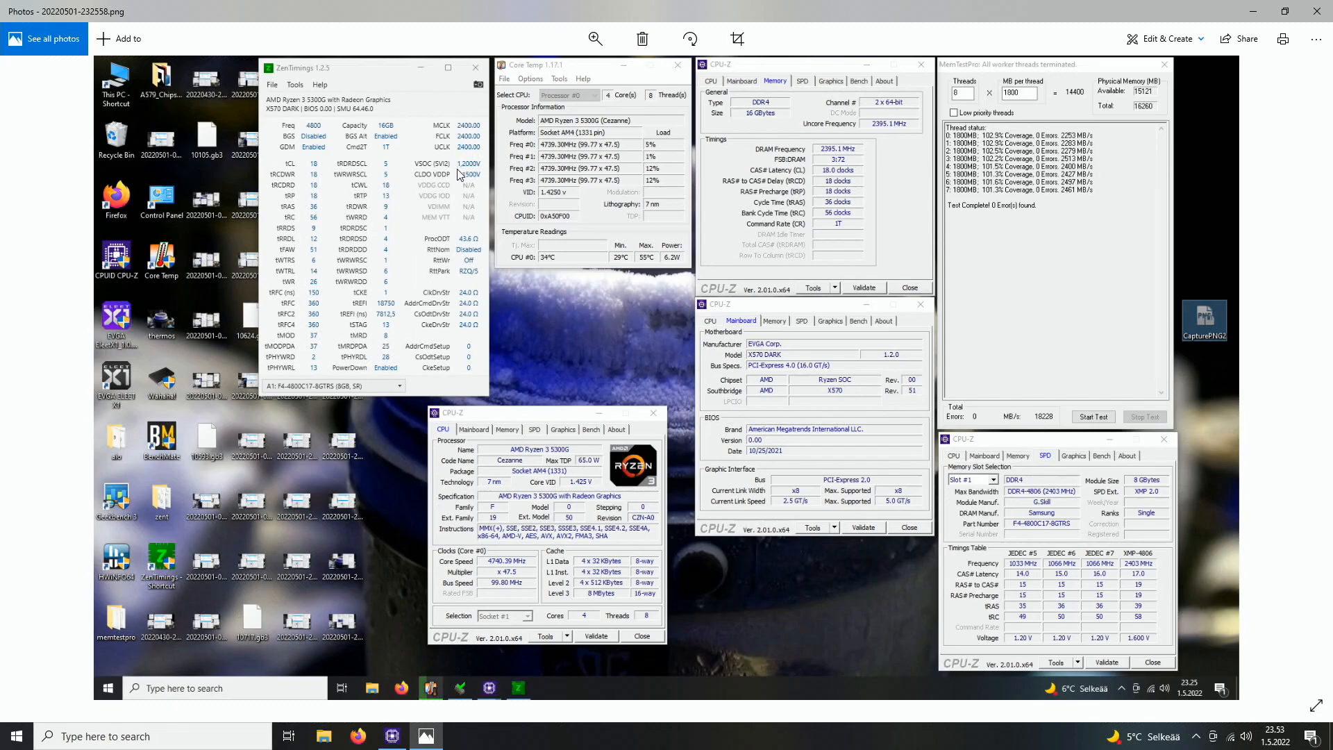
mouse_move(1111, 190)
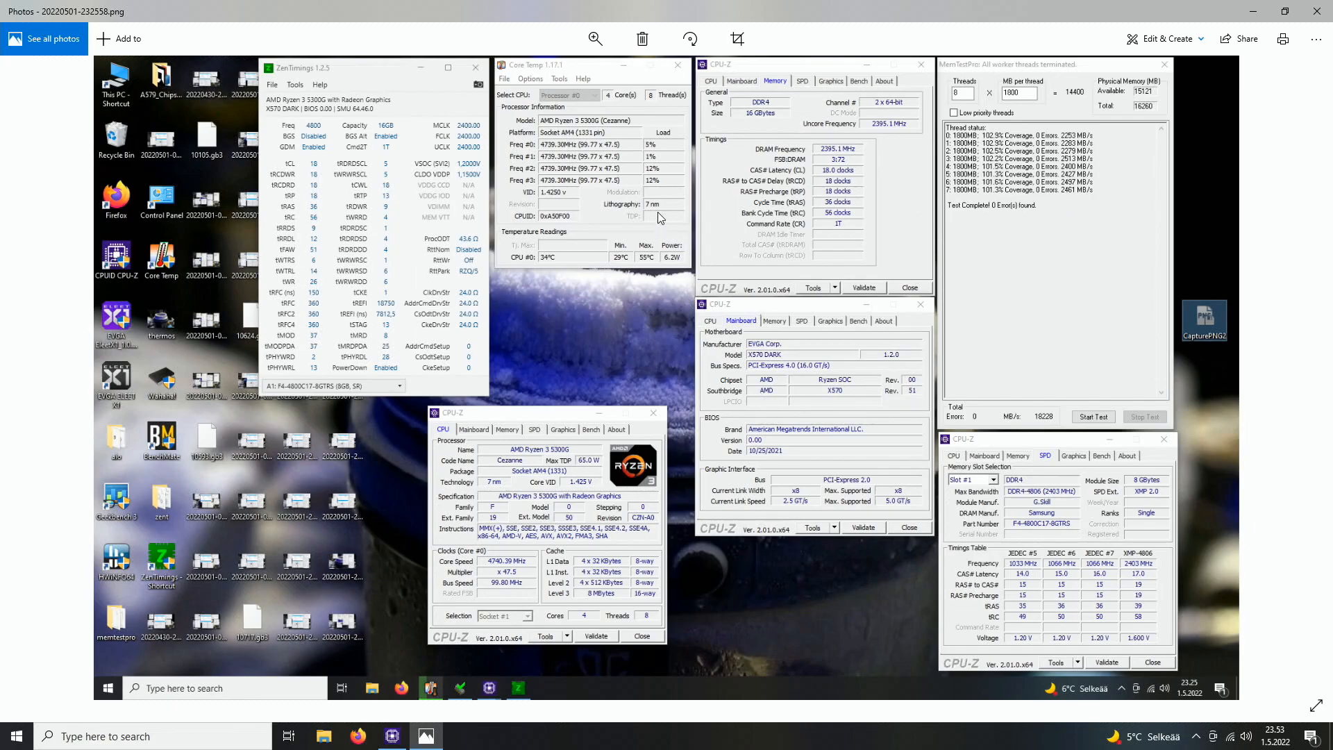
mouse_move(822, 234)
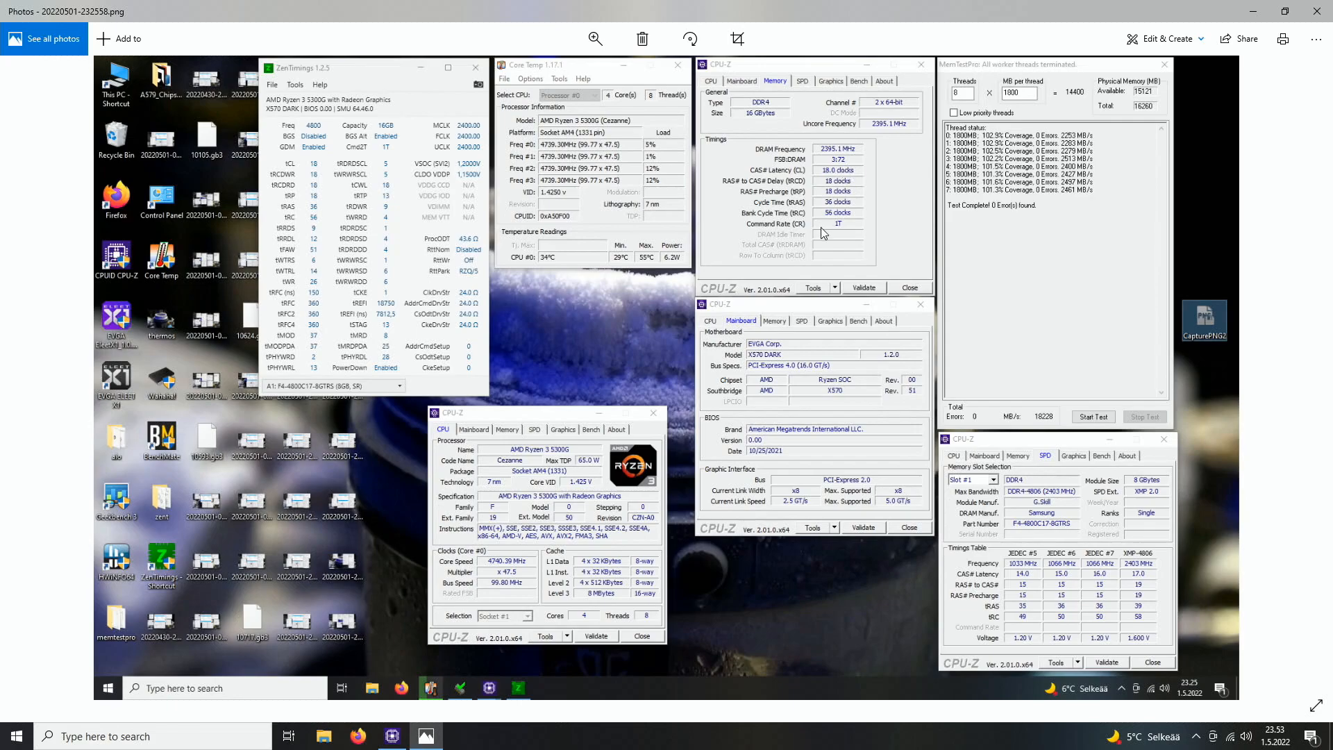
mouse_move(817, 255)
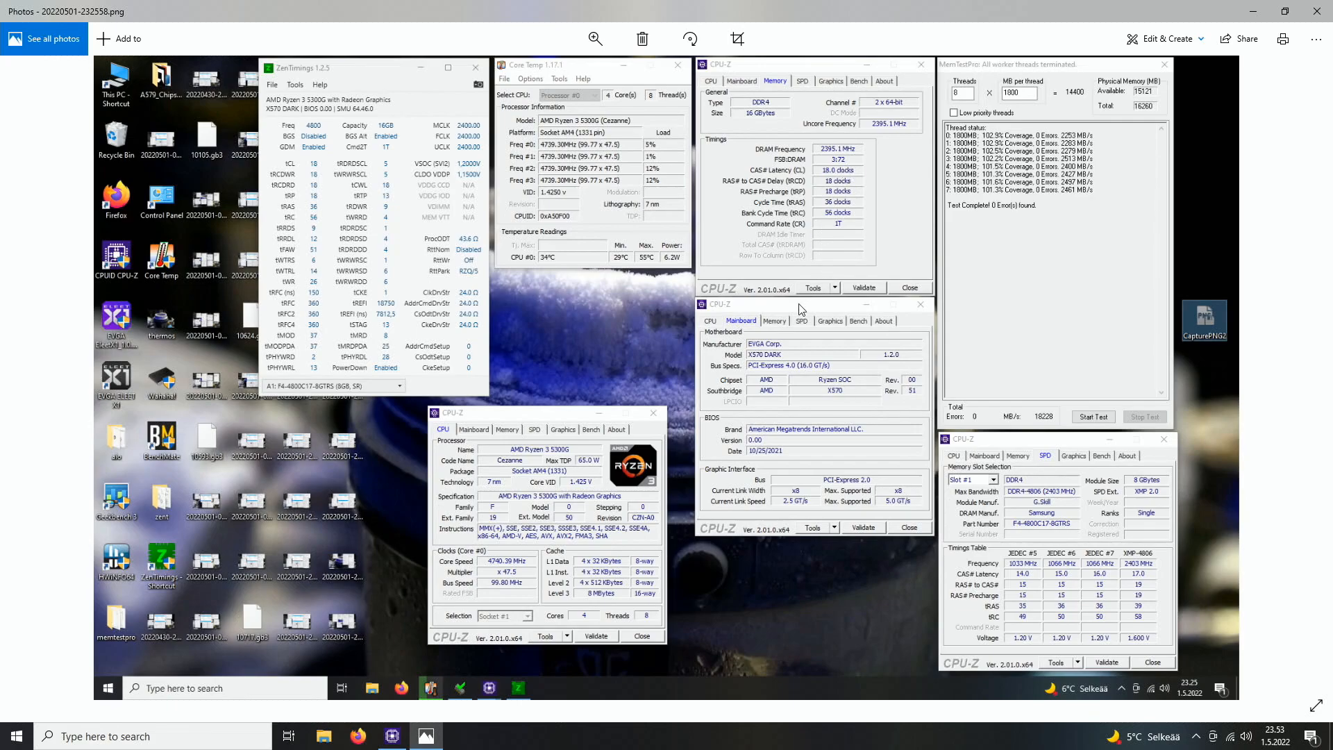
mouse_move(770, 380)
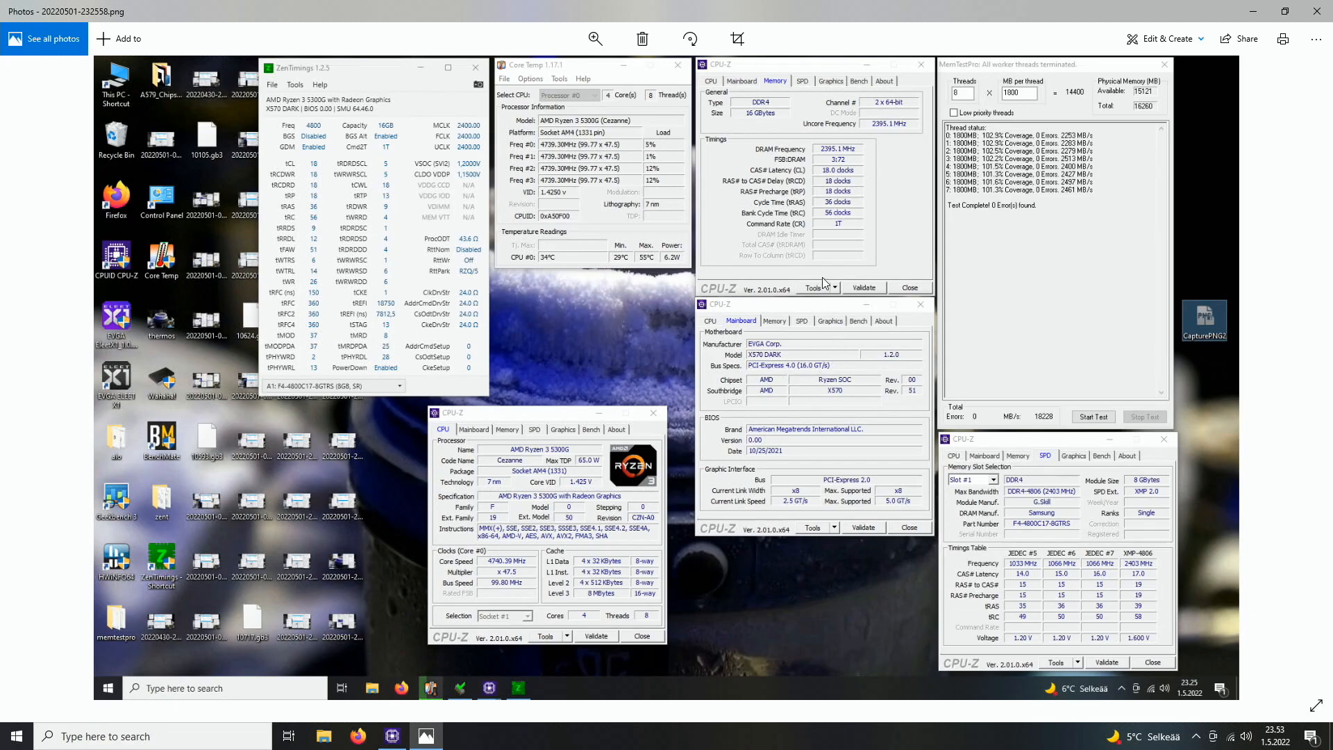
mouse_move(1046, 129)
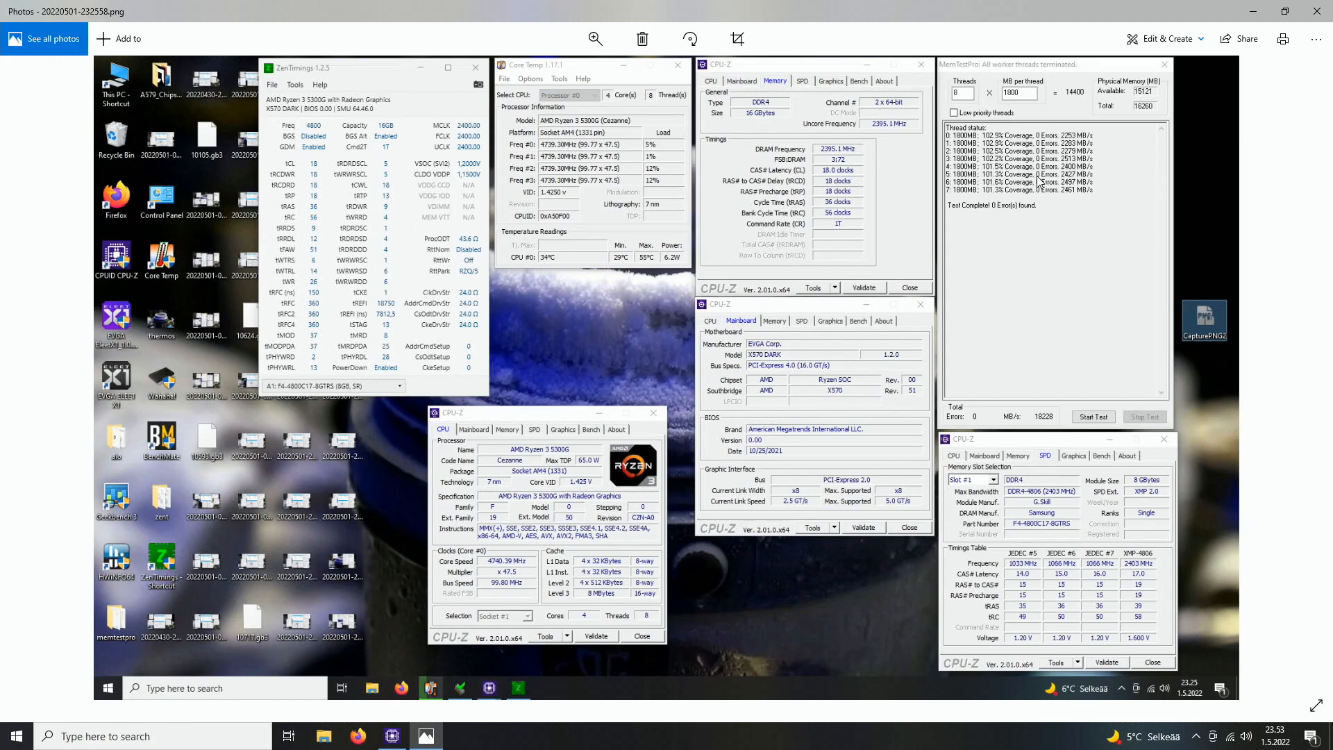
mouse_move(929, 150)
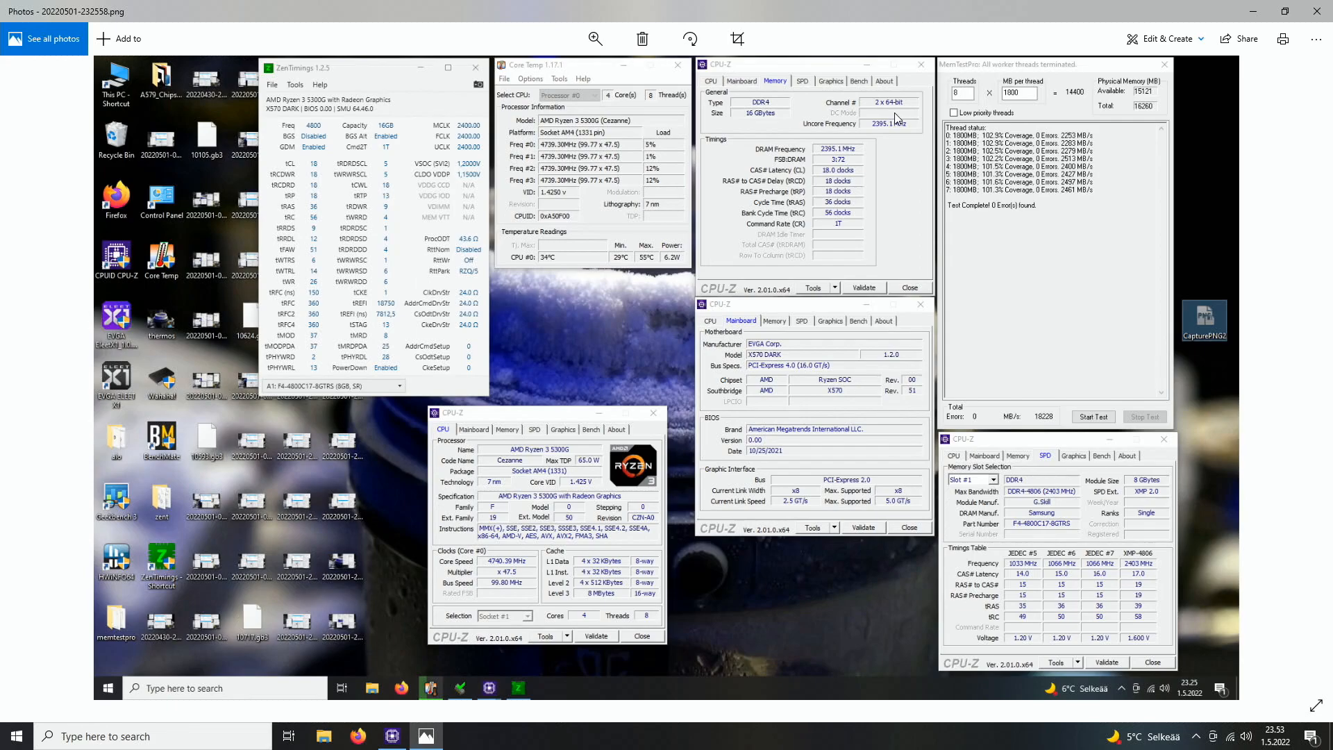
mouse_move(893, 119)
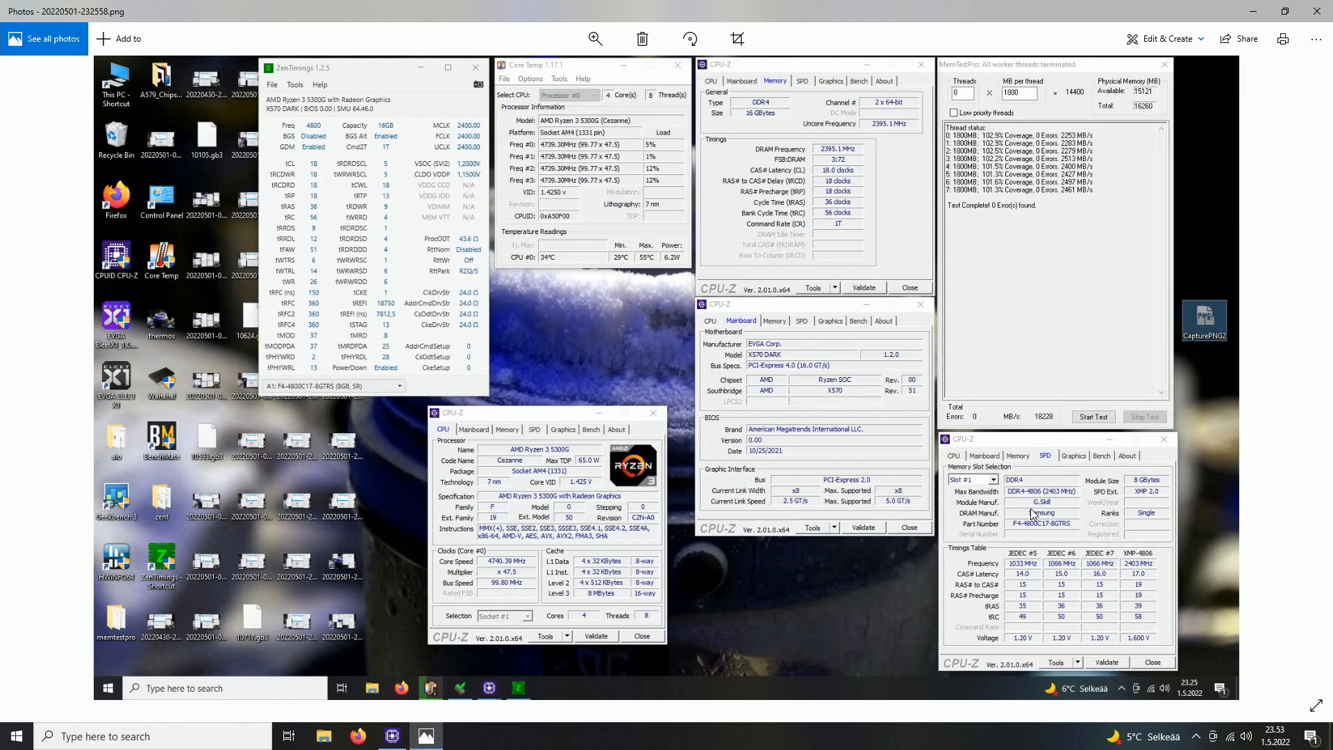
mouse_move(729, 477)
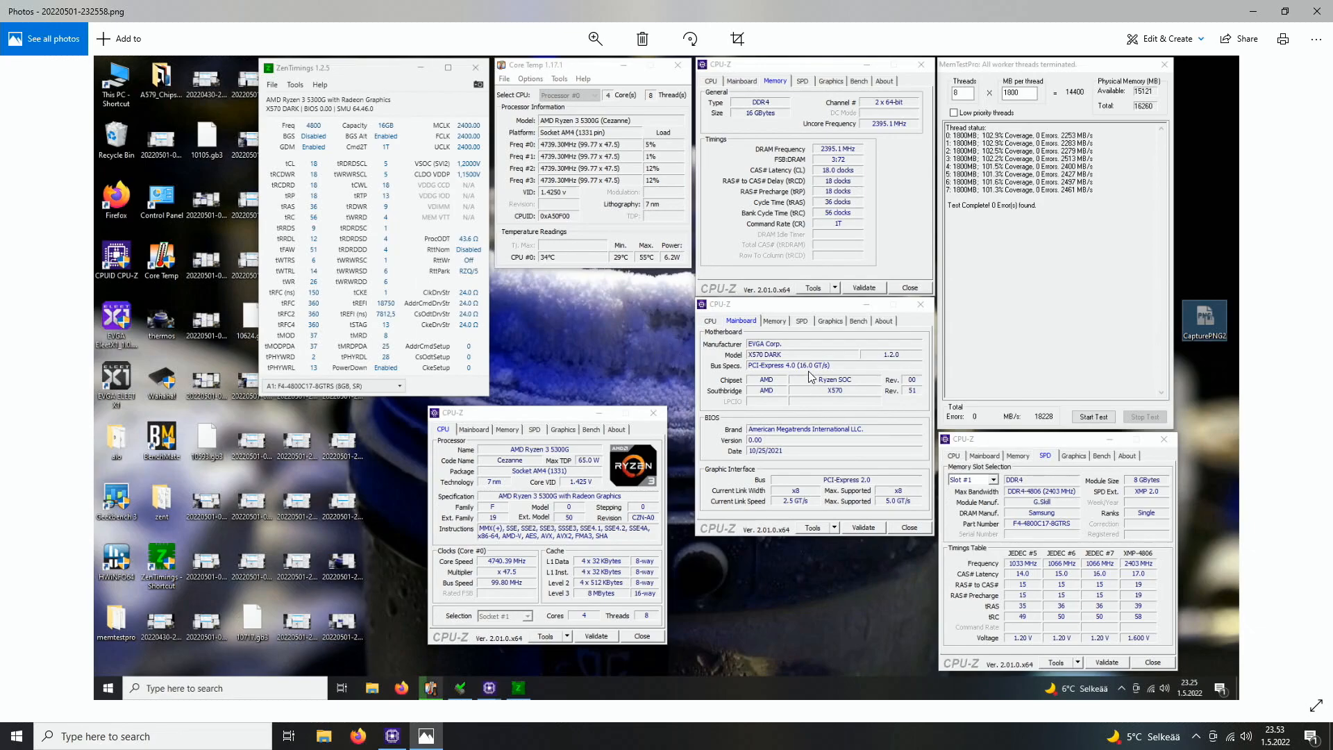
mouse_move(755, 348)
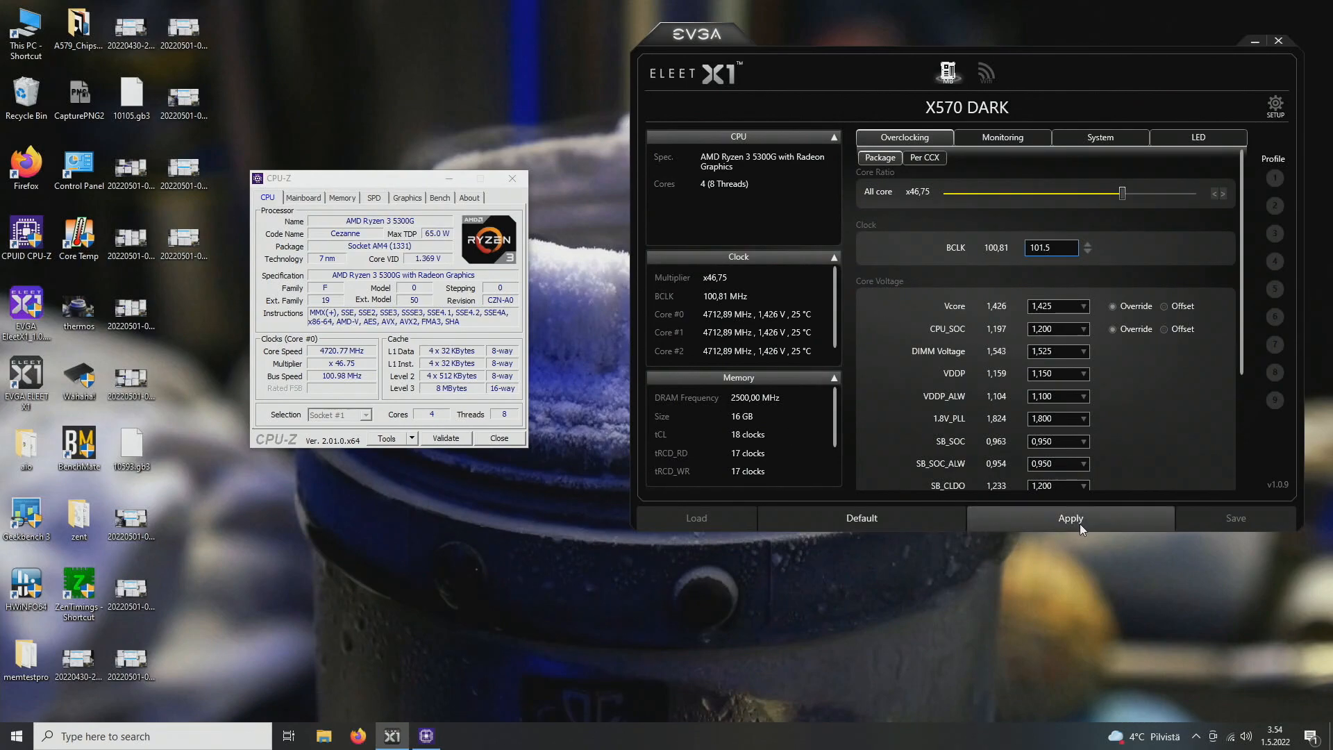
Step: Apply and confirm the 101.50 MHz base clock, then close ELEET X1
click(1069, 518)
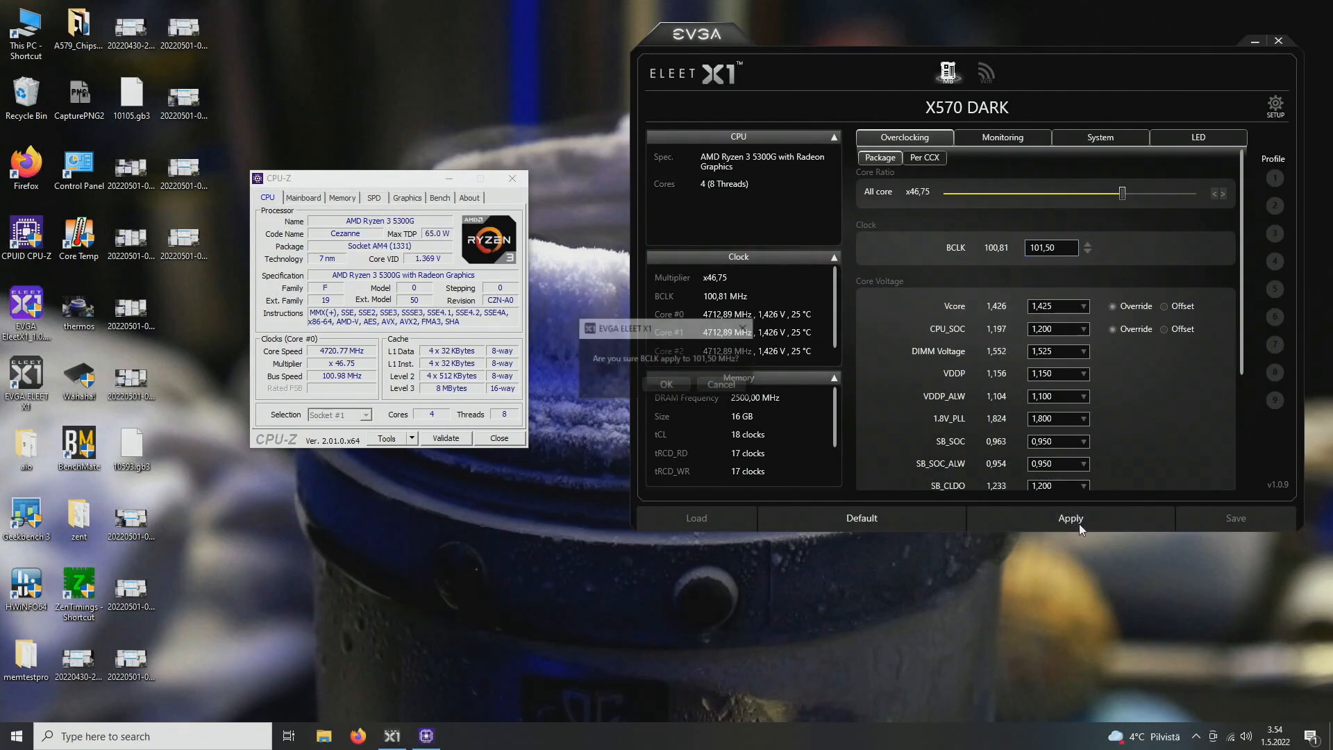
click(667, 384)
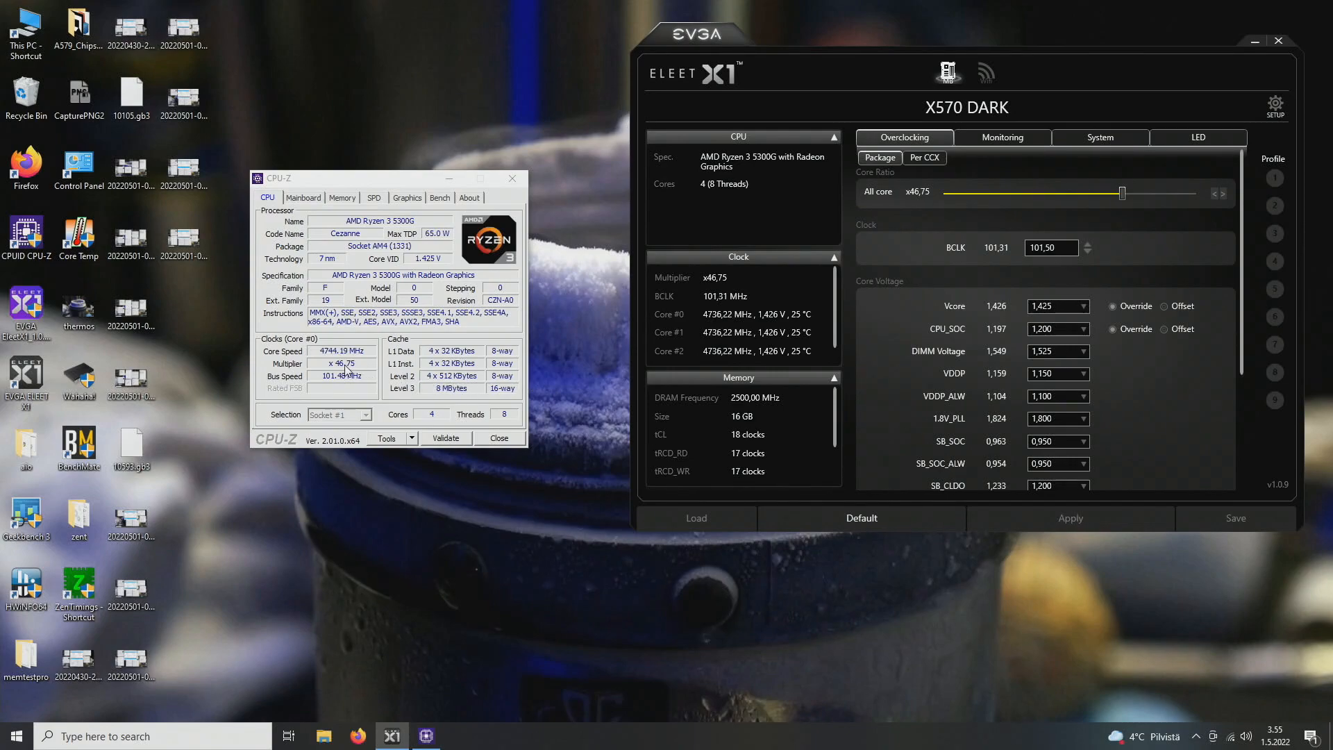
click(341, 198)
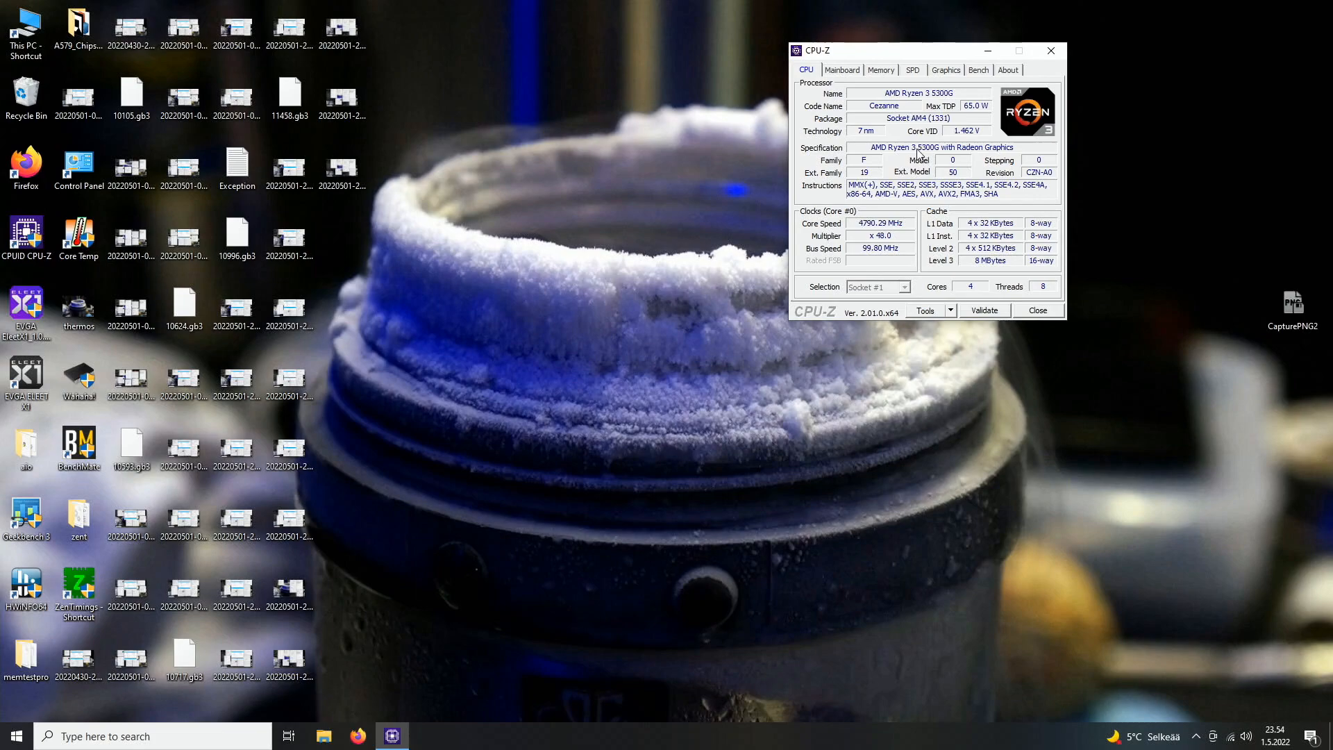
mouse_move(870, 253)
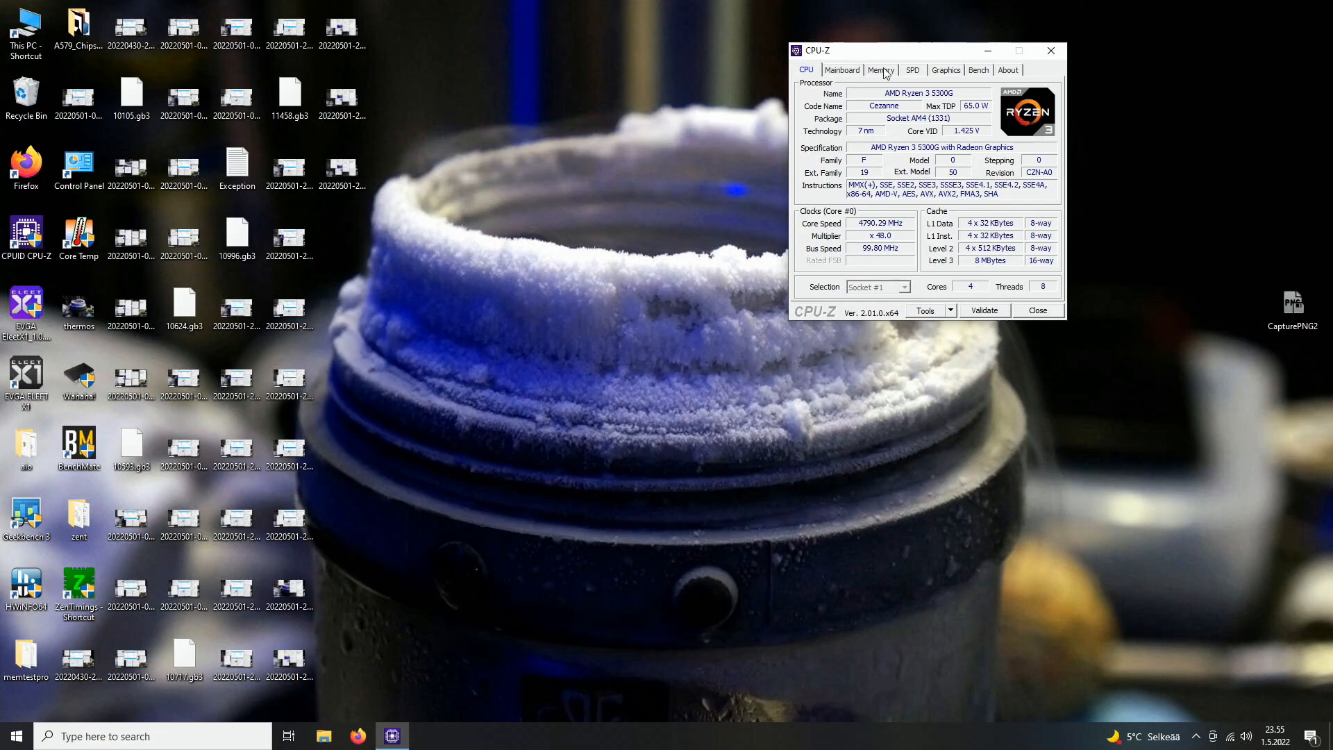
Step: Show CPU-Z's Memory readout: 16 GB dual-channel DDR4 at 2395.1 MHz, 18-18-18-36
click(881, 70)
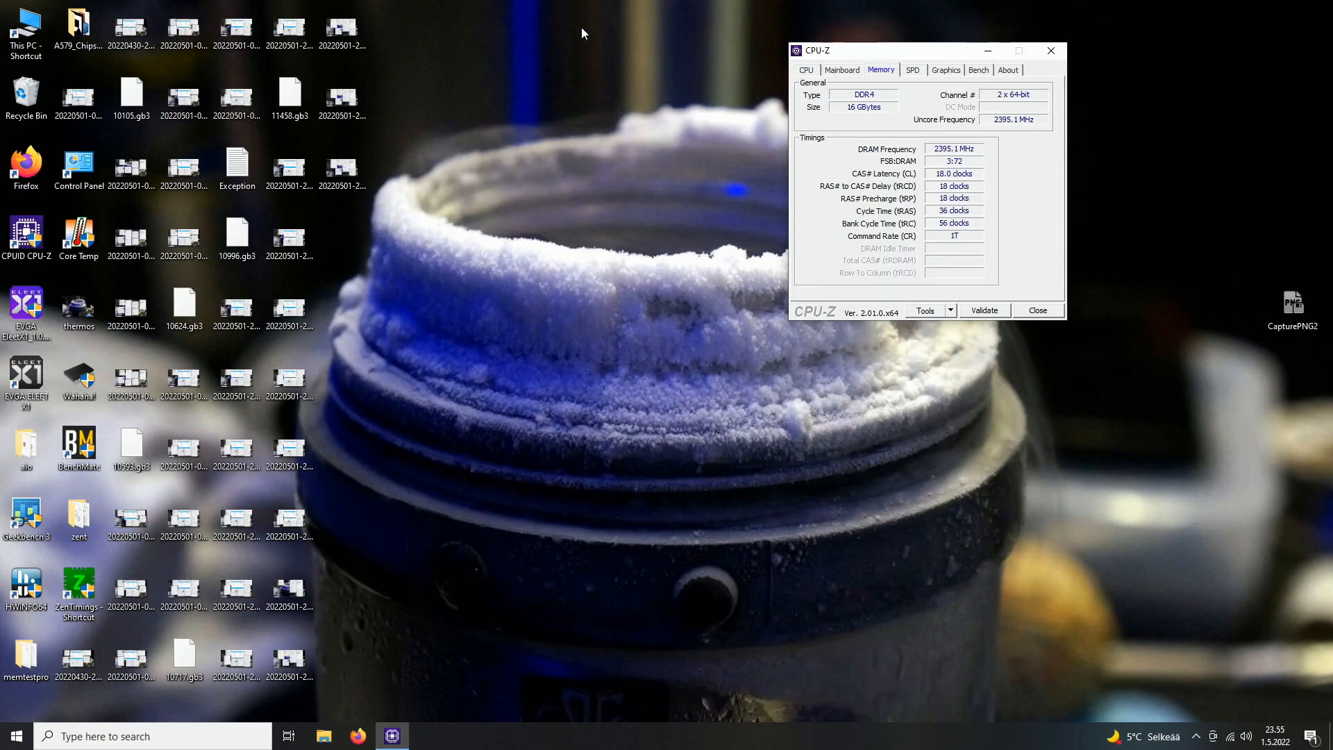